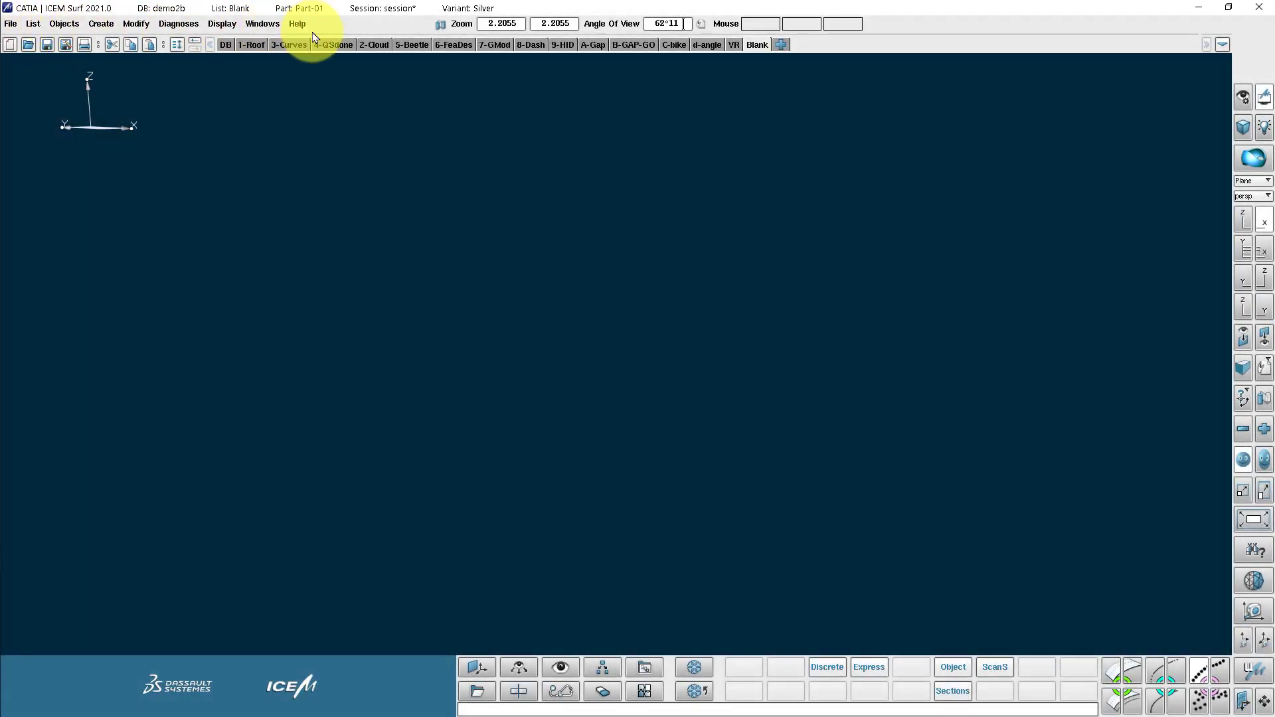
# Step: Switch between the 2-Cloud and 3-Curves lists of the Beetle and briefly review the List window
pyautogui.click(10, 22)
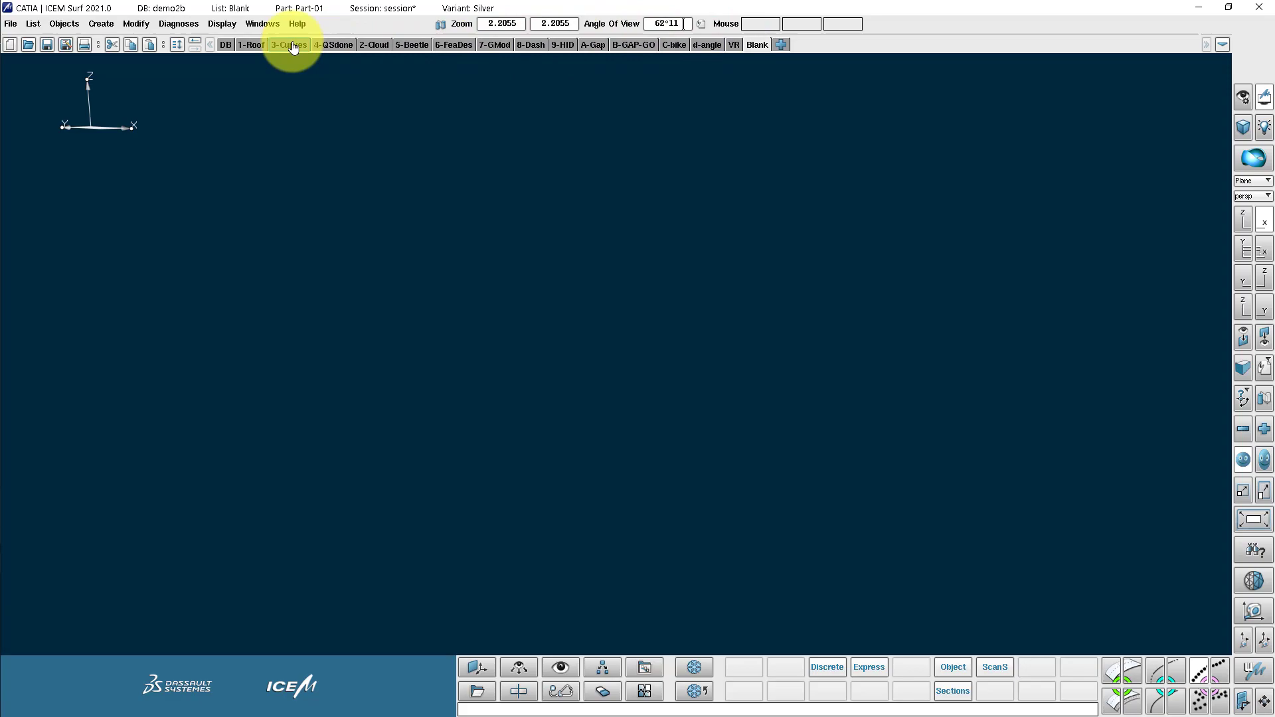
pyautogui.click(288, 45)
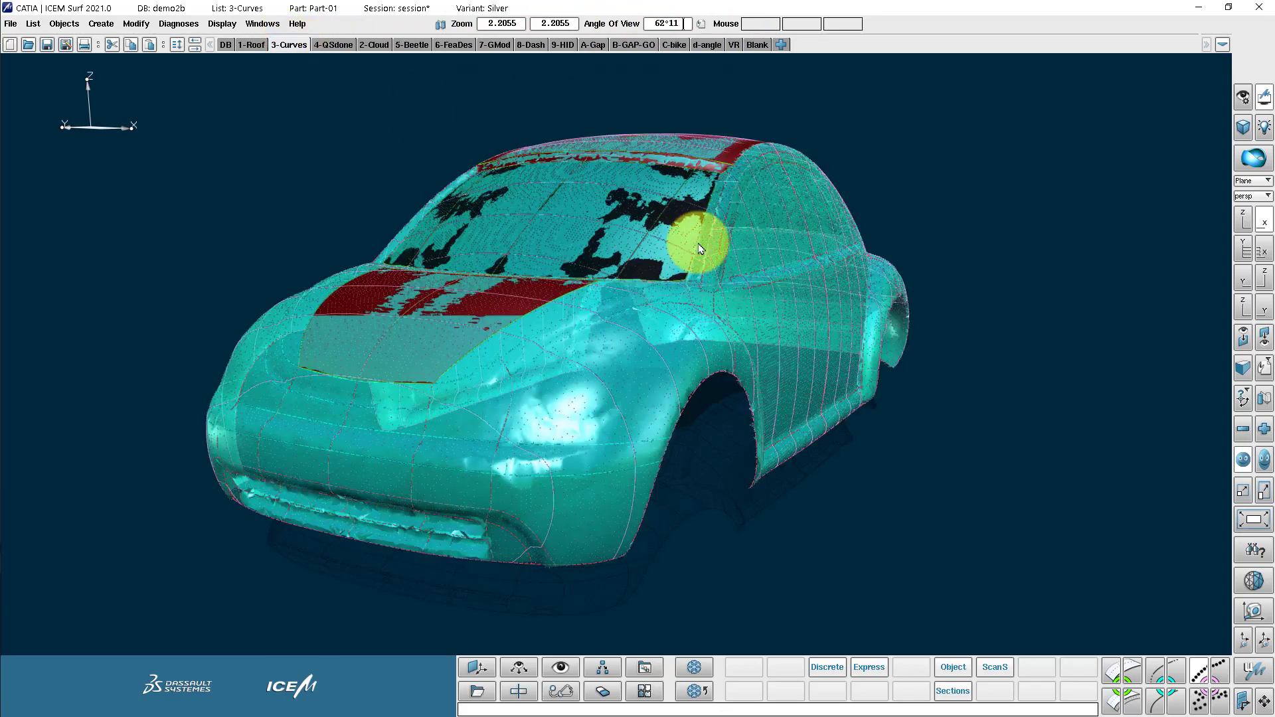
pyautogui.moveTo(700, 248); pyautogui.dragTo(394, 124)
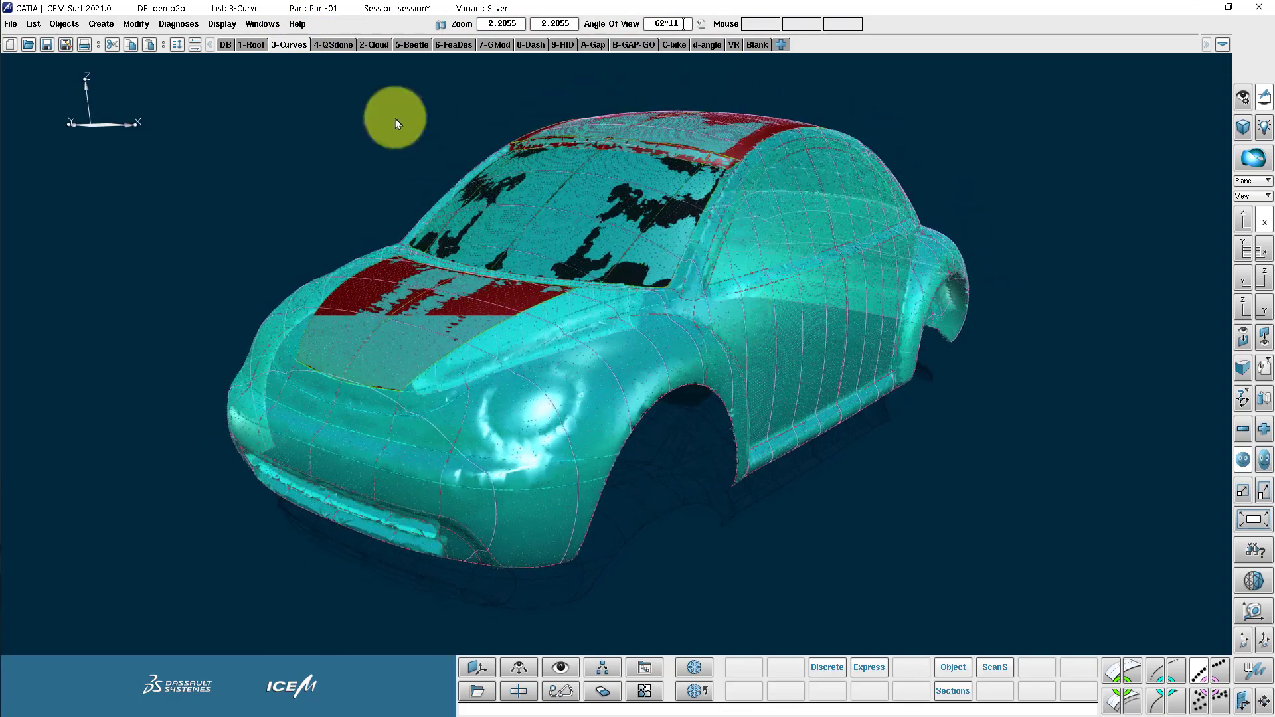
pyautogui.click(373, 45)
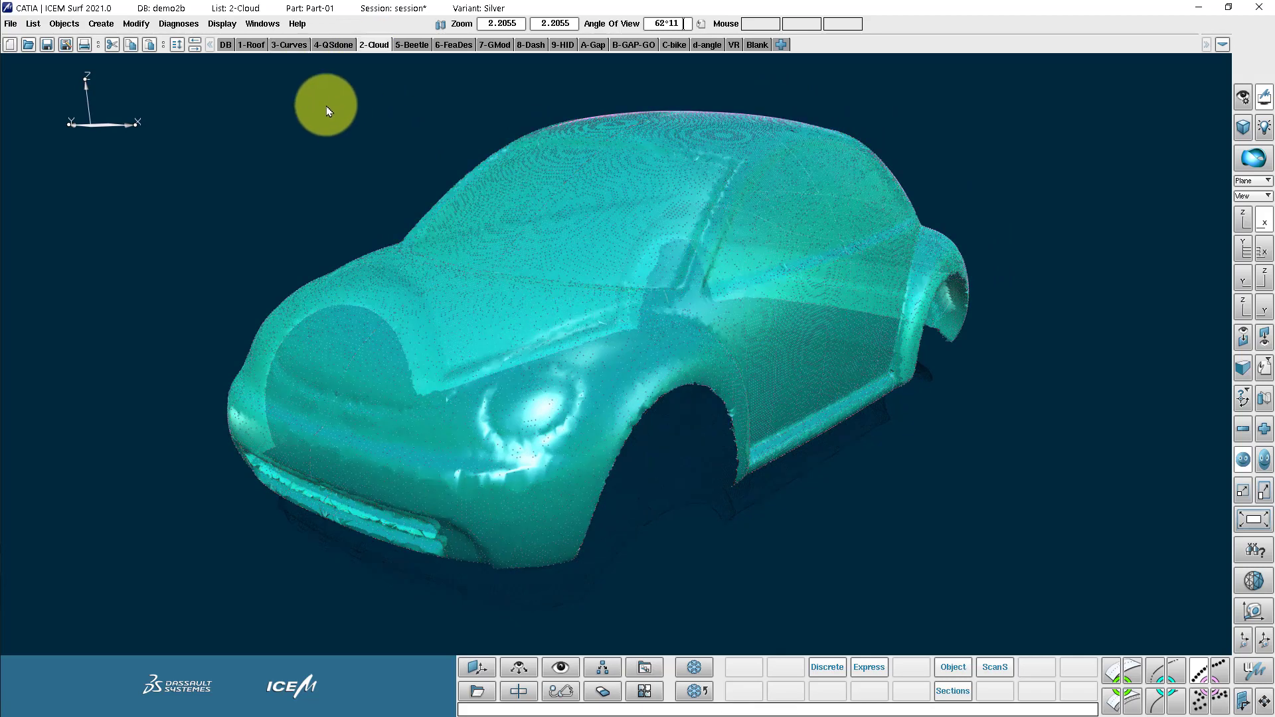
pyautogui.click(287, 45)
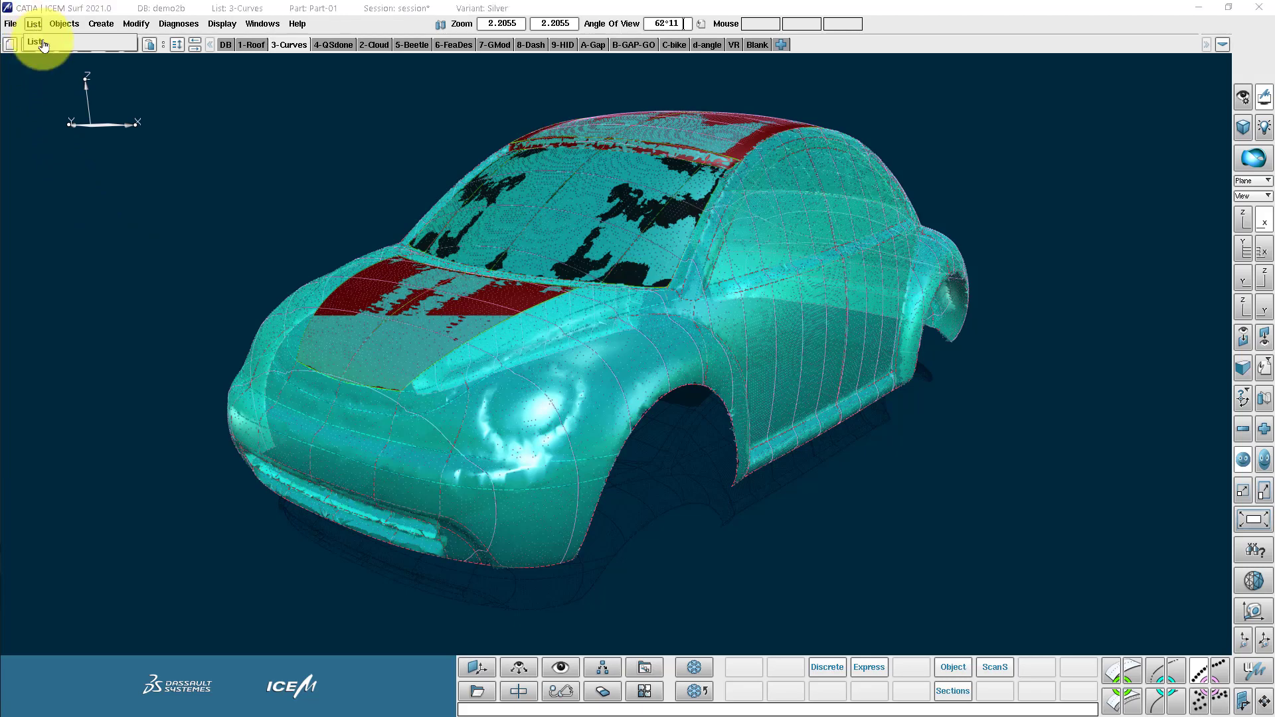
pyautogui.click(32, 23)
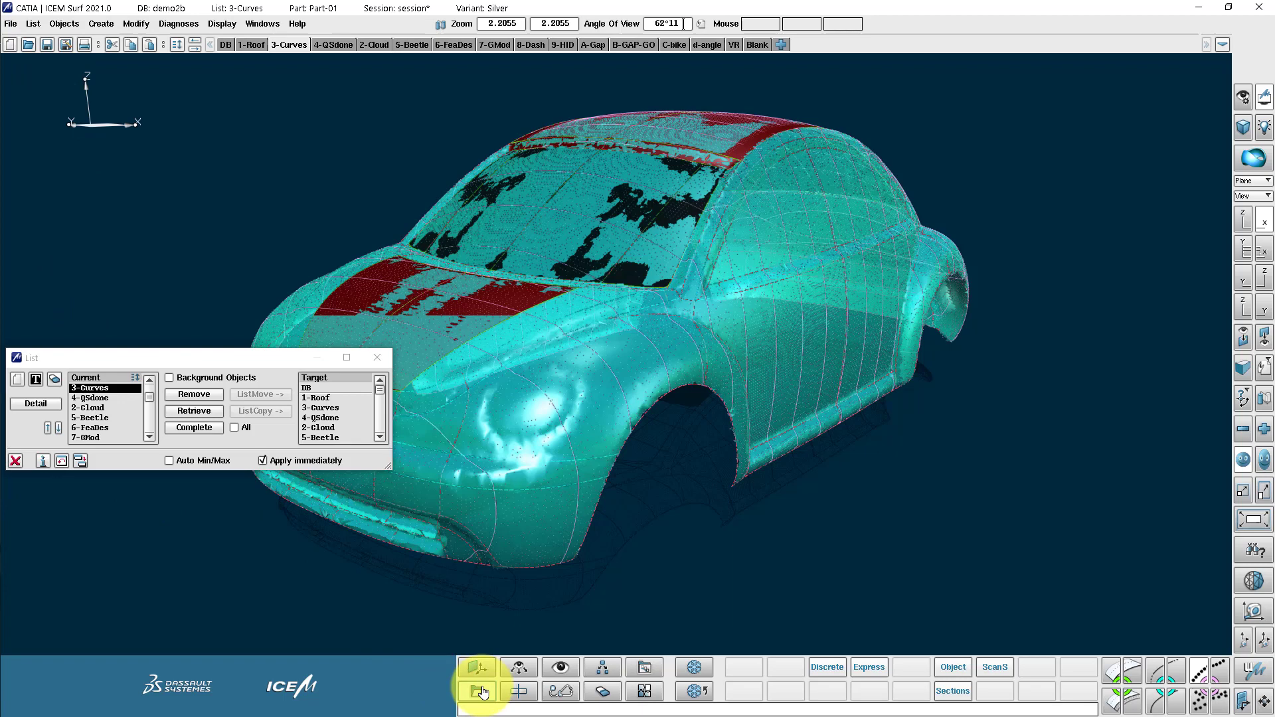
pyautogui.click(478, 691)
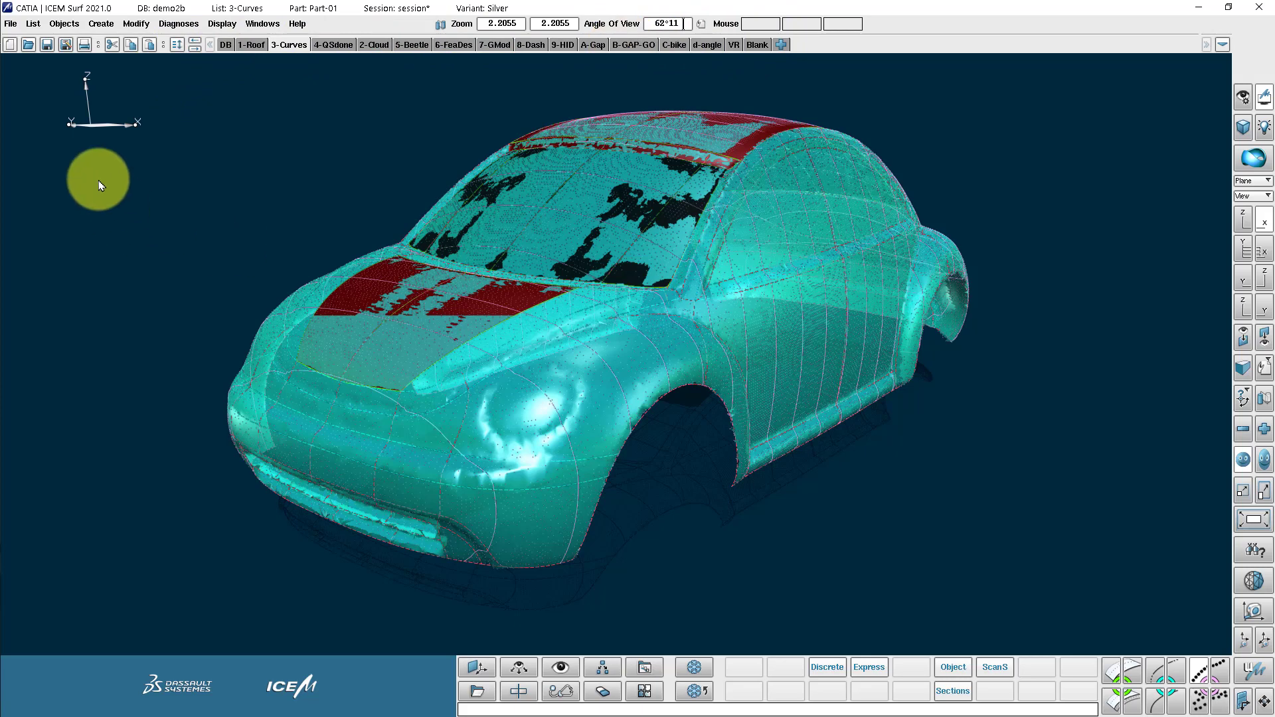
# Step: Browse the Objects, Create and Diagnoses menus, ending with the Display menu shown
pyautogui.click(64, 23)
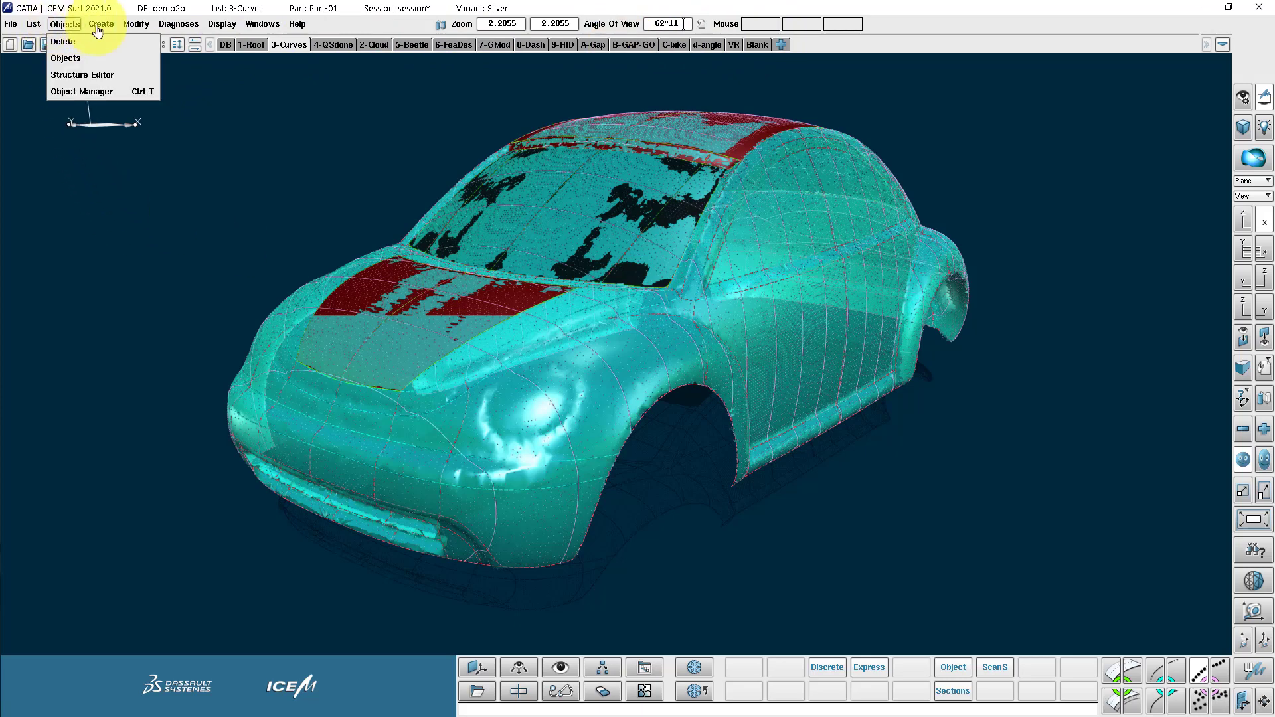
pyautogui.click(101, 23)
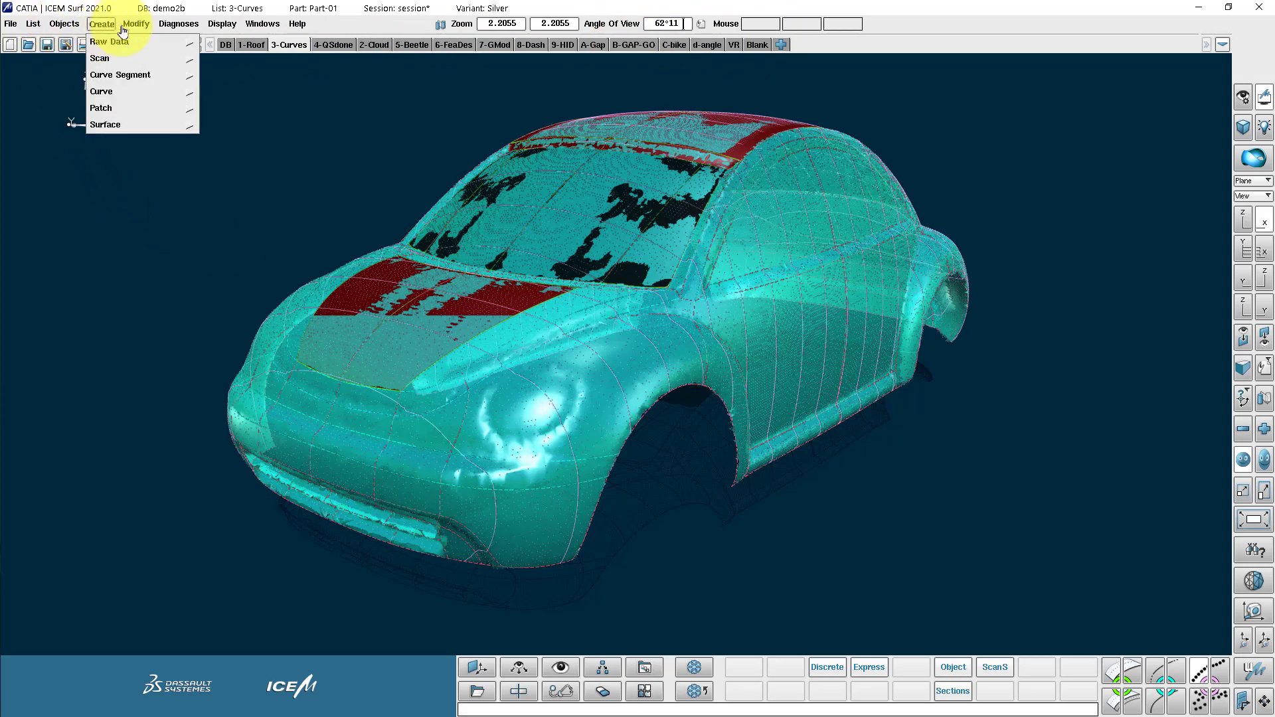
pyautogui.click(178, 22)
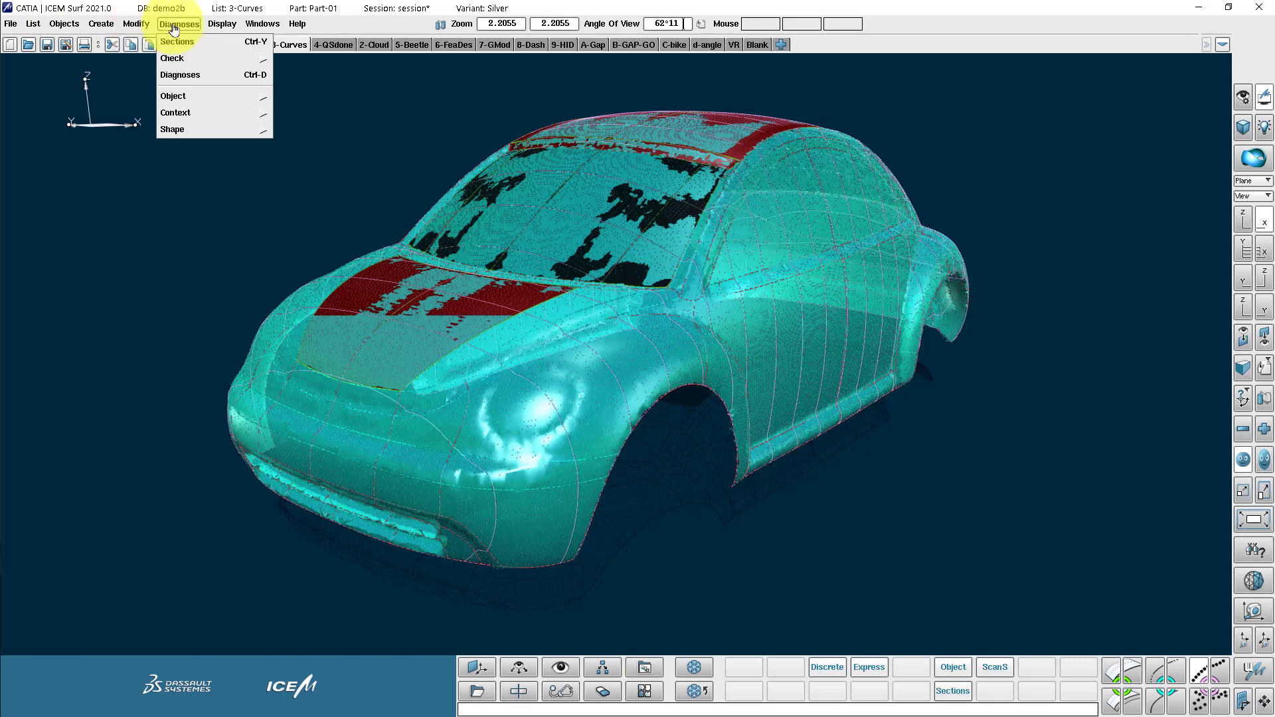
pyautogui.click(223, 22)
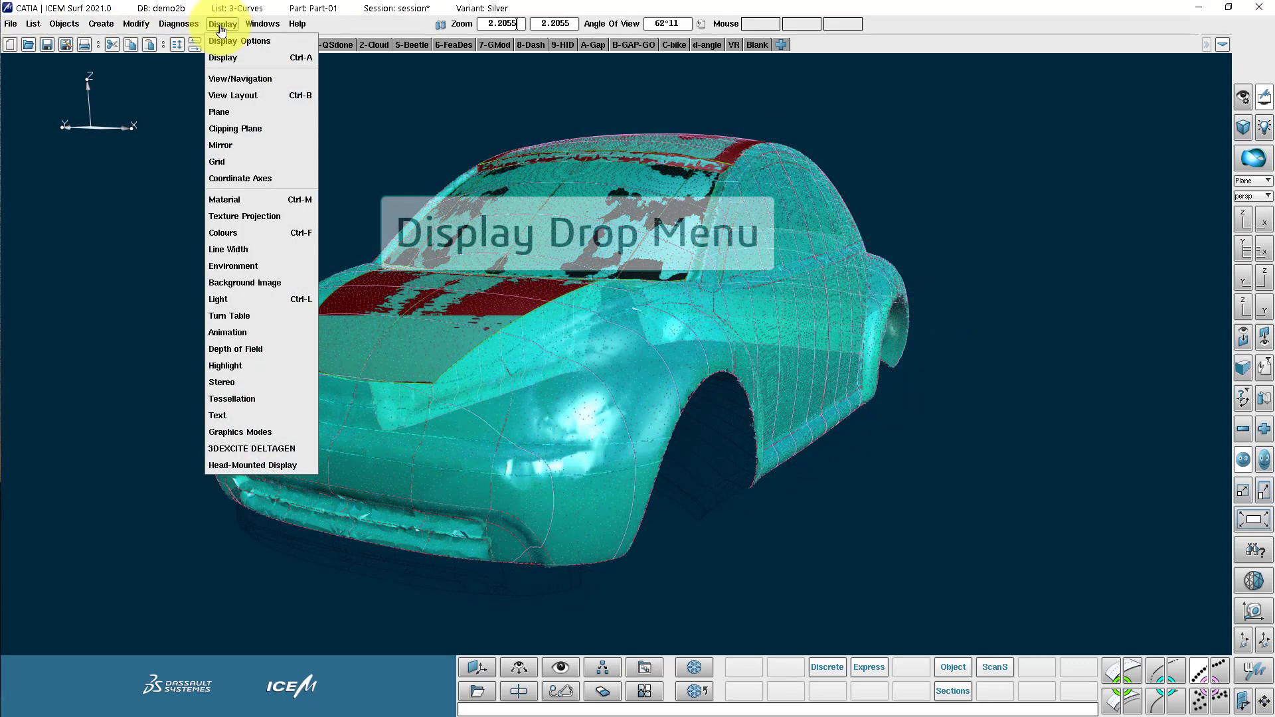
pyautogui.moveTo(254, 97)
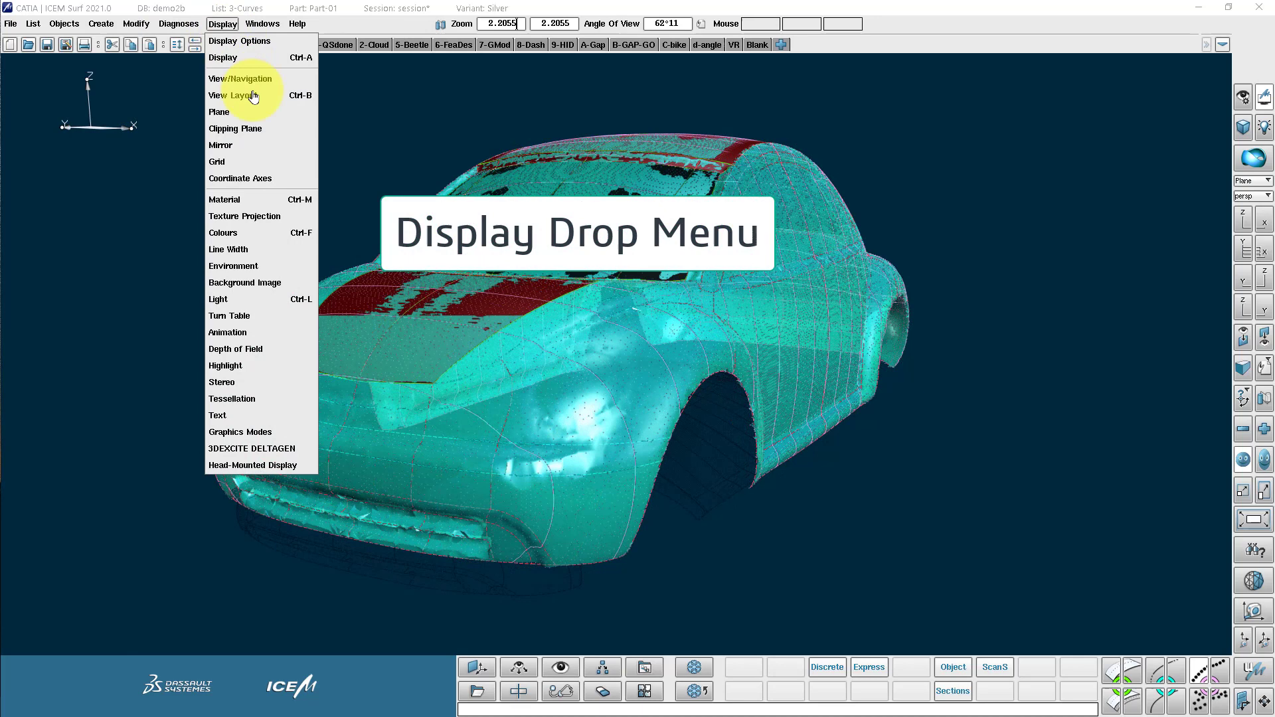
pyautogui.moveTo(262, 203)
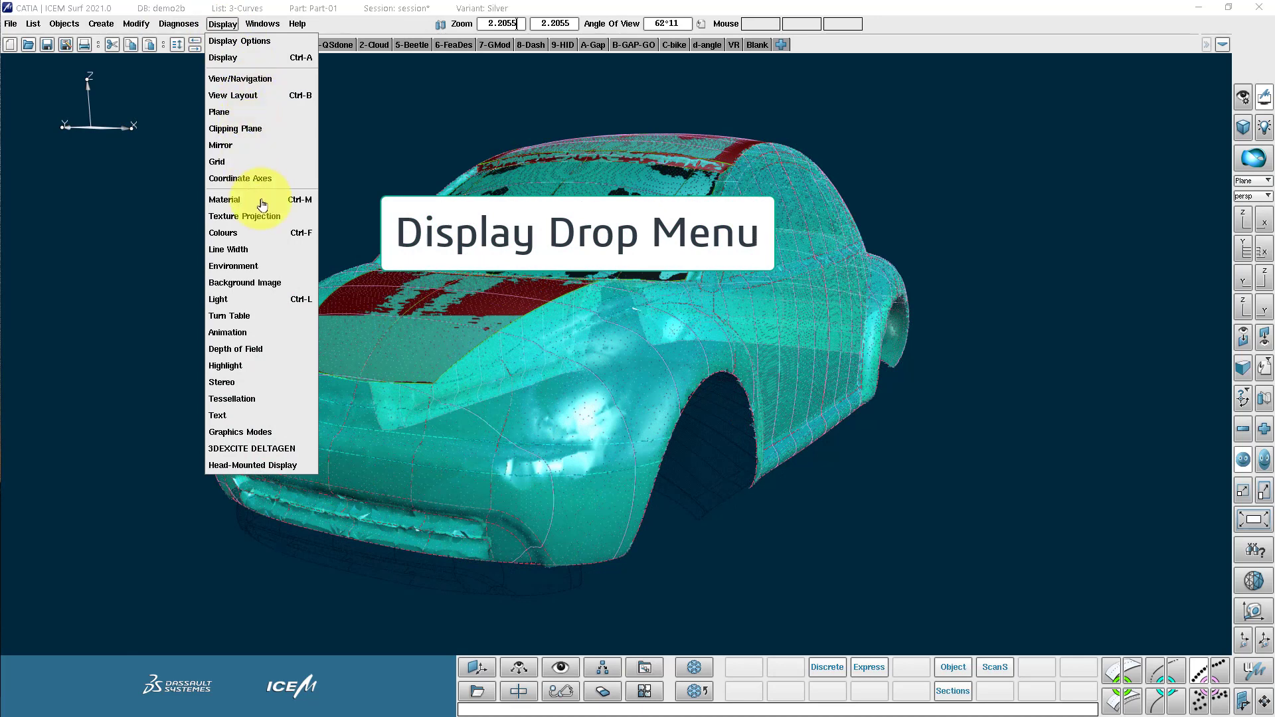
pyautogui.moveTo(227, 146)
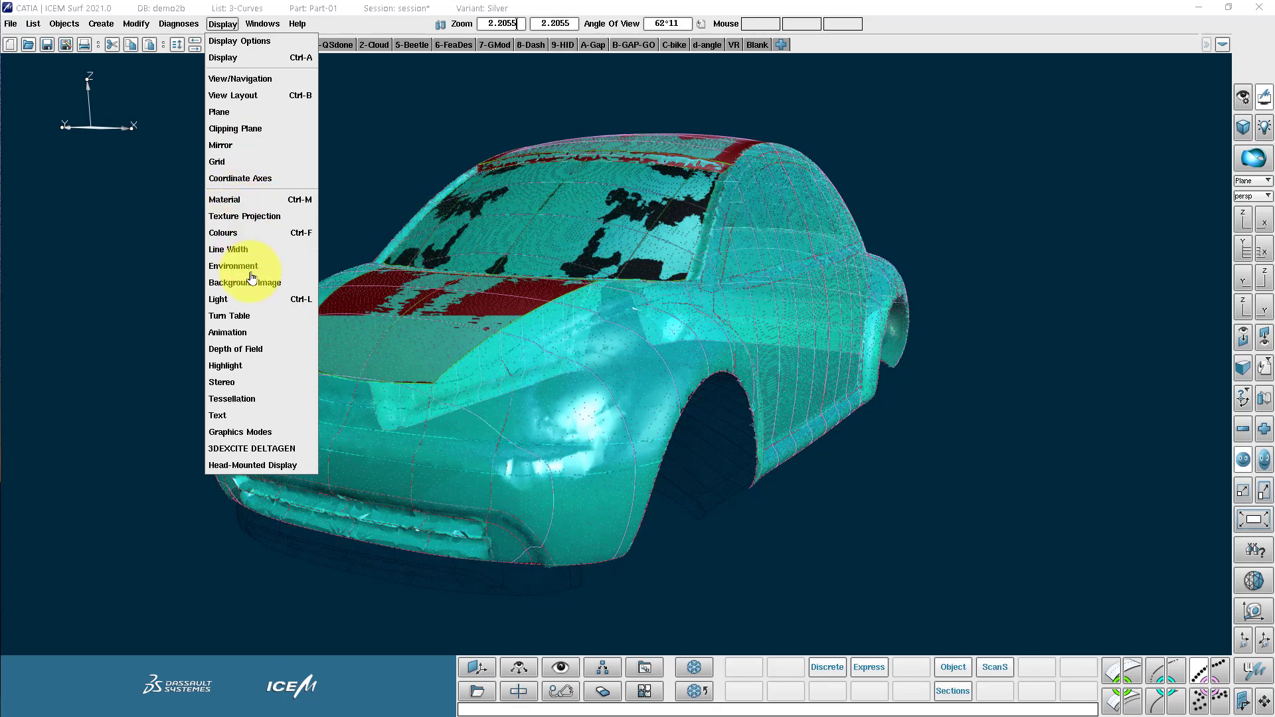
pyautogui.moveTo(292, 476)
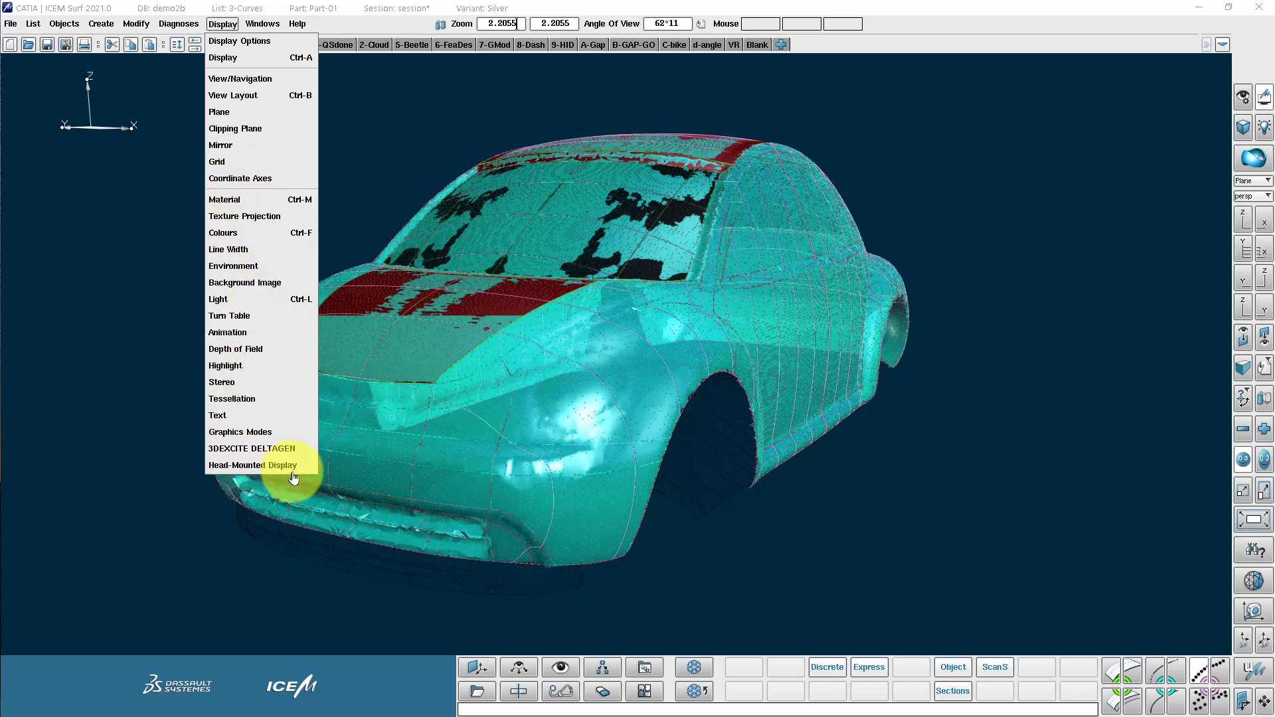
pyautogui.moveTo(242, 146)
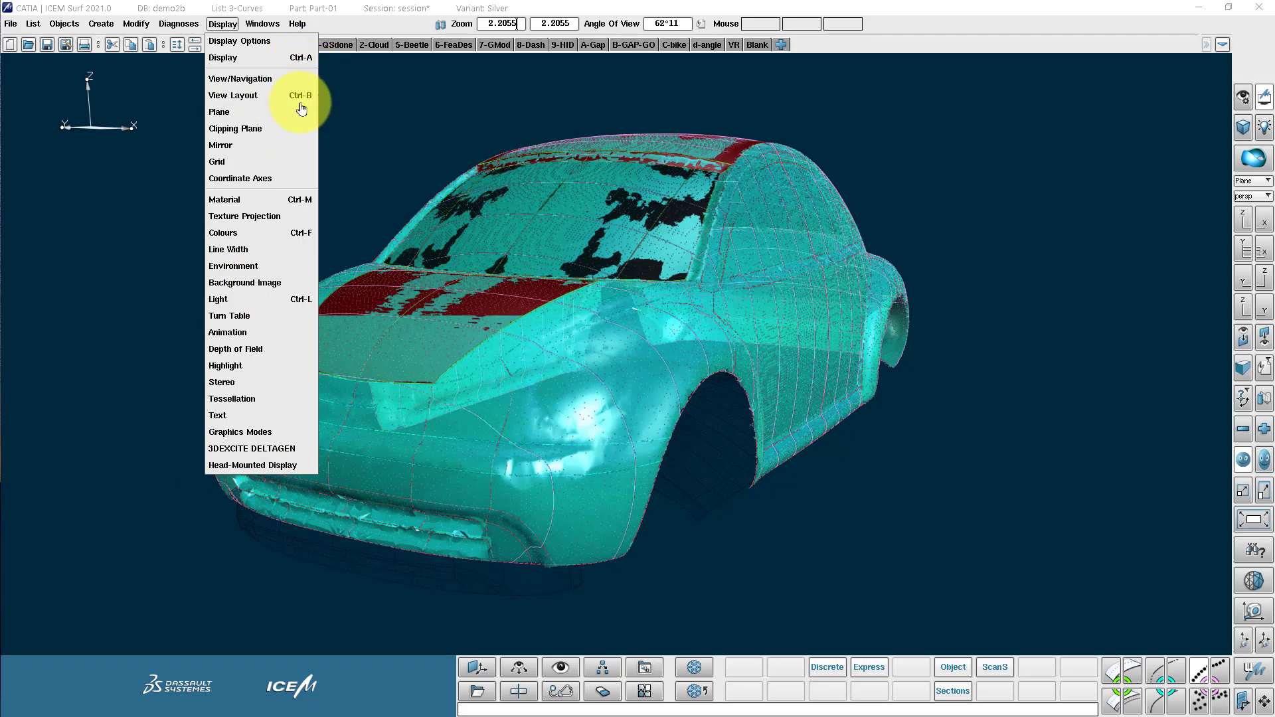
pyautogui.moveTo(302, 205)
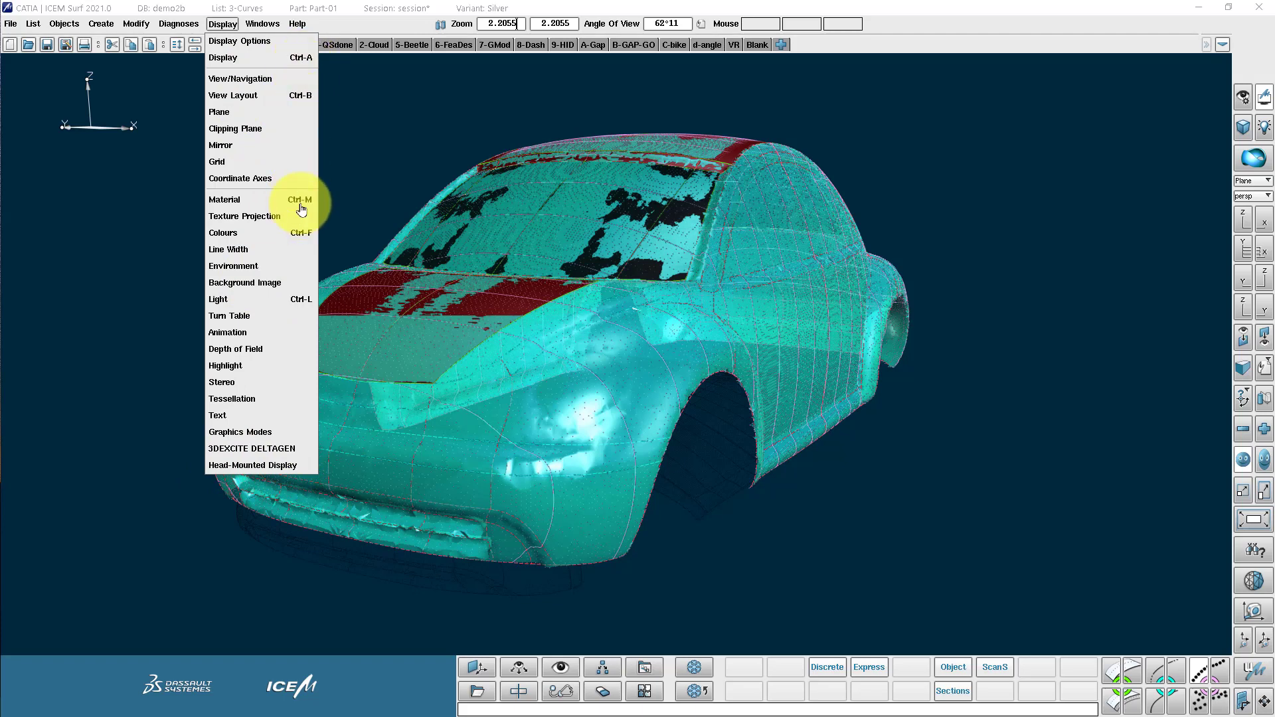
pyautogui.moveTo(270, 103)
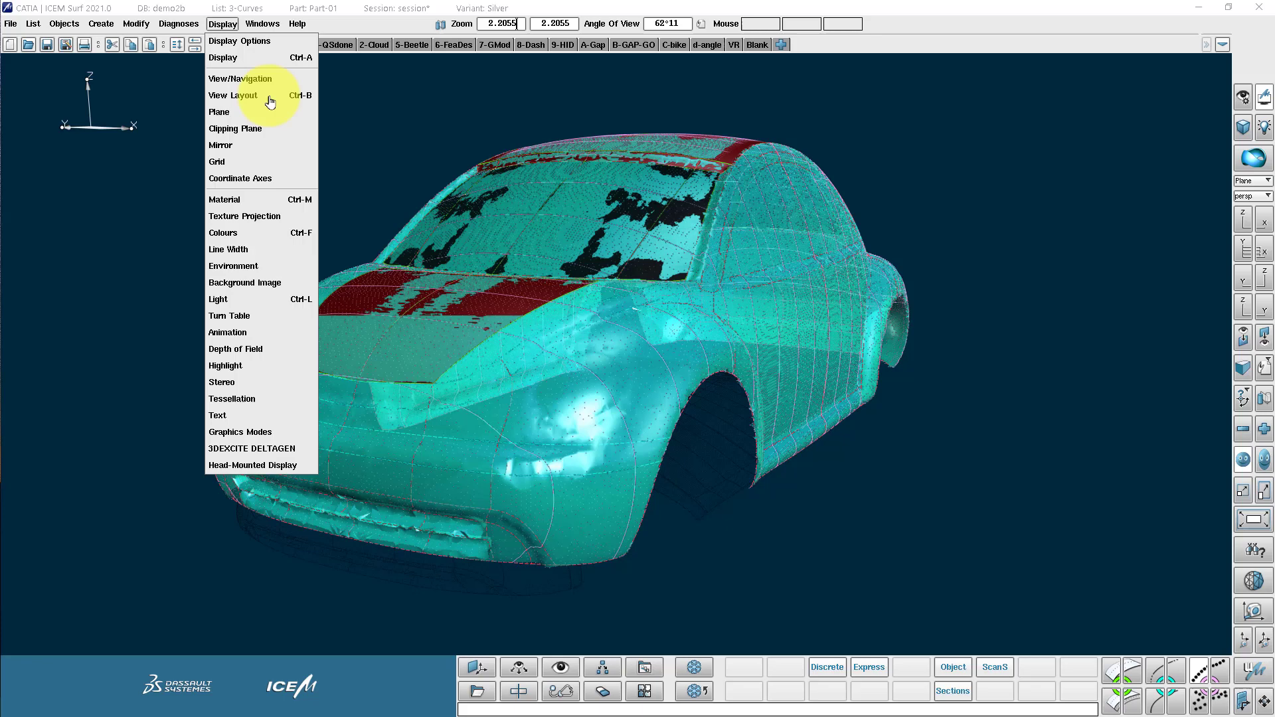
pyautogui.moveTo(196, 126)
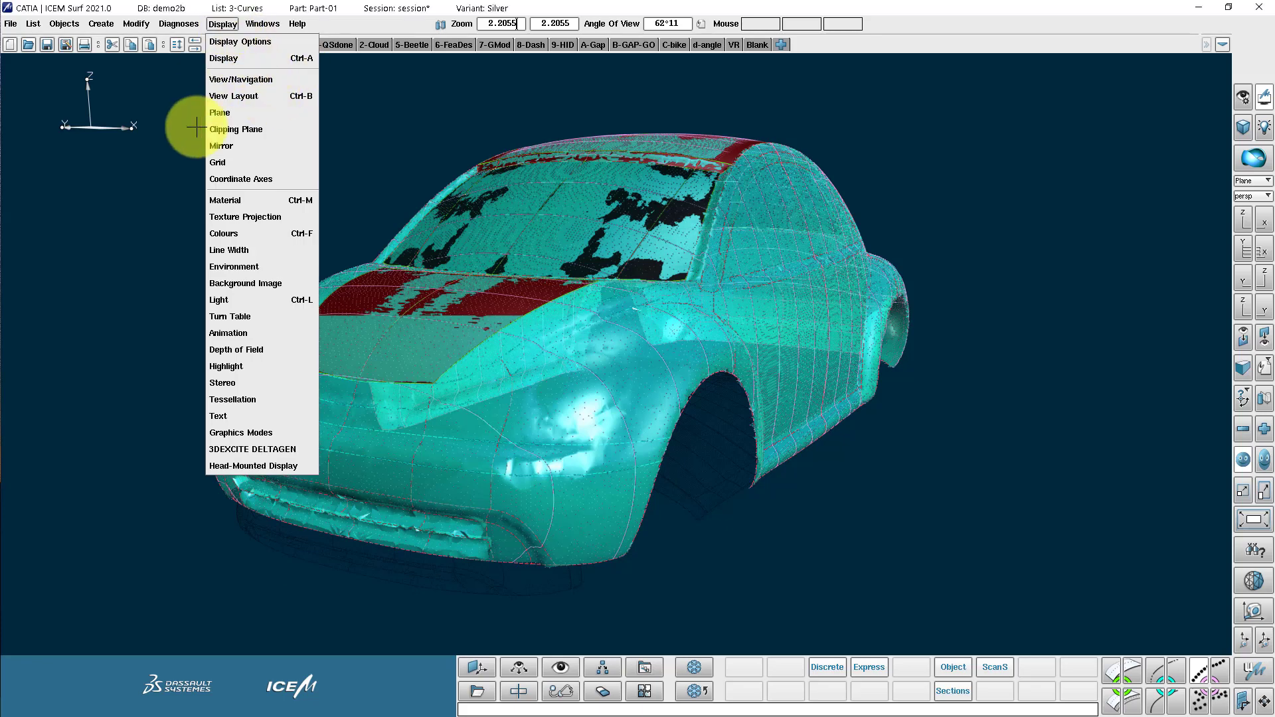
# Step: Uncheck Scan in the Display dialog so only the curve network and surfaces remain
pyautogui.click(223, 57)
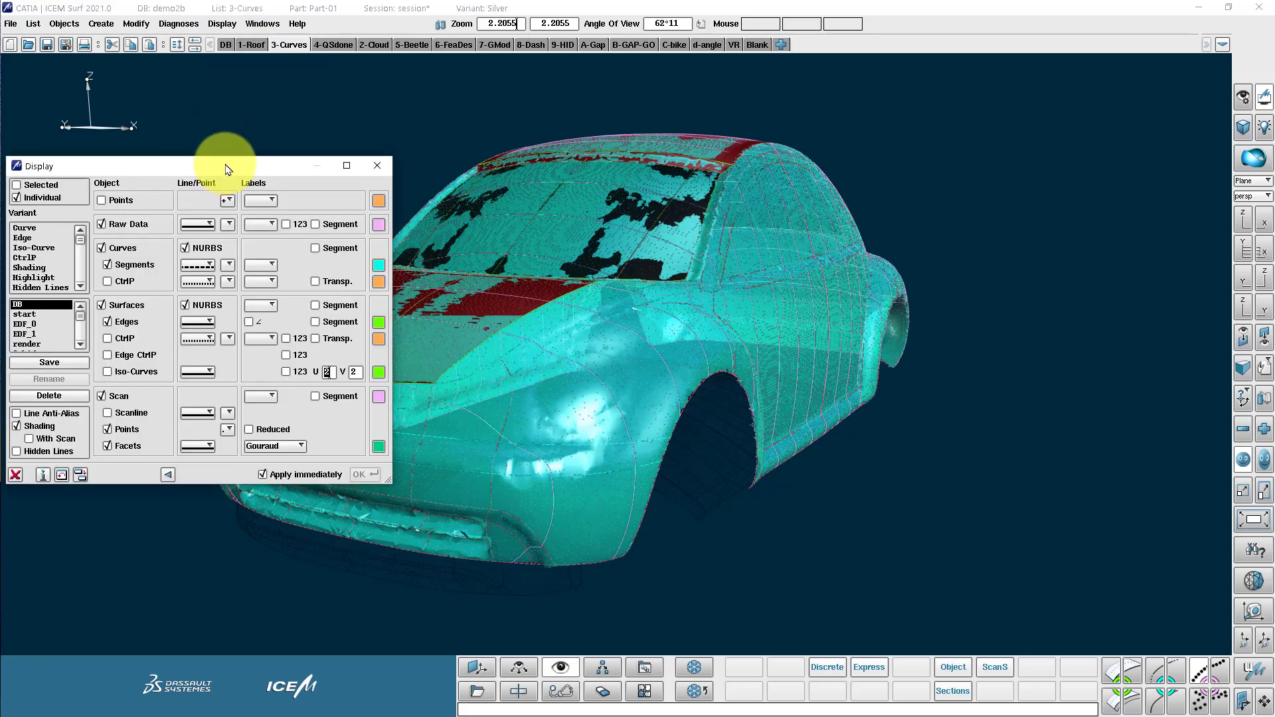
pyautogui.click(222, 23)
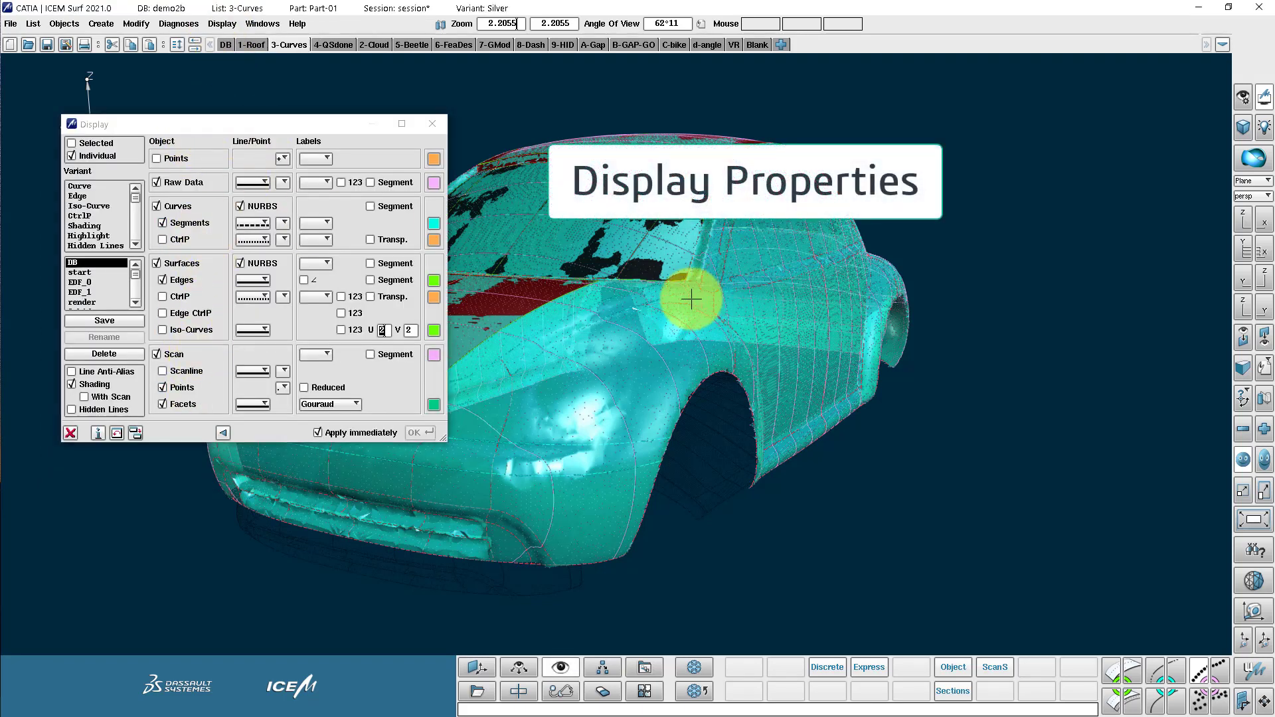
pyautogui.click(158, 353)
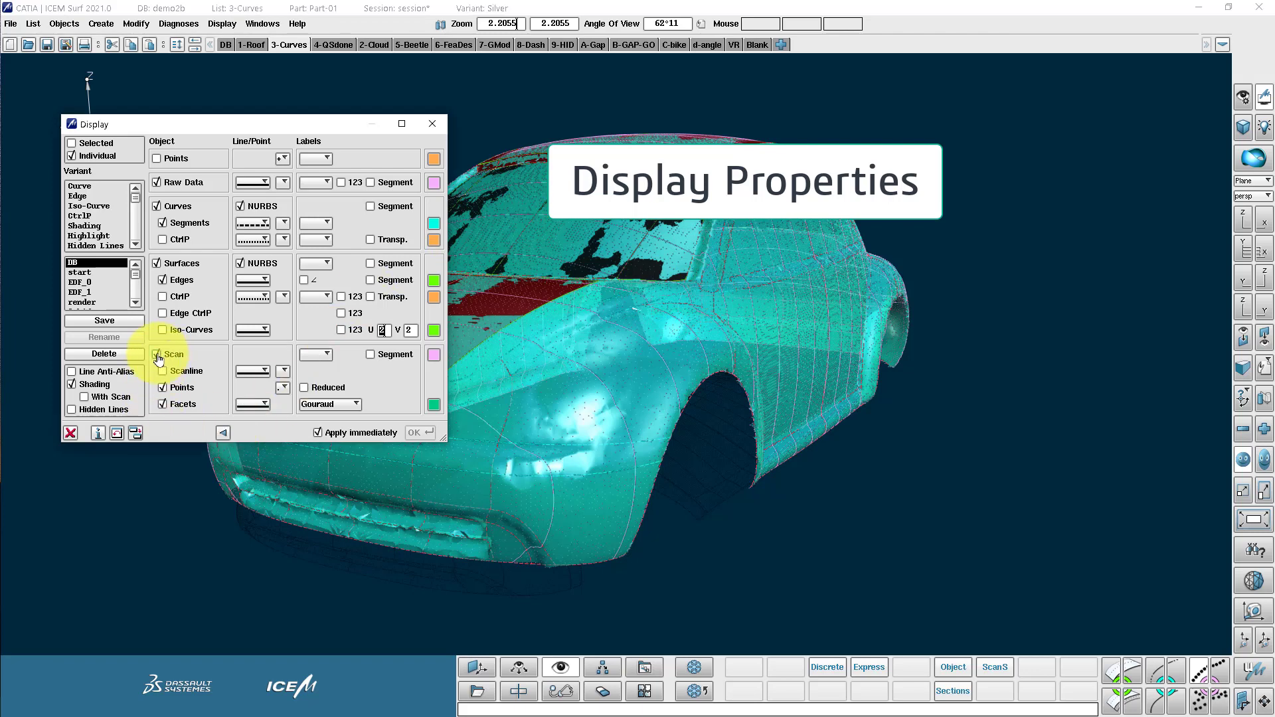
pyautogui.click(162, 353)
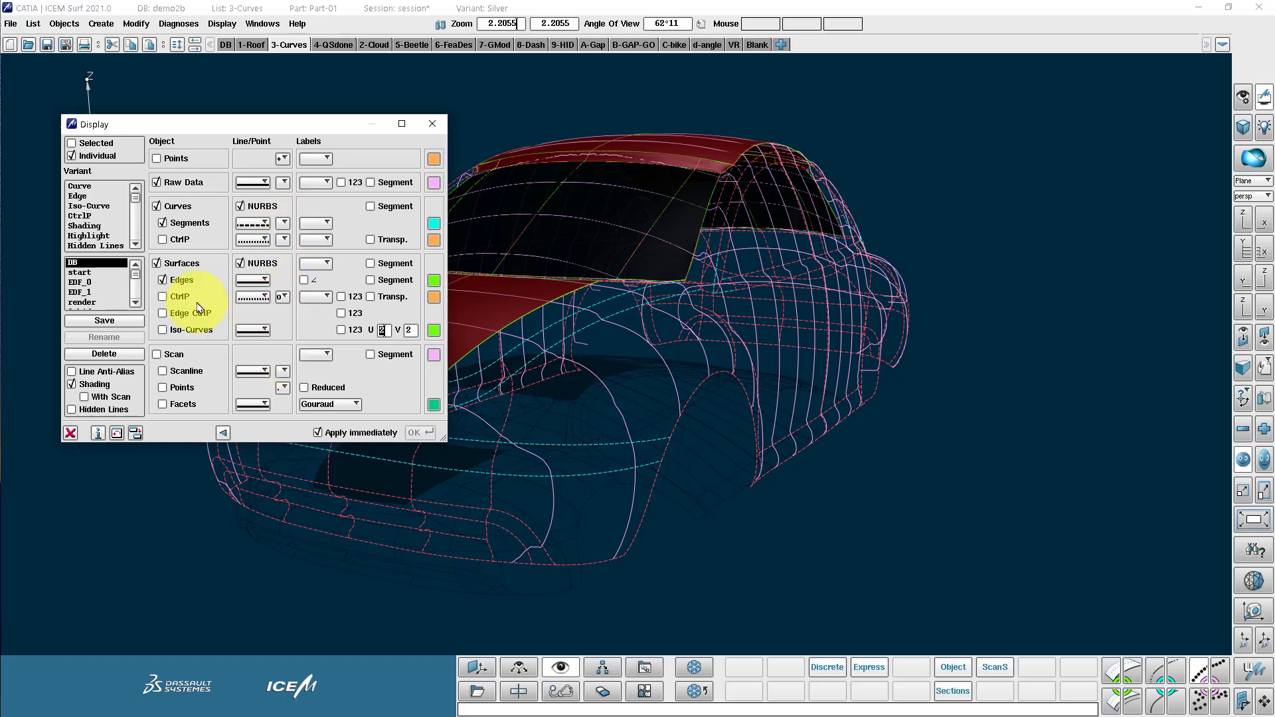
pyautogui.click(162, 312)
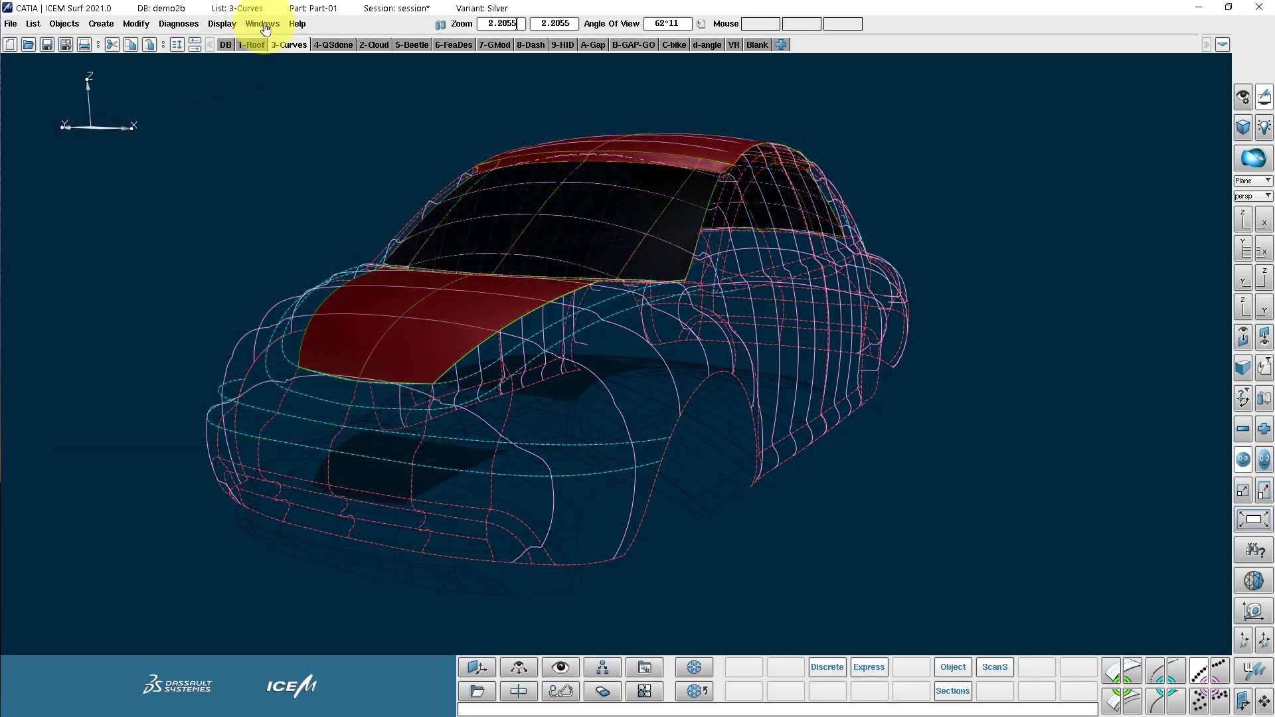
# Step: In Windows > Preferences keep the Light Grey style and review the RT Render and View settings
pyautogui.click(262, 23)
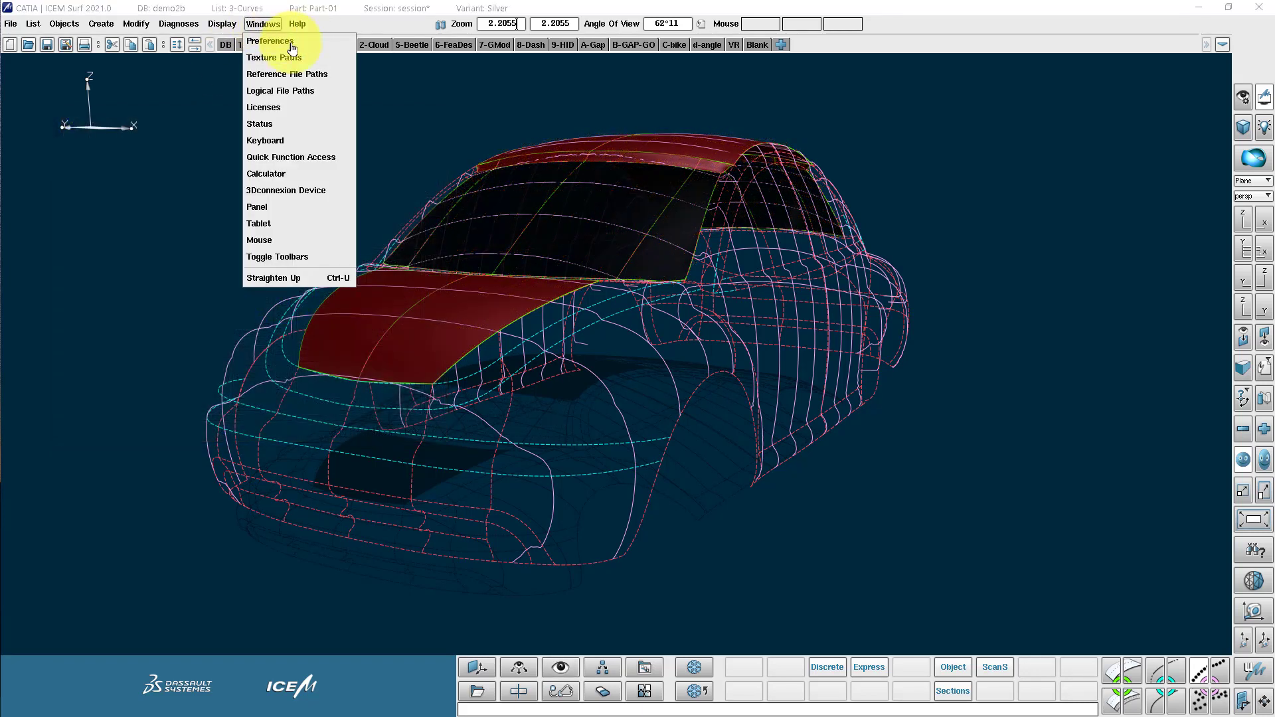
pyautogui.click(268, 42)
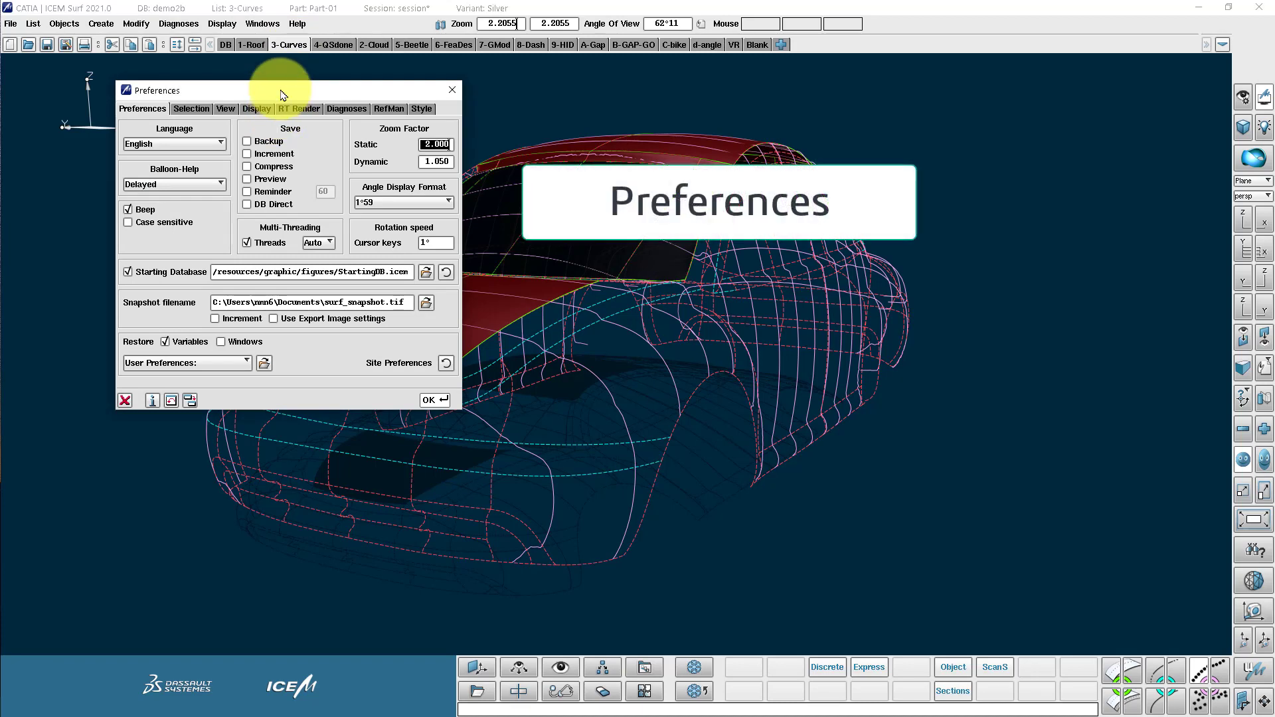
pyautogui.click(421, 108)
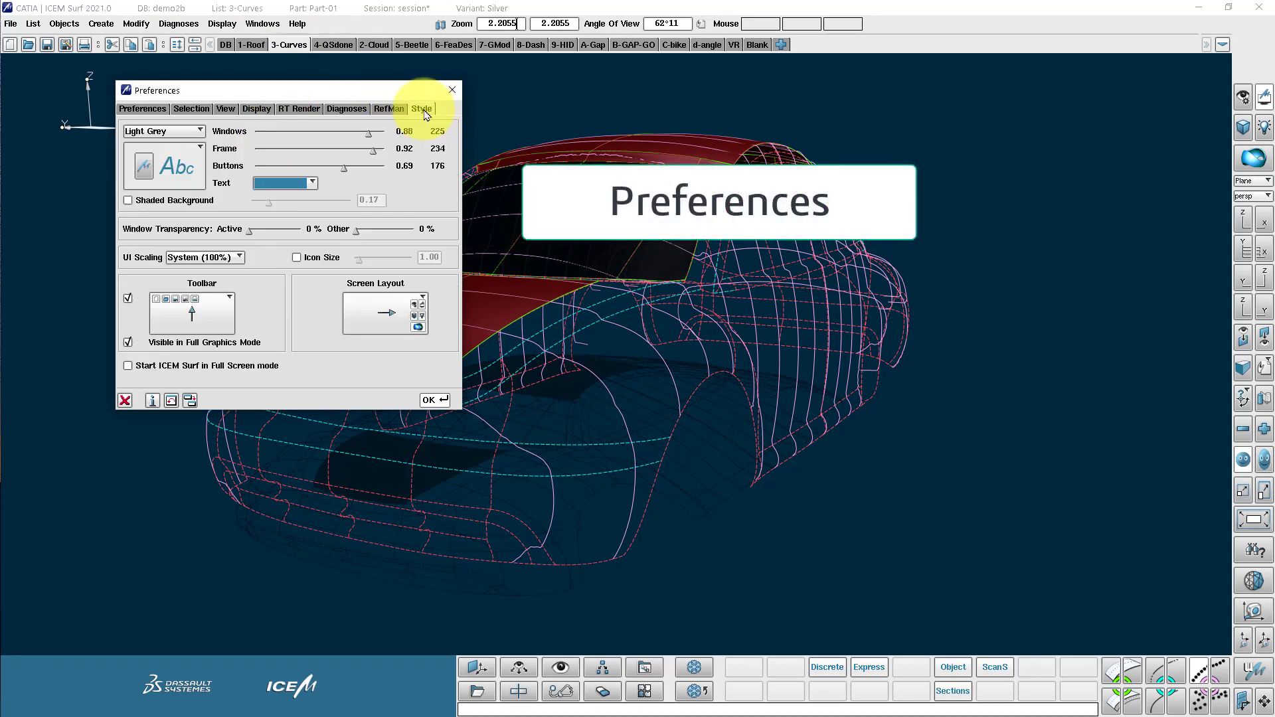
pyautogui.click(162, 132)
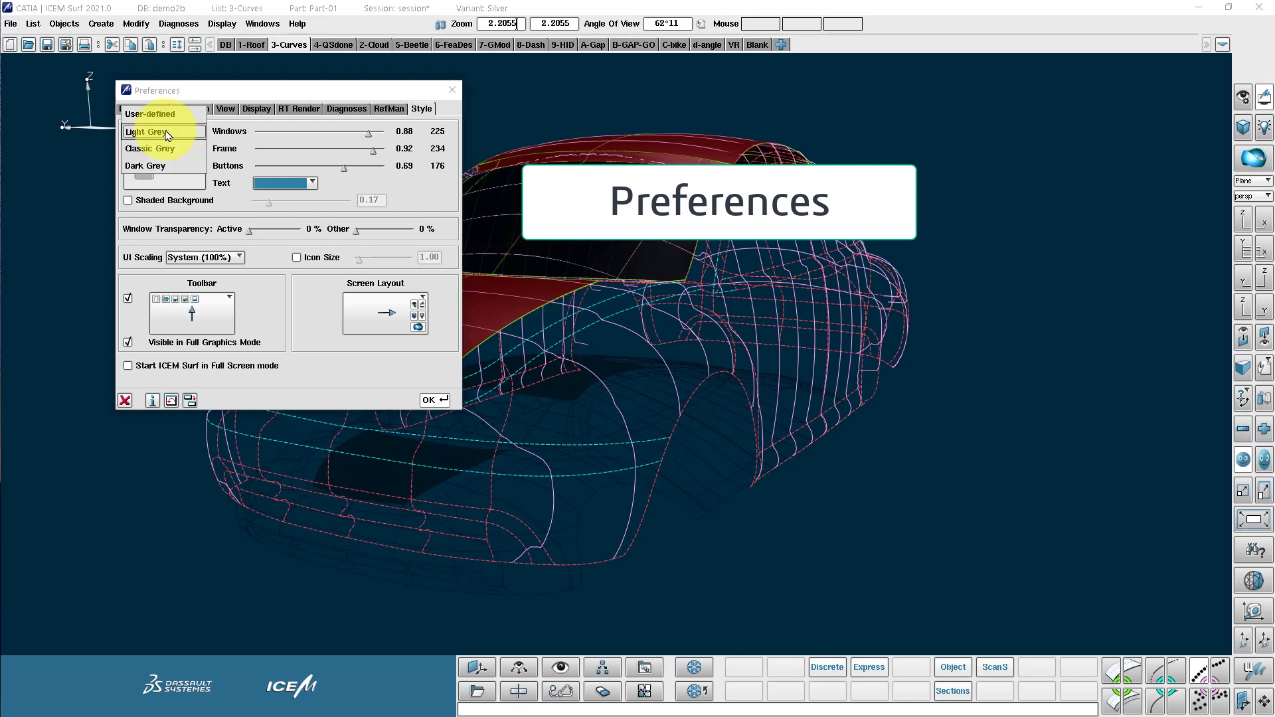
pyautogui.click(147, 131)
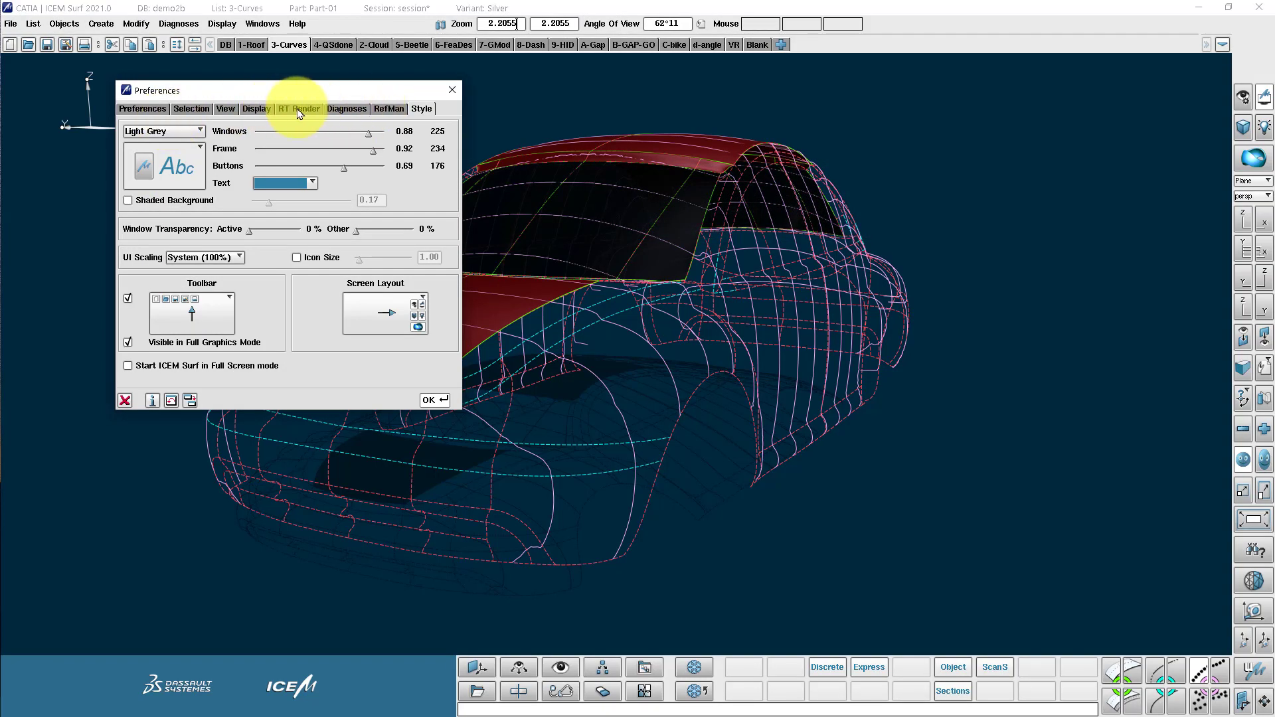
pyautogui.click(299, 108)
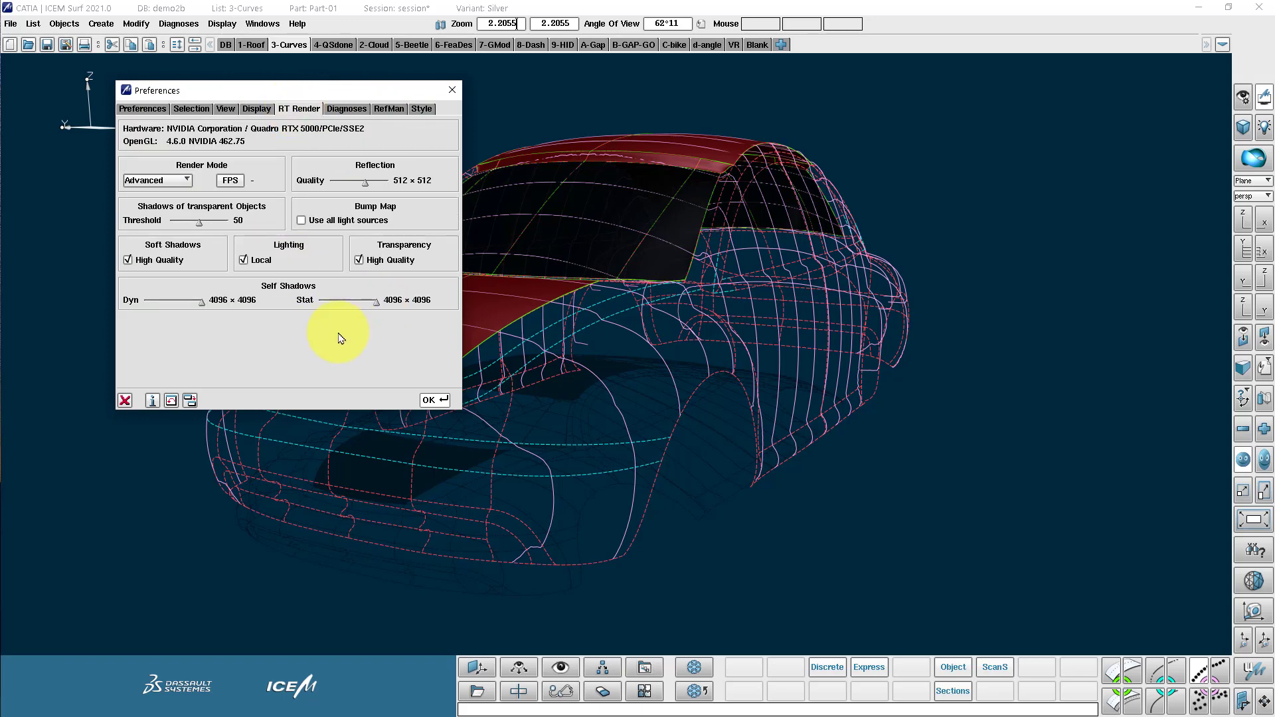
pyautogui.click(225, 108)
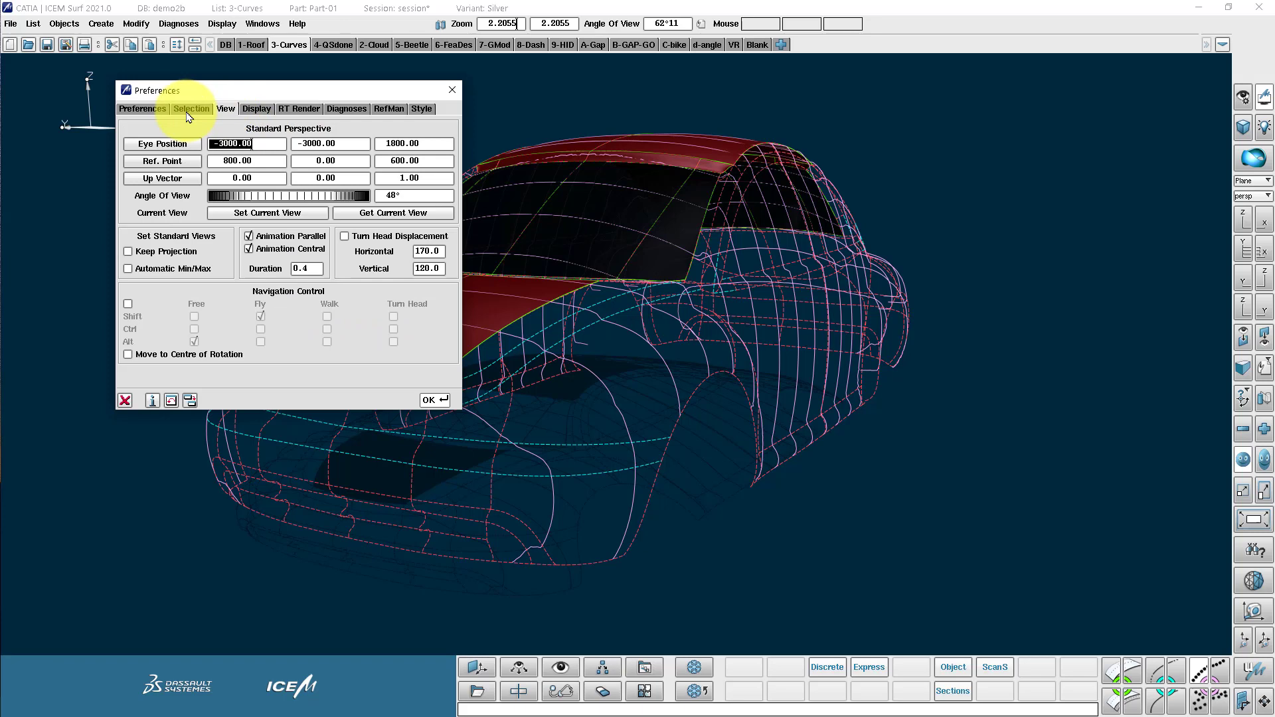
# Step: Confirm the Preferences with OK and launch Help > Help Topics in the browser
pyautogui.click(142, 108)
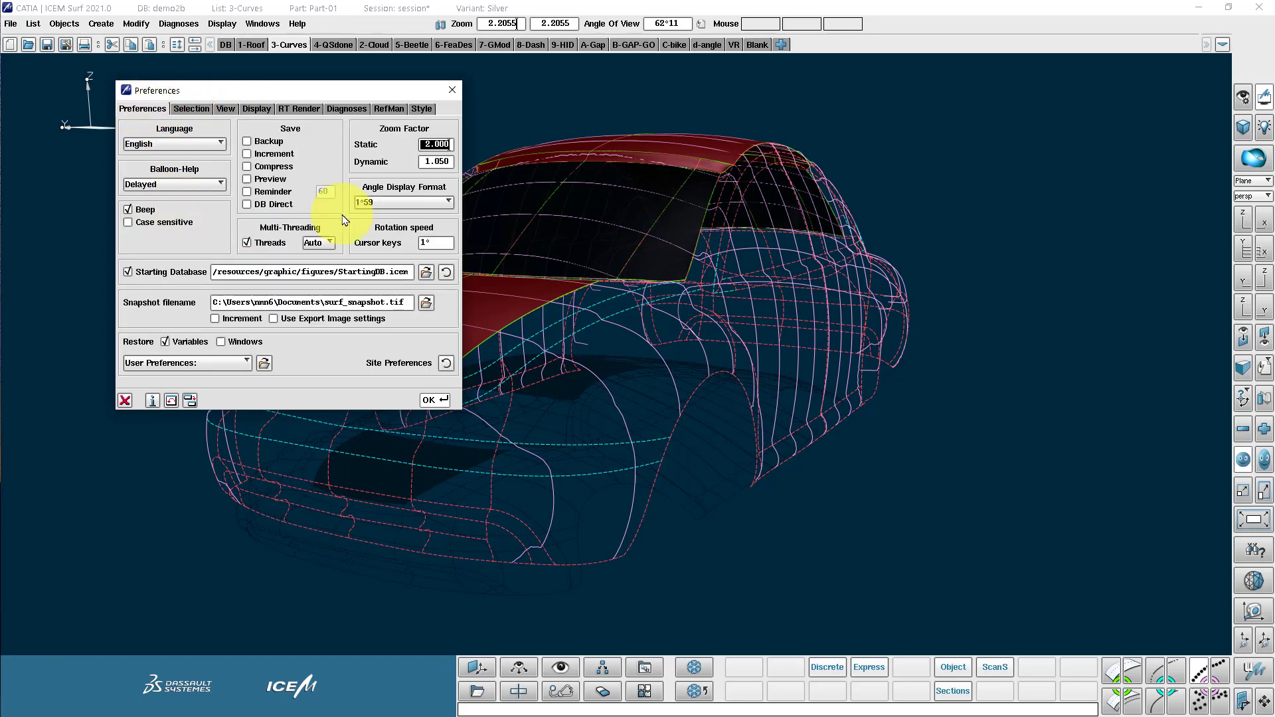
pyautogui.click(431, 400)
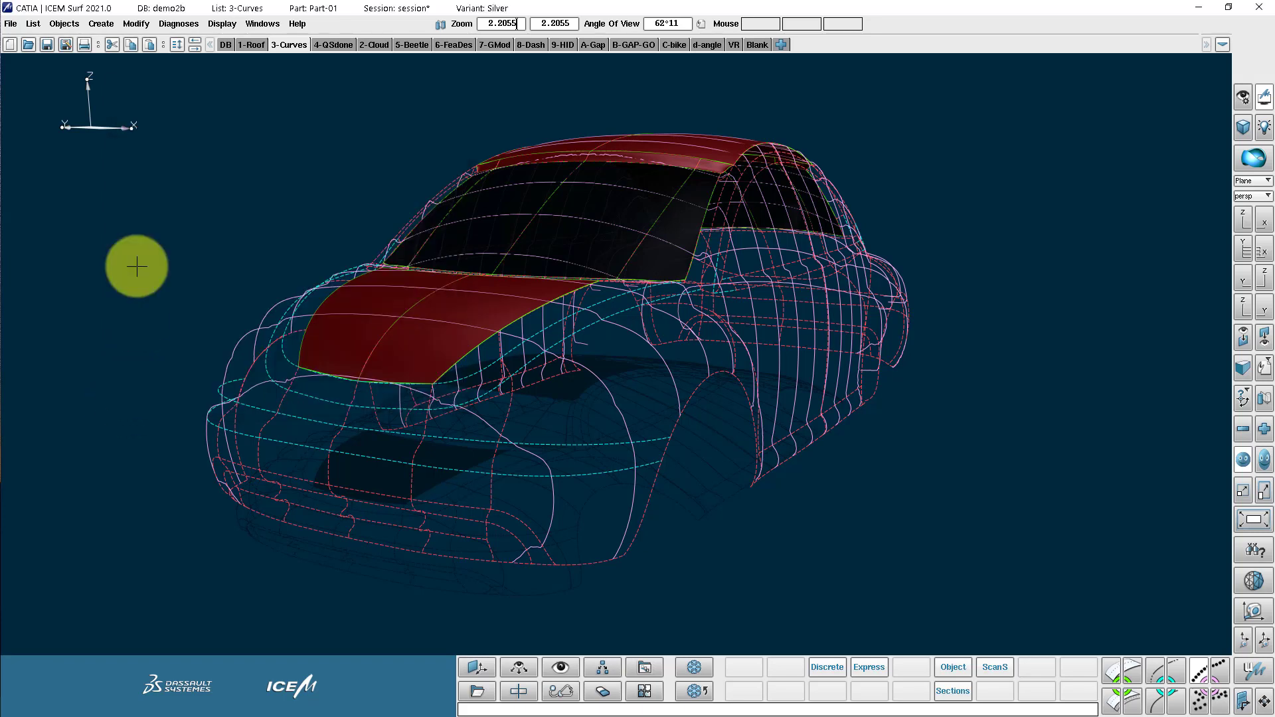
pyautogui.click(296, 23)
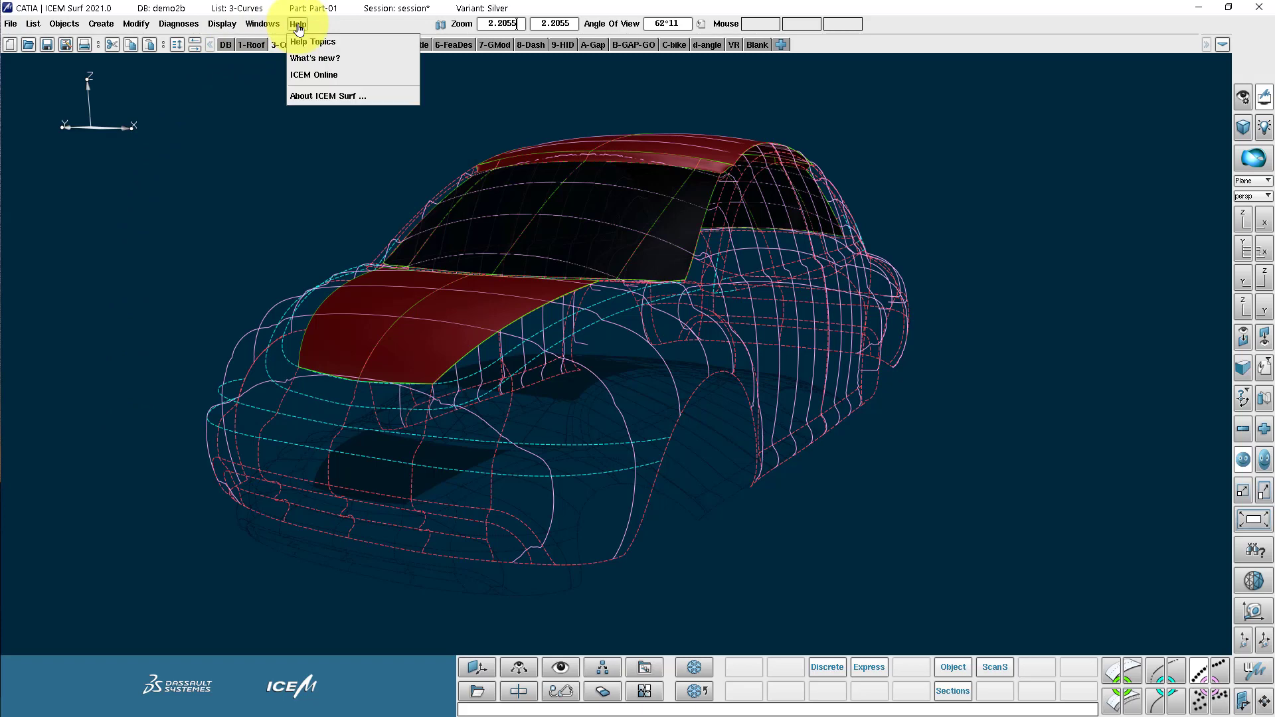
pyautogui.moveTo(310, 42)
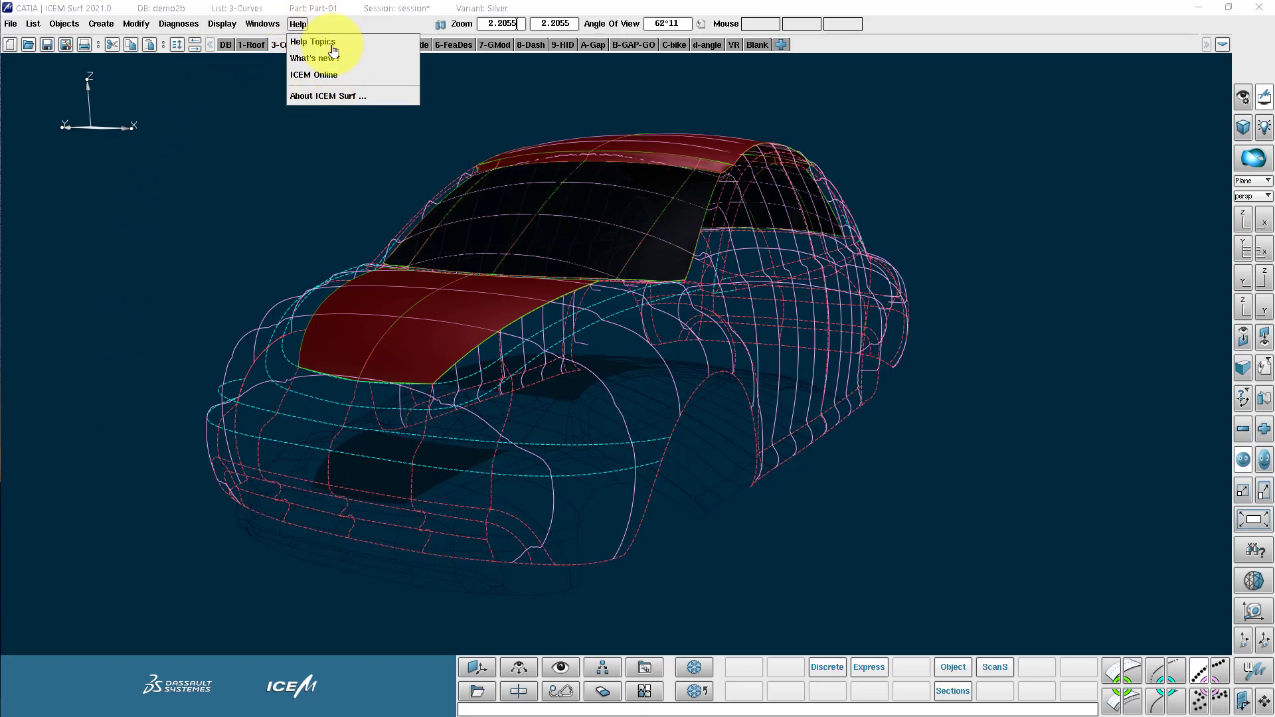
pyautogui.click(312, 41)
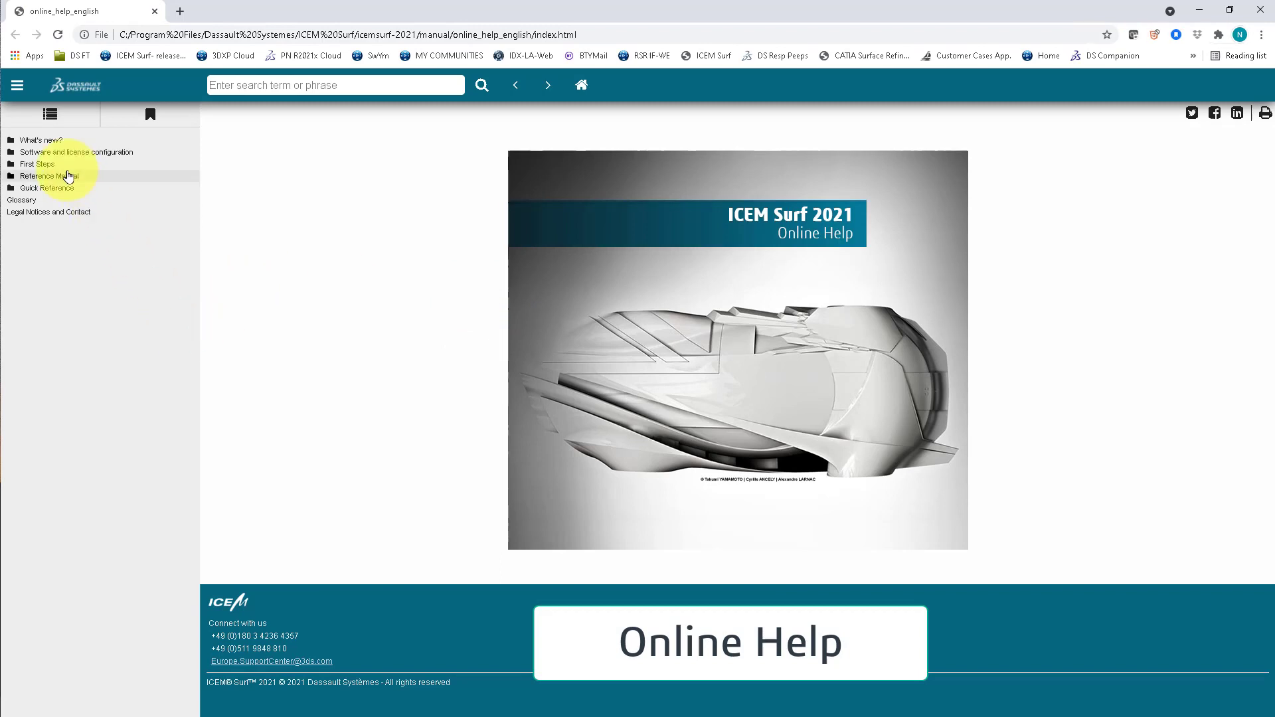
# Step: Expand What's new in the help contents and show the General enhancements page
pyautogui.click(39, 139)
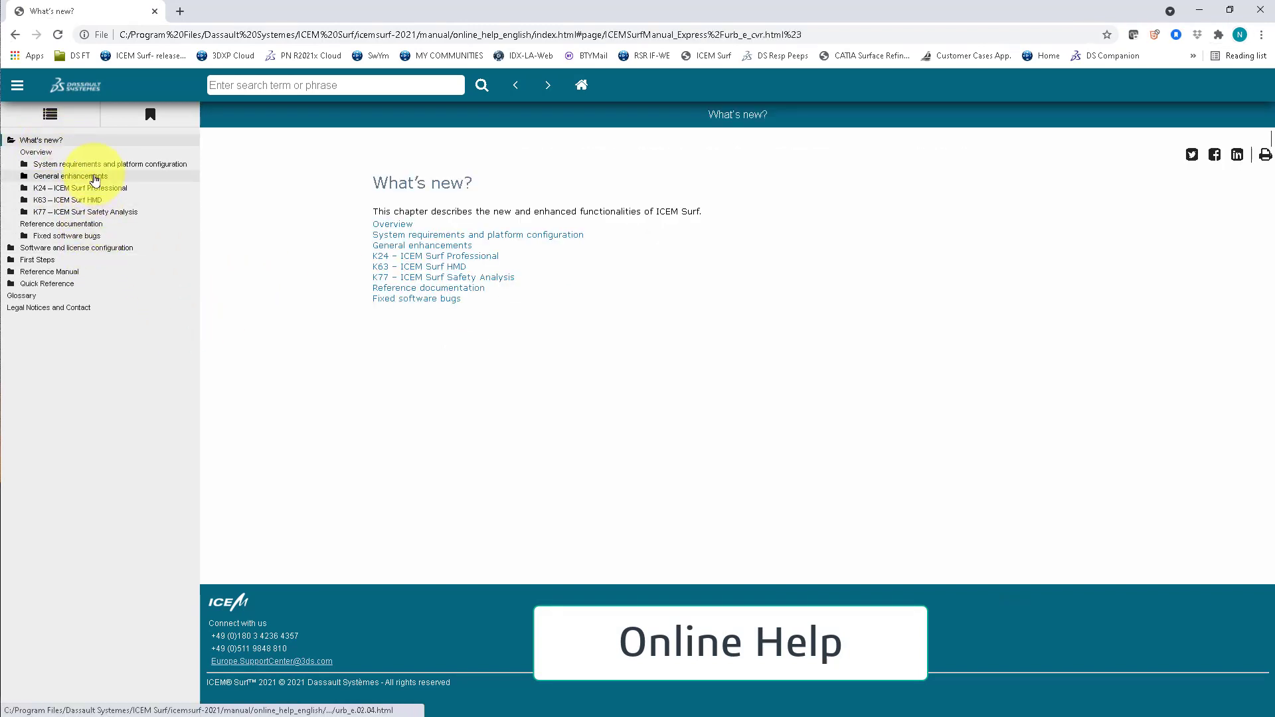
pyautogui.click(70, 176)
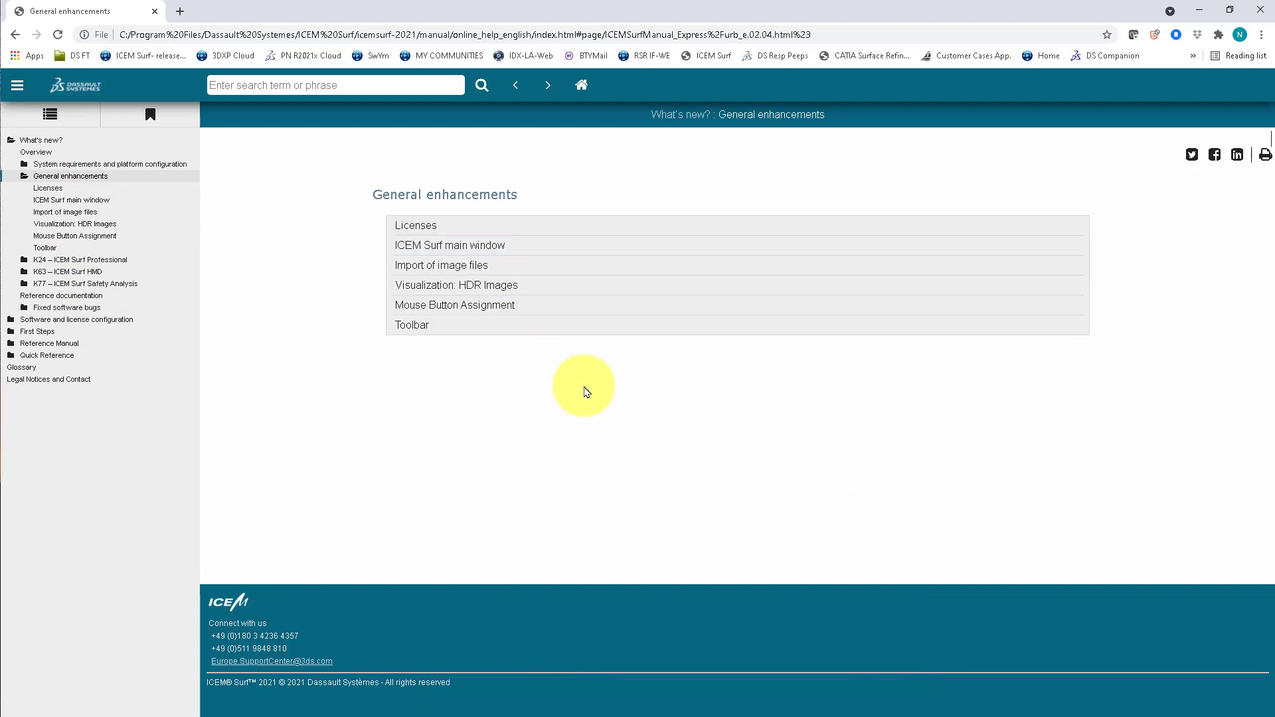
pyautogui.moveTo(846, 7)
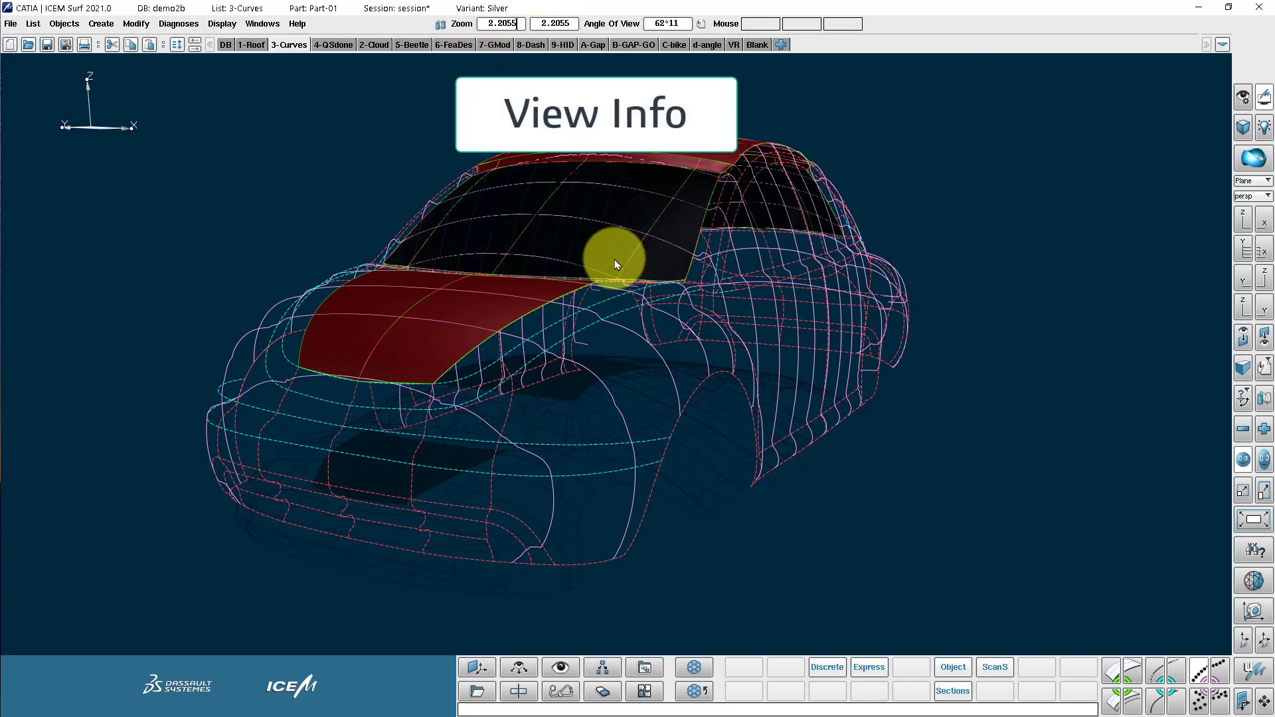
# Step: Rotate, zoom and pan the Beetle to look over the hood and windshield, ending in a three-quarter front view
pyautogui.moveTo(614, 265); pyautogui.dragTo(611, 260)
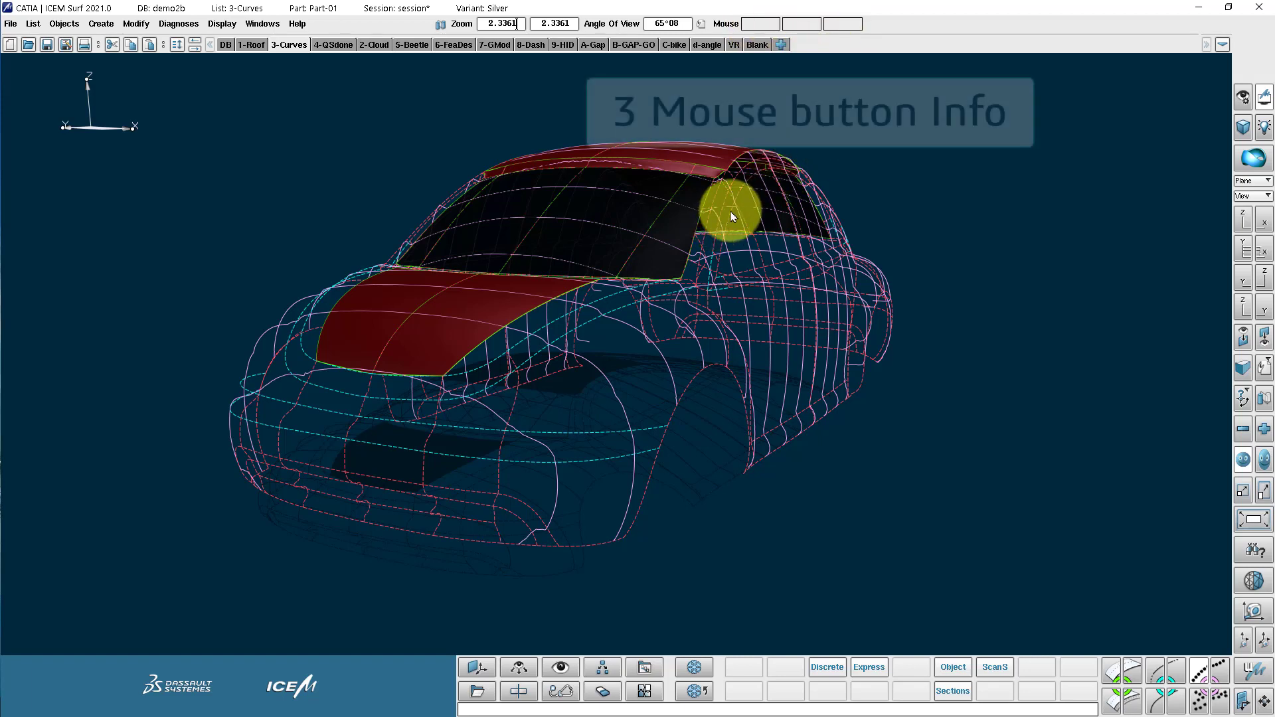
pyautogui.moveTo(731, 215); pyautogui.dragTo(605, 268)
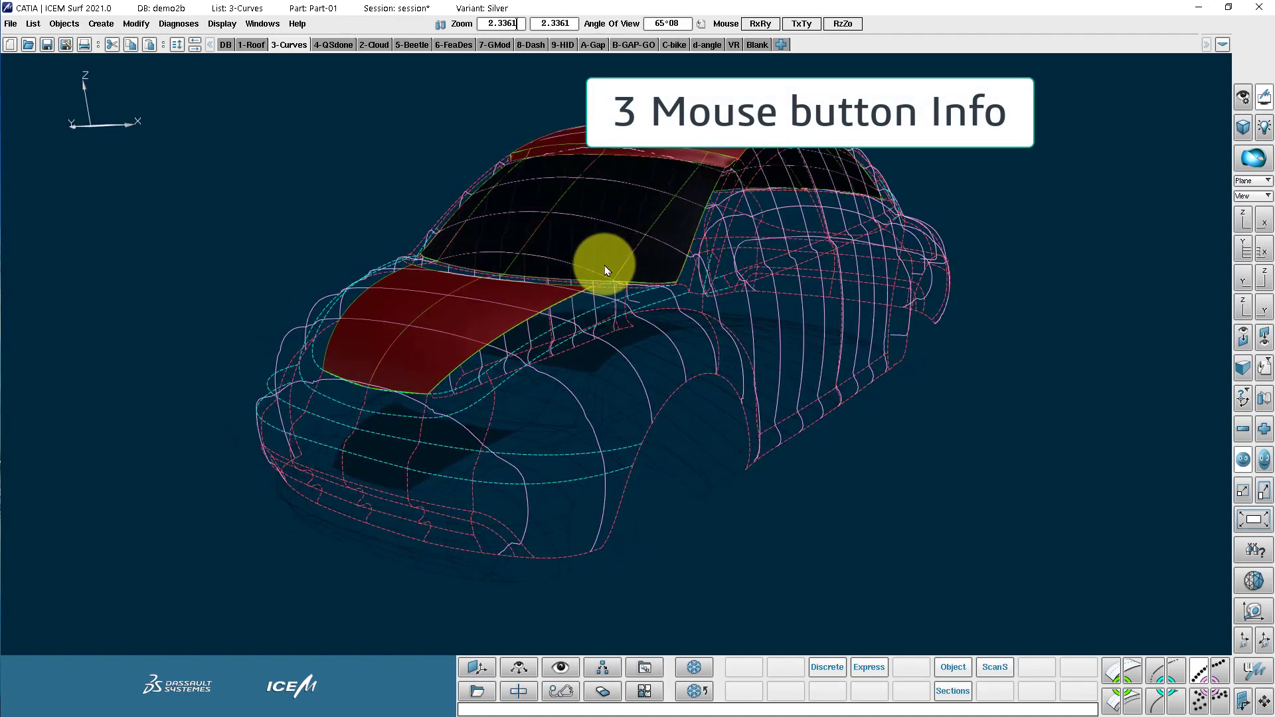
pyautogui.moveTo(604, 271); pyautogui.dragTo(678, 281)
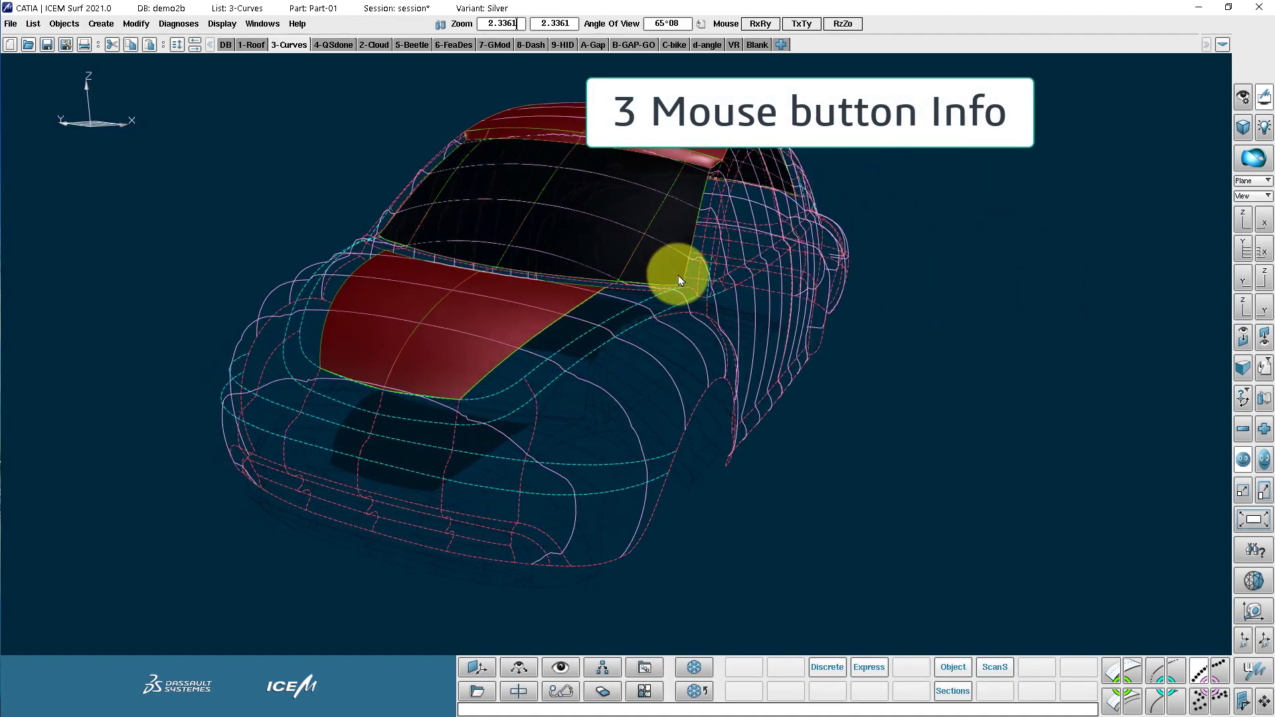
pyautogui.moveTo(679, 280); pyautogui.dragTo(666, 275)
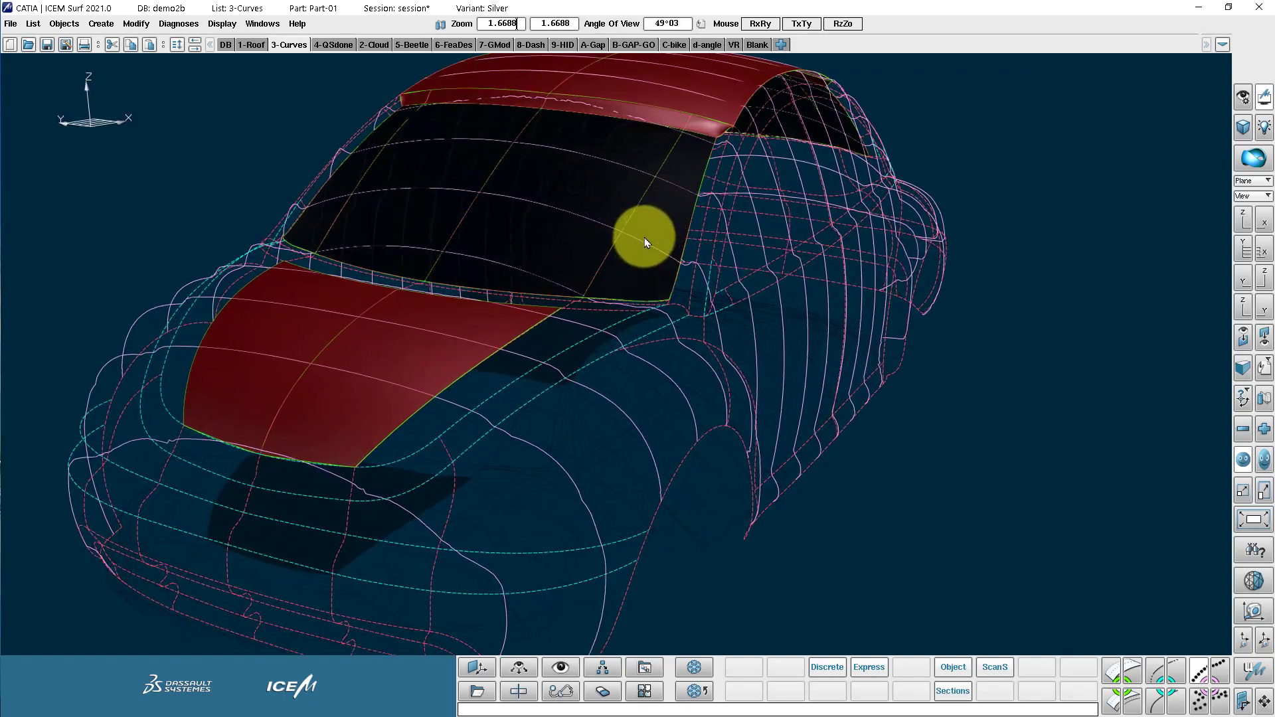
pyautogui.moveTo(647, 242); pyautogui.dragTo(650, 256)
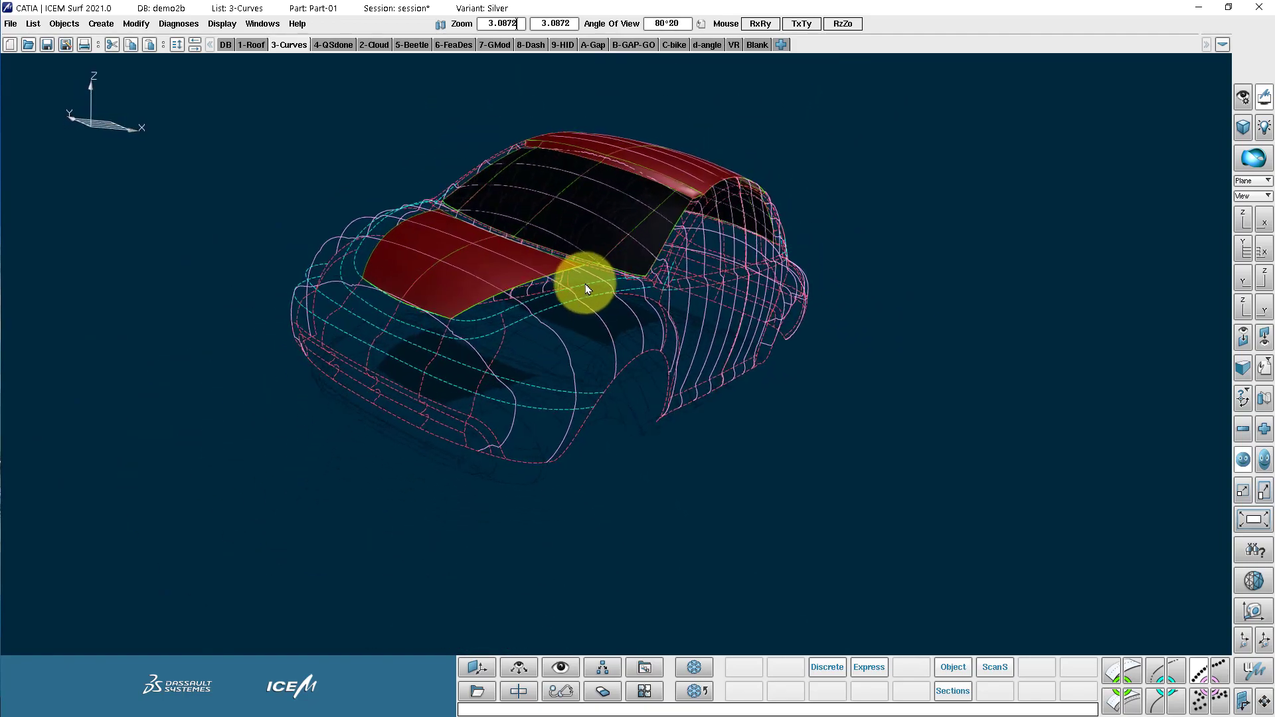
pyautogui.moveTo(585, 288); pyautogui.dragTo(626, 280)
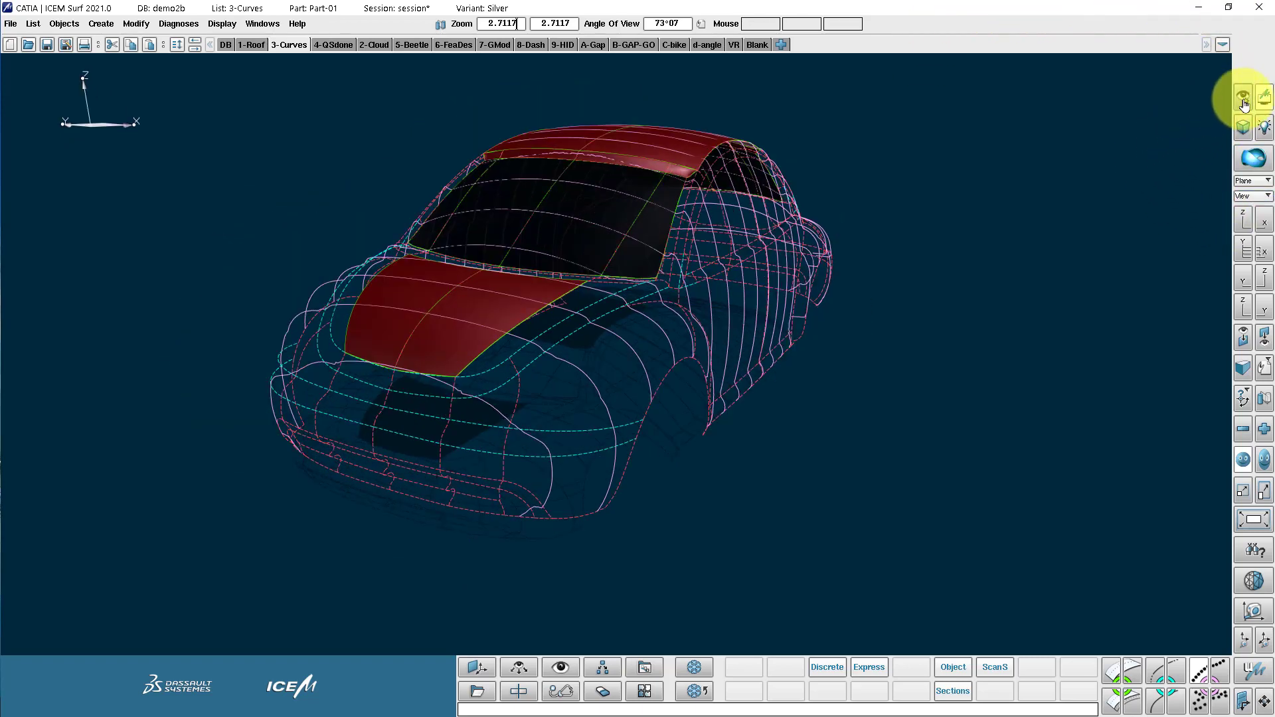
# Step: In Display Options try the Environment backdrop on and off and toggle shaded surface display
pyautogui.click(1243, 95)
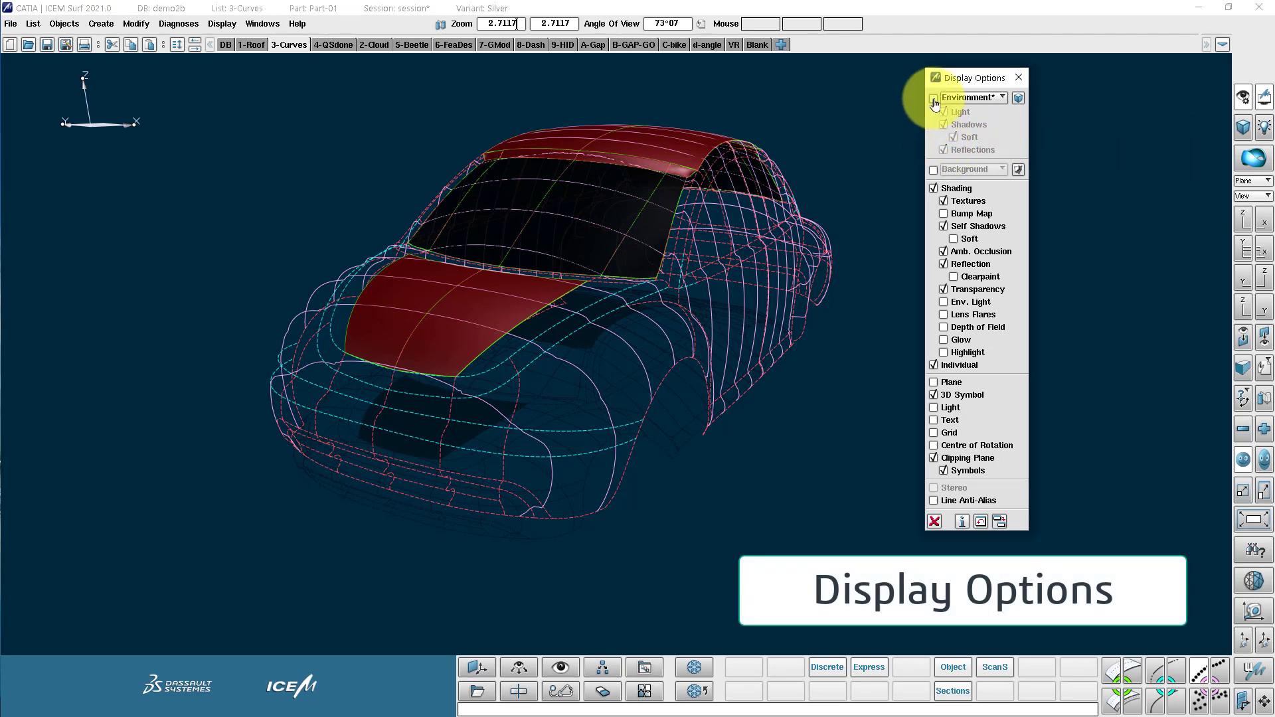
pyautogui.click(933, 97)
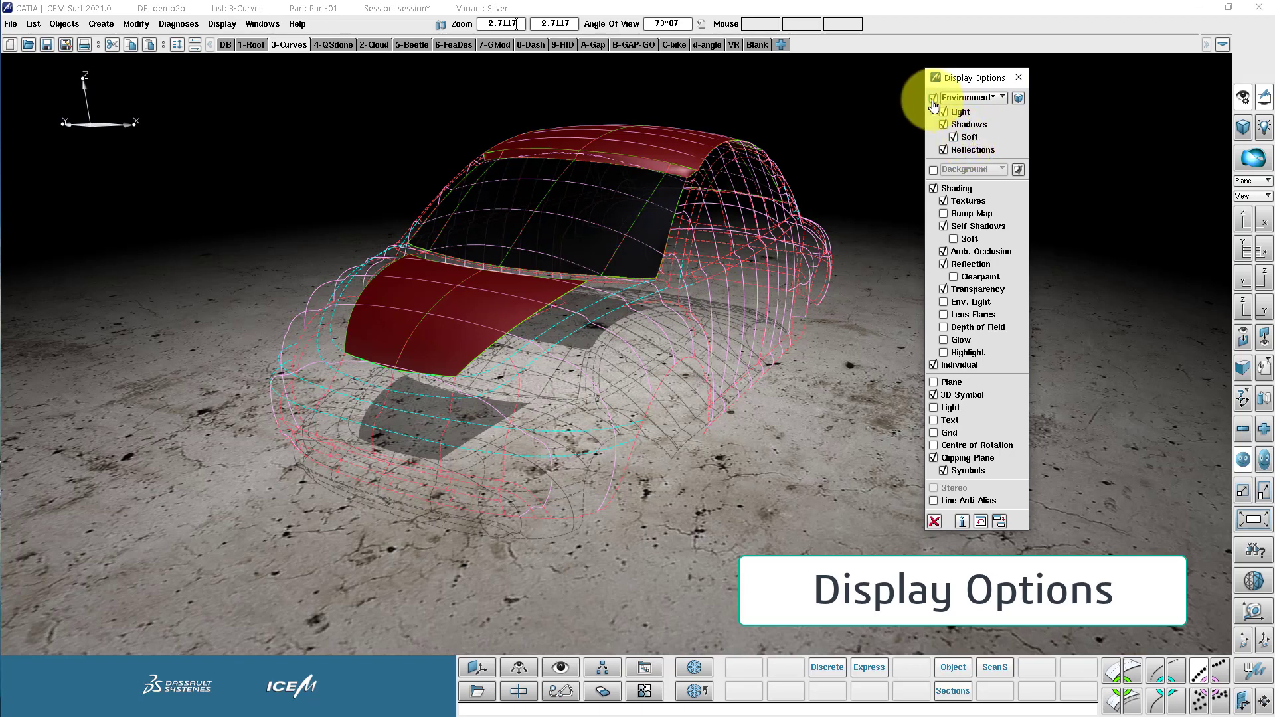
pyautogui.click(932, 97)
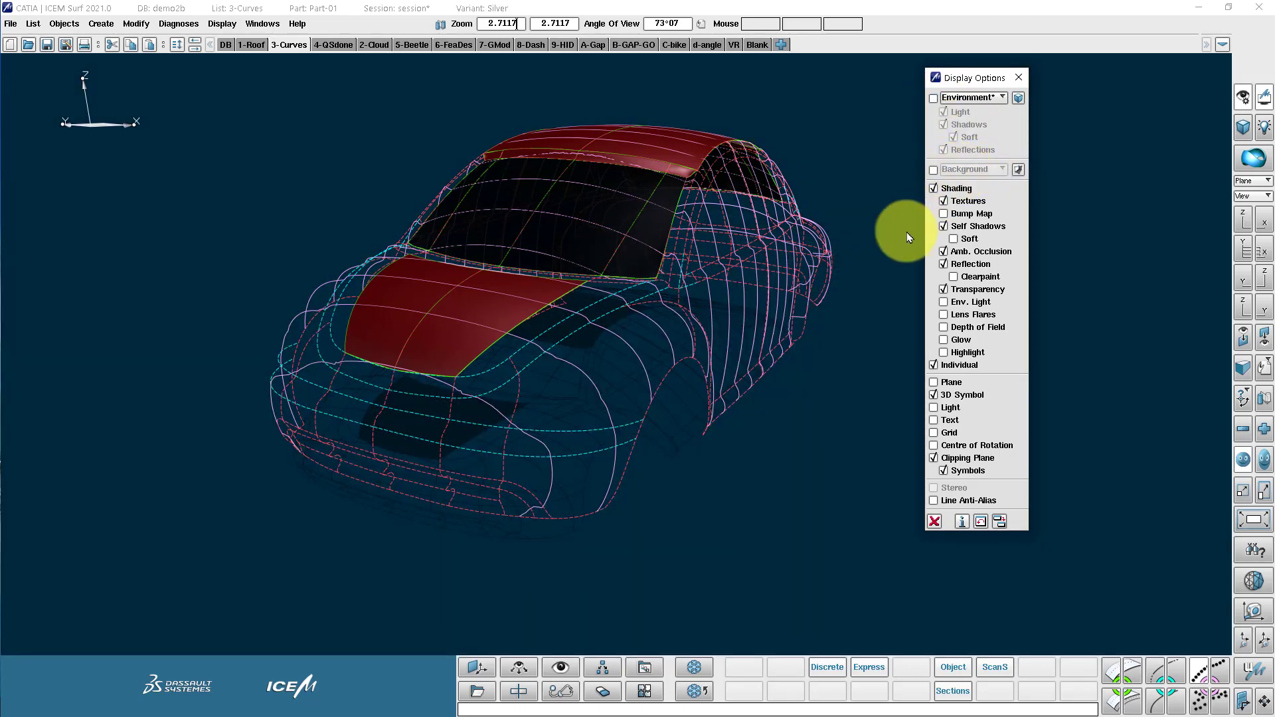
pyautogui.click(933, 193)
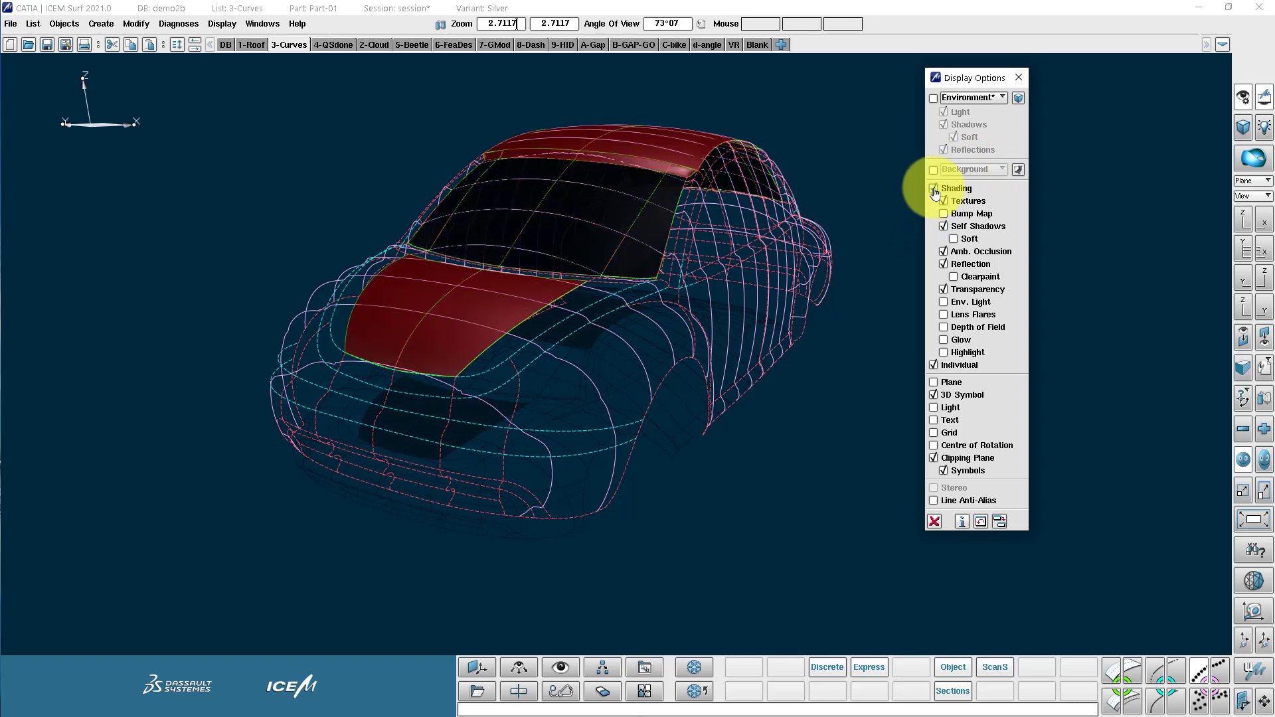
pyautogui.click(934, 187)
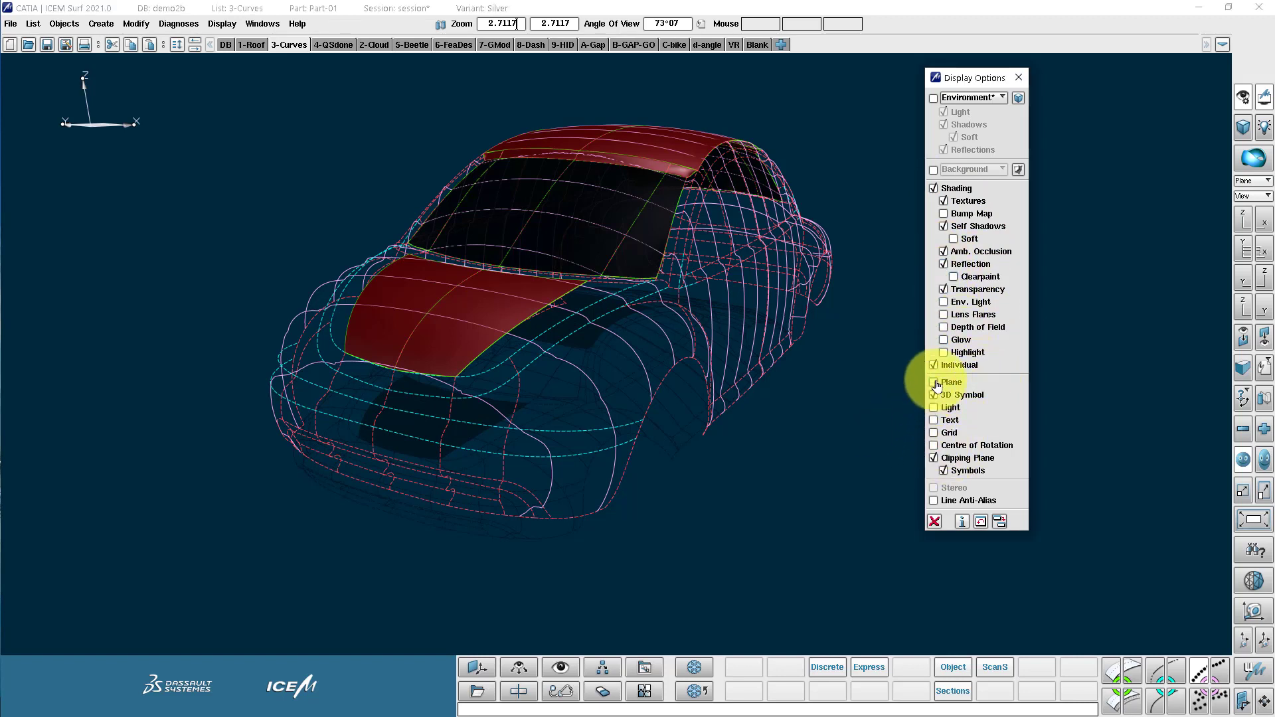
# Step: Show the Plane and Light symbols, drag a light around the car, and bring up the Display Options help
pyautogui.click(932, 382)
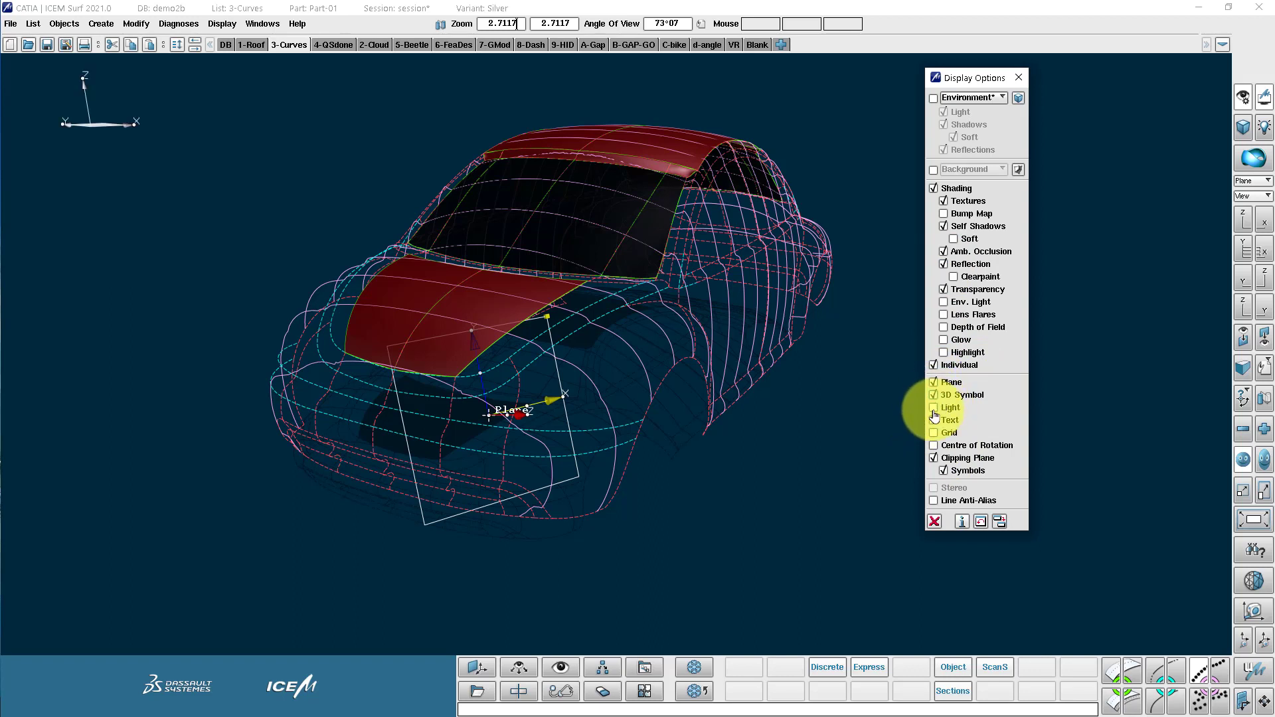
pyautogui.click(932, 408)
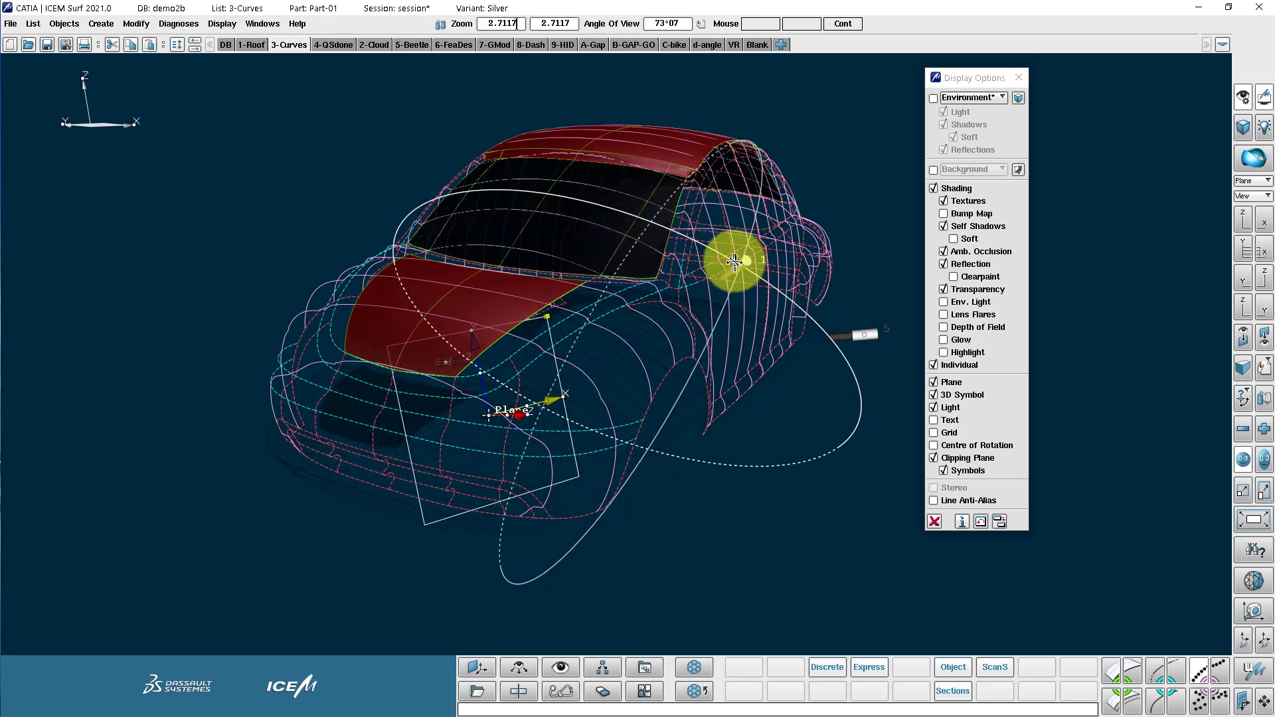
pyautogui.moveTo(736, 262); pyautogui.dragTo(715, 281)
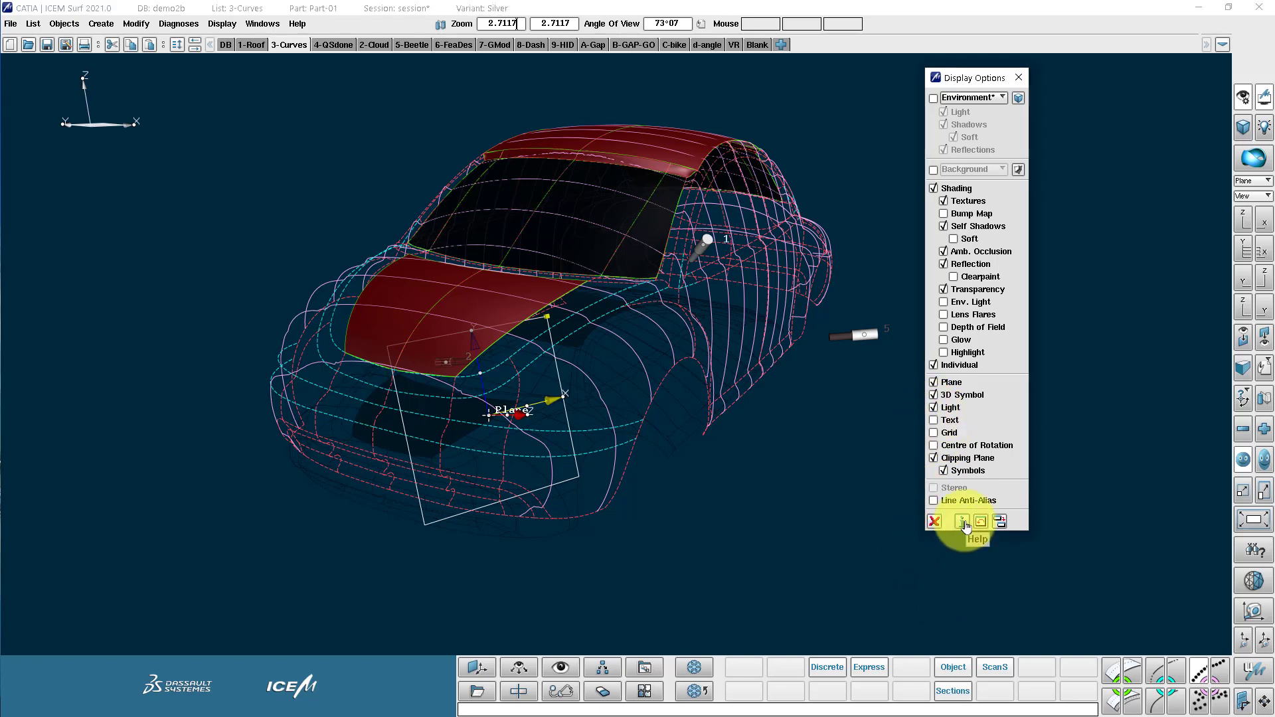
pyautogui.click(960, 521)
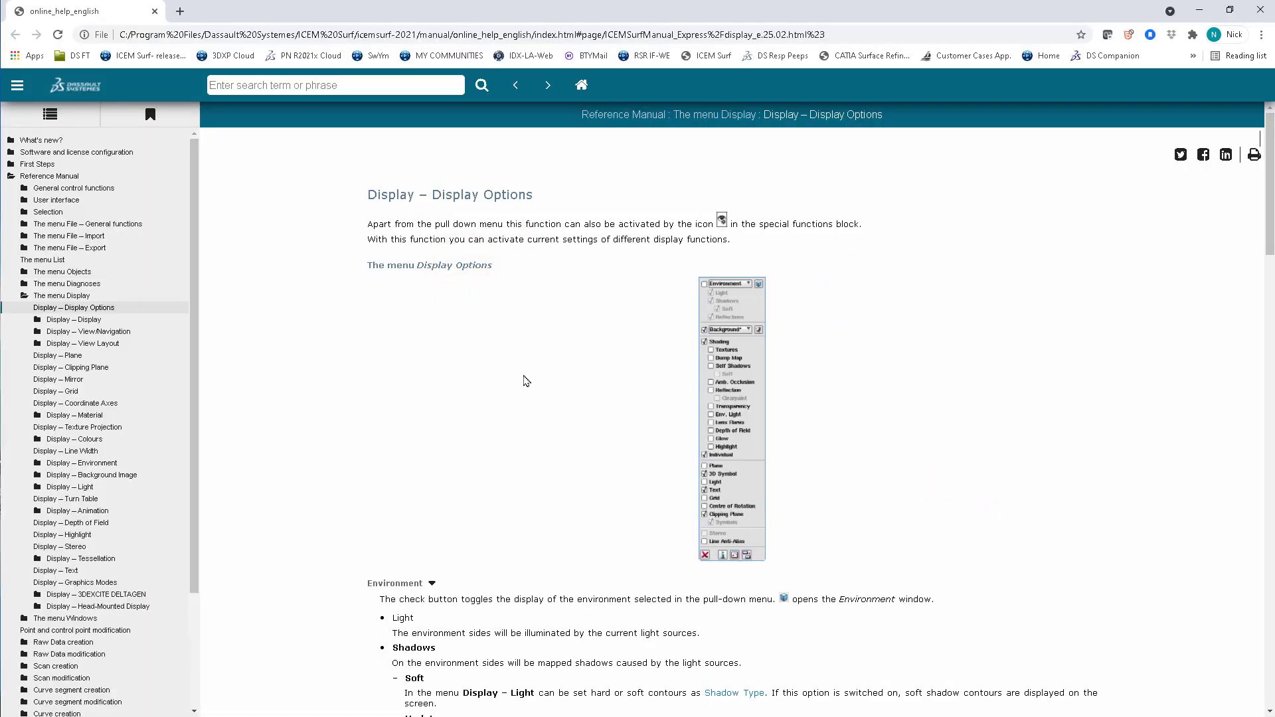
pyautogui.moveTo(521, 513)
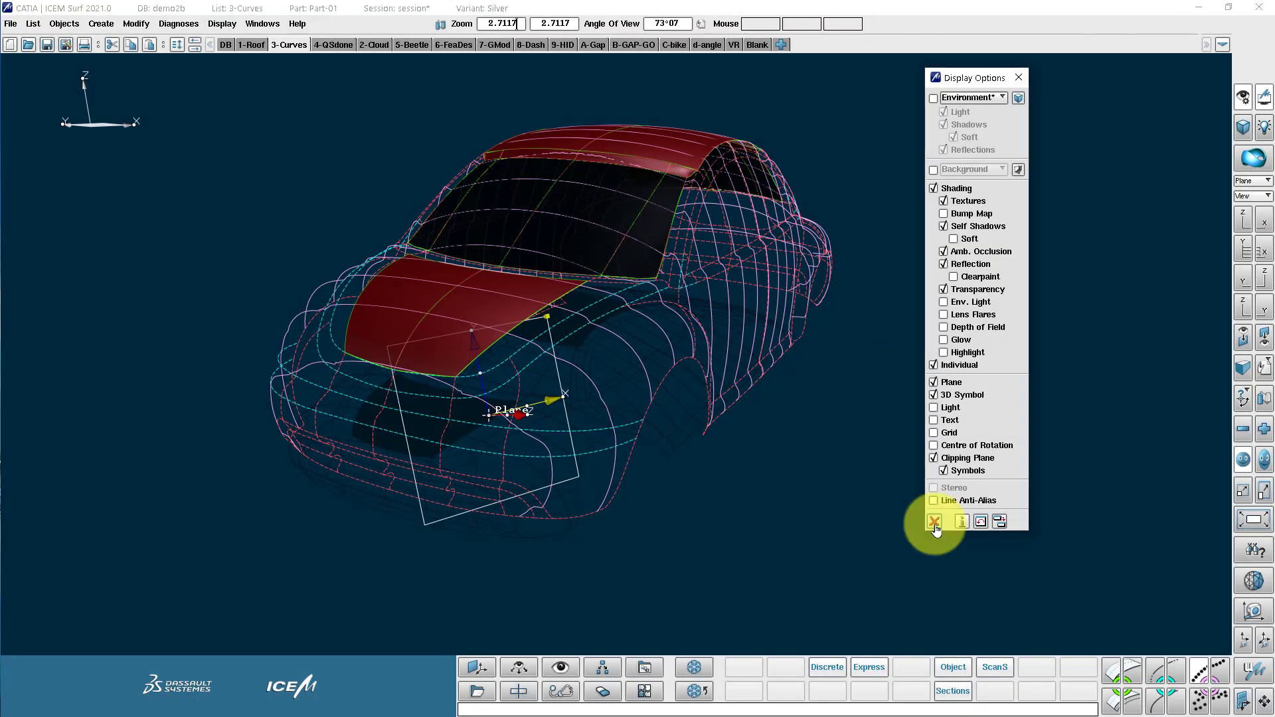
# Step: Close Display Options, exit the Reference Manager and bring up the Environment settings window
pyautogui.click(934, 521)
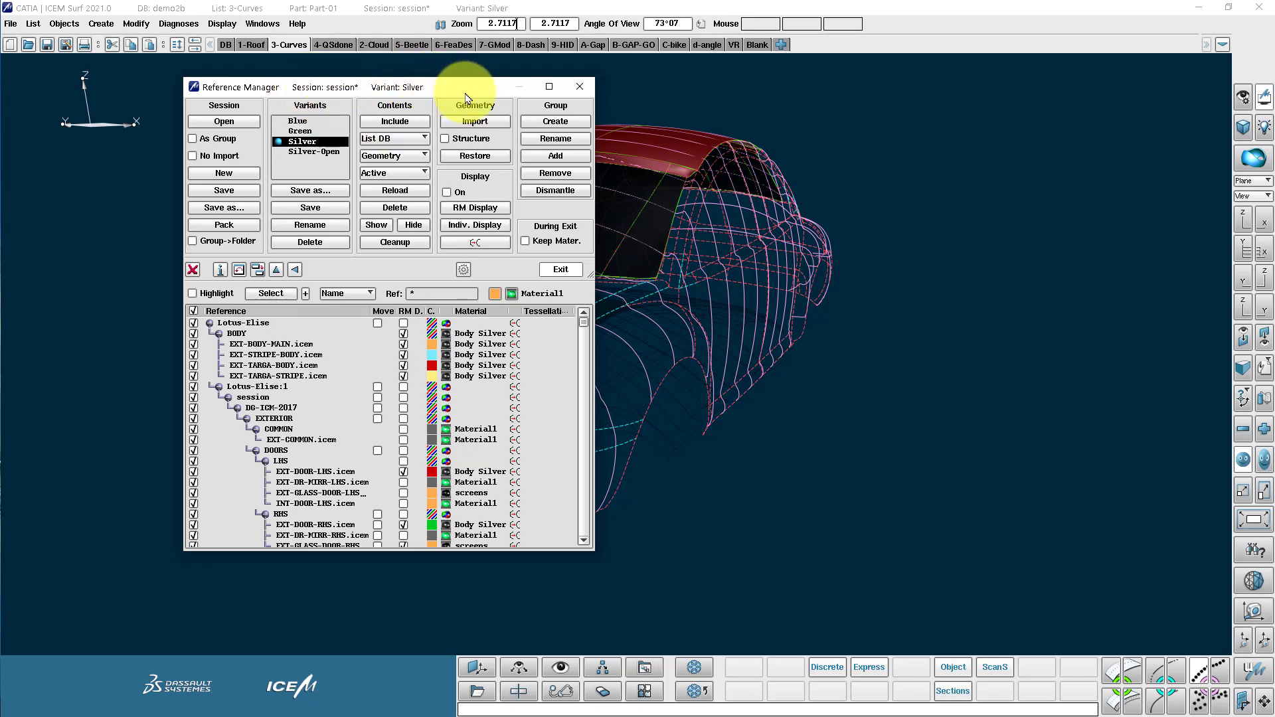
pyautogui.click(559, 269)
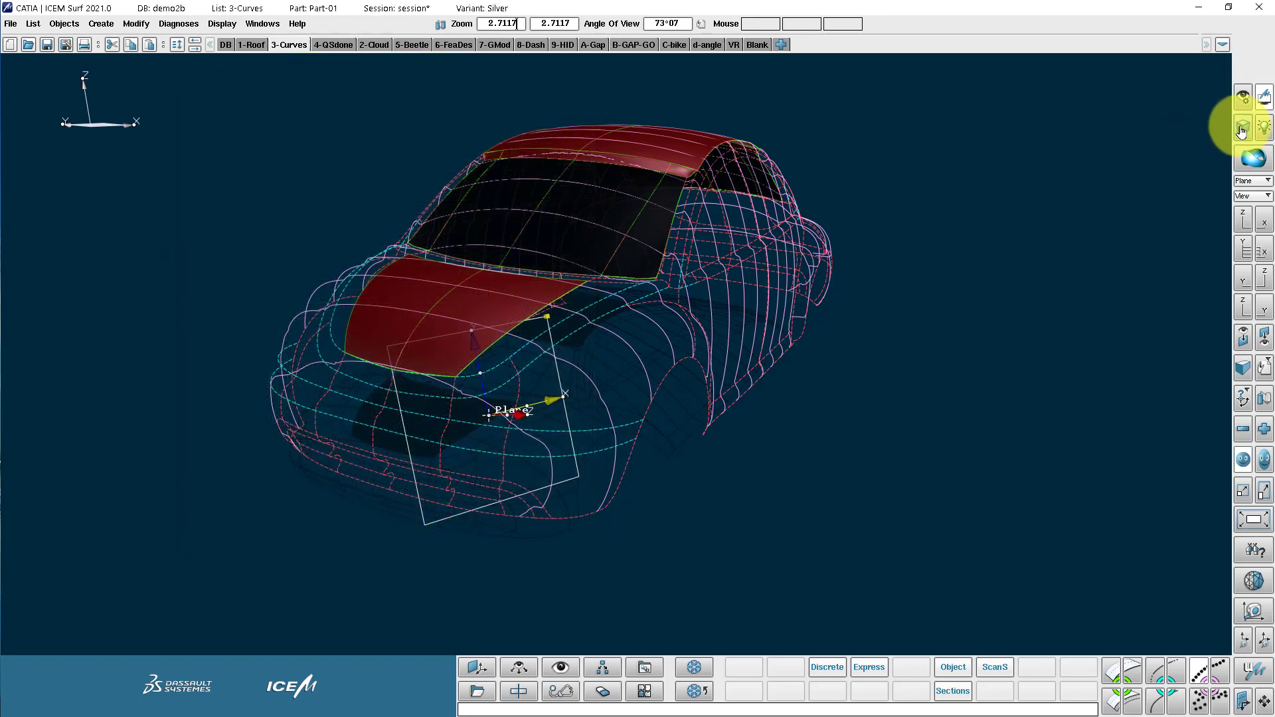
pyautogui.click(1242, 130)
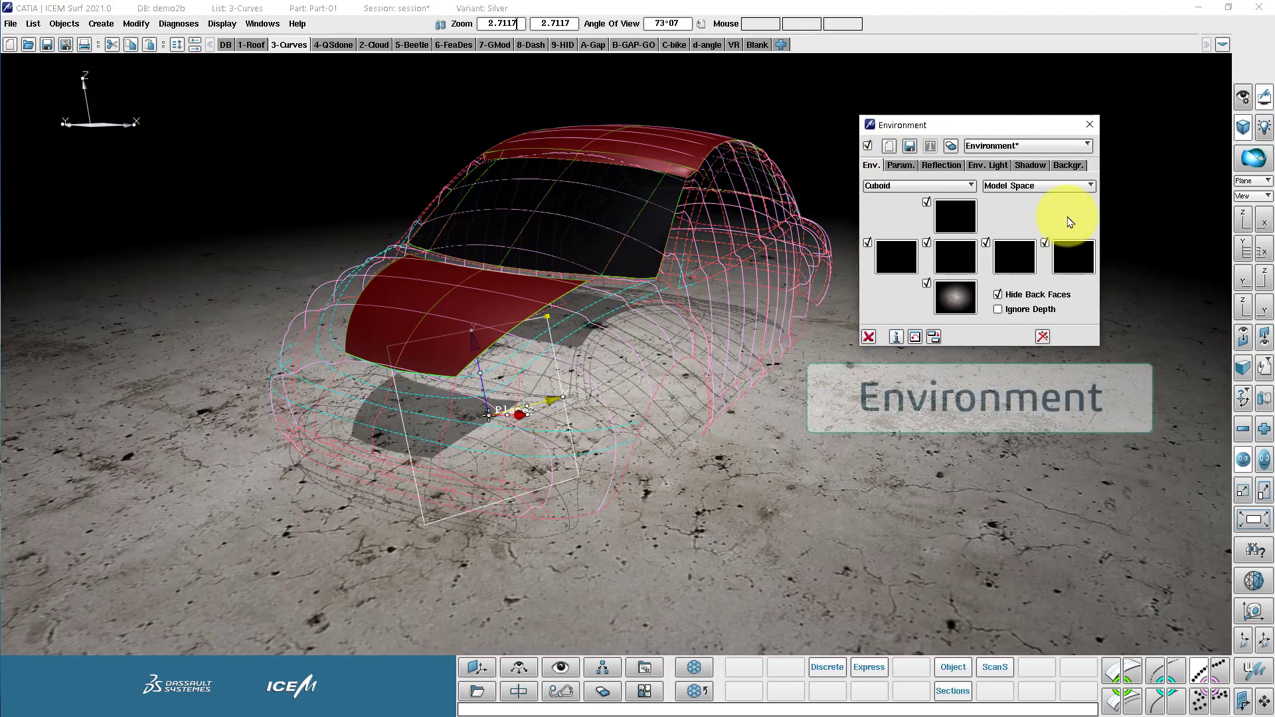
# Step: Pick the Cub_wht_cement environment from the environment dropdown
pyautogui.click(1087, 145)
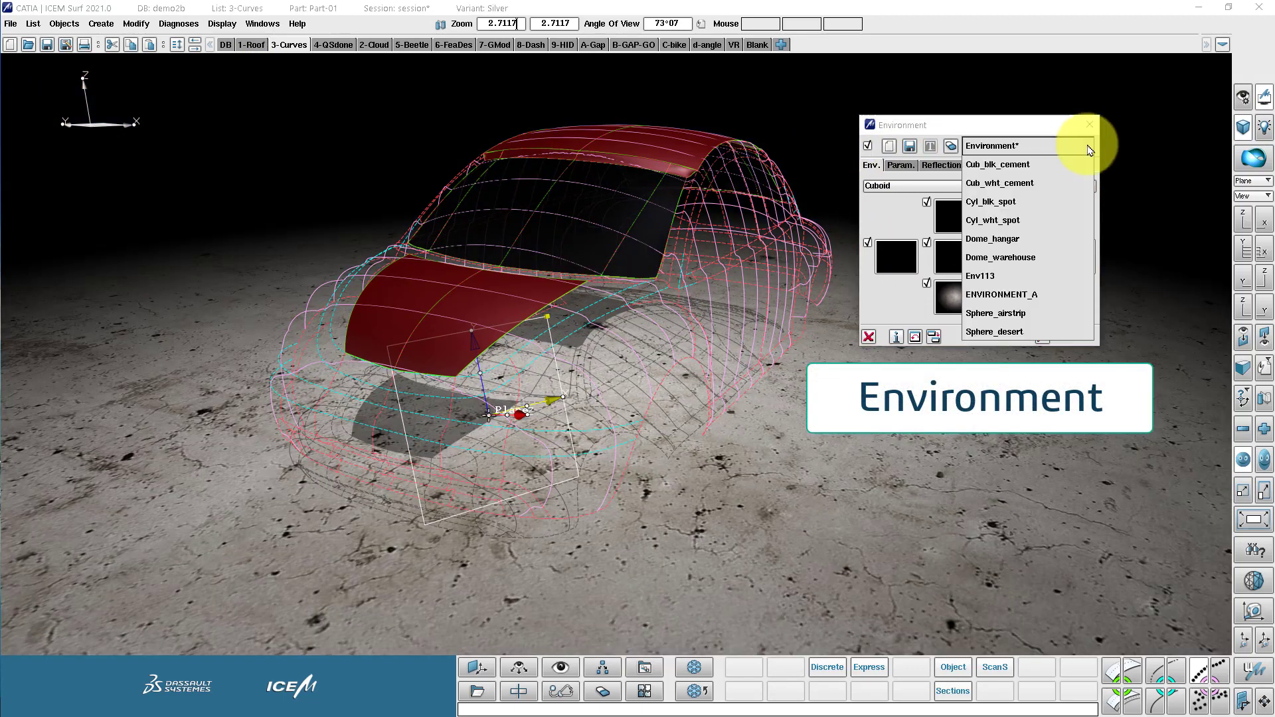
pyautogui.moveTo(1013, 235)
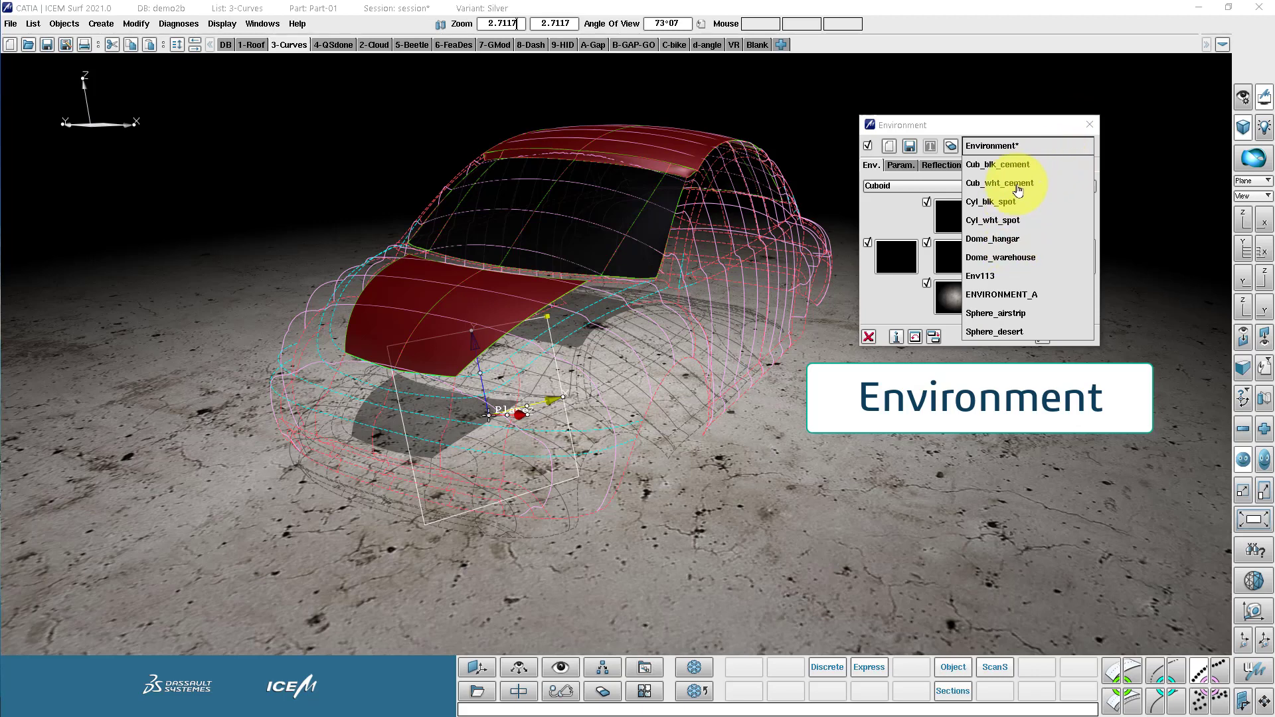
pyautogui.click(998, 182)
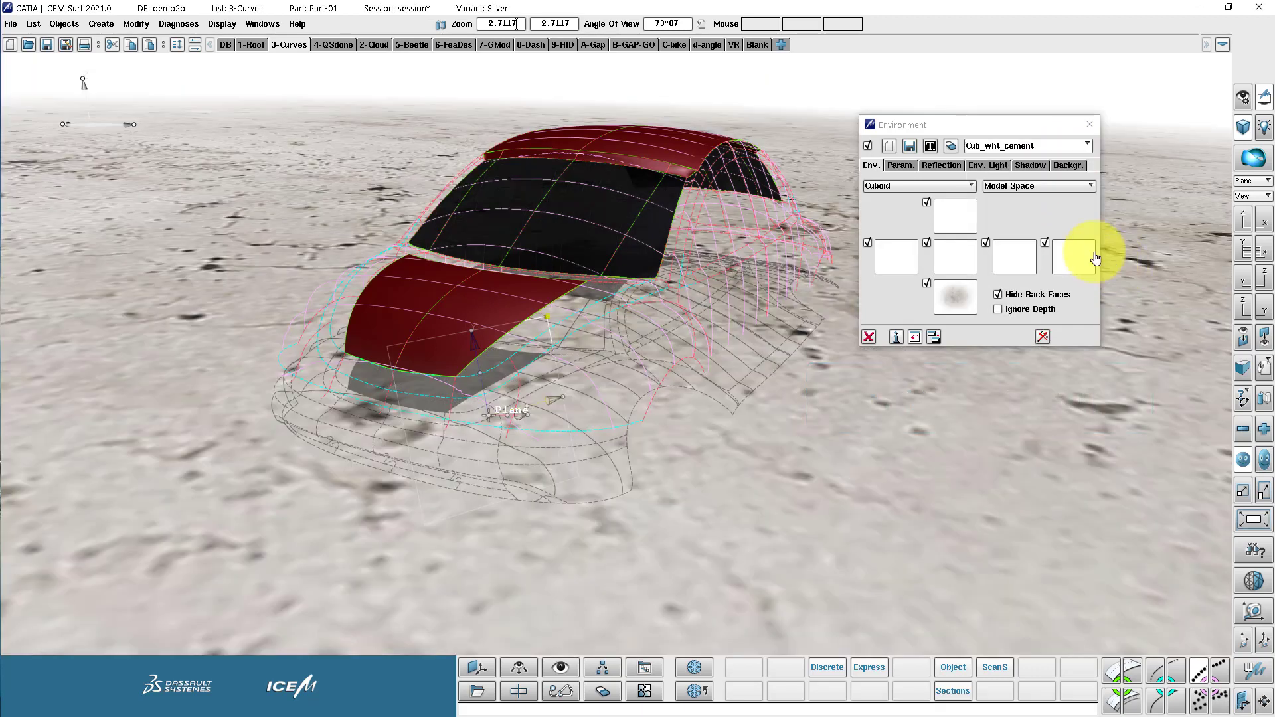
pyautogui.click(1088, 146)
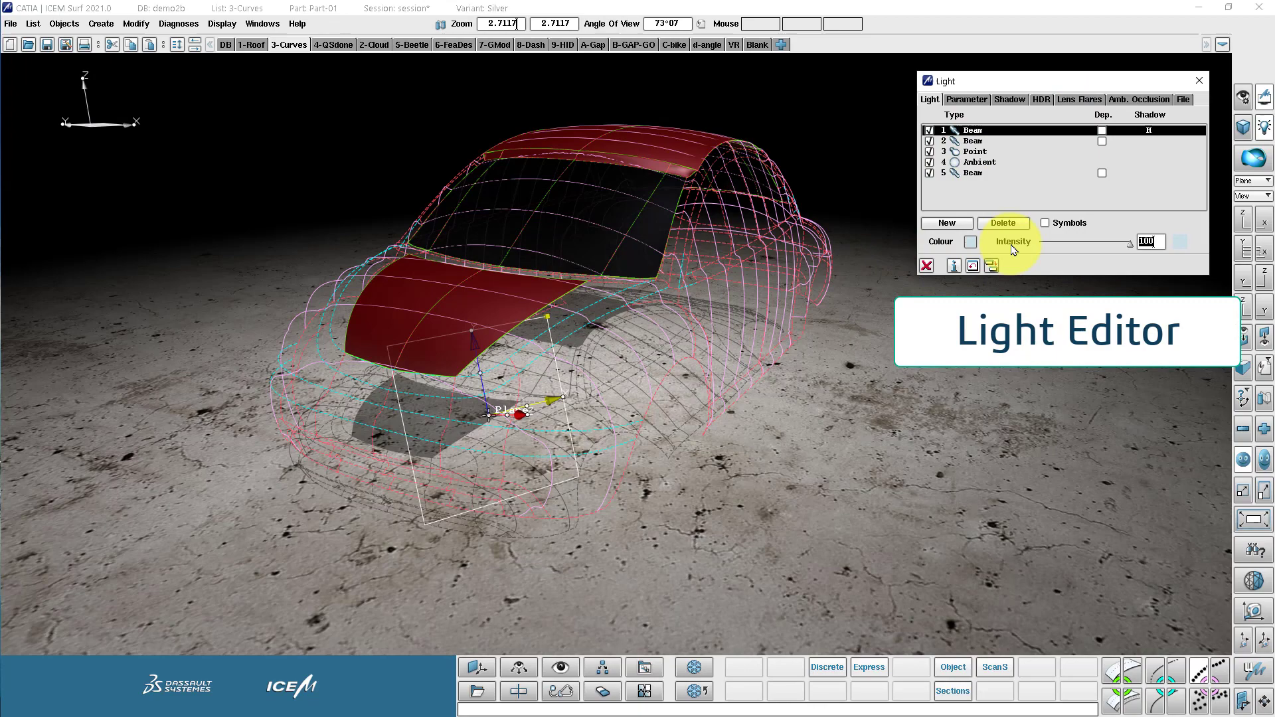
# Step: Show symbols for the scene's five lights, then move on to the material editor
pyautogui.click(1045, 223)
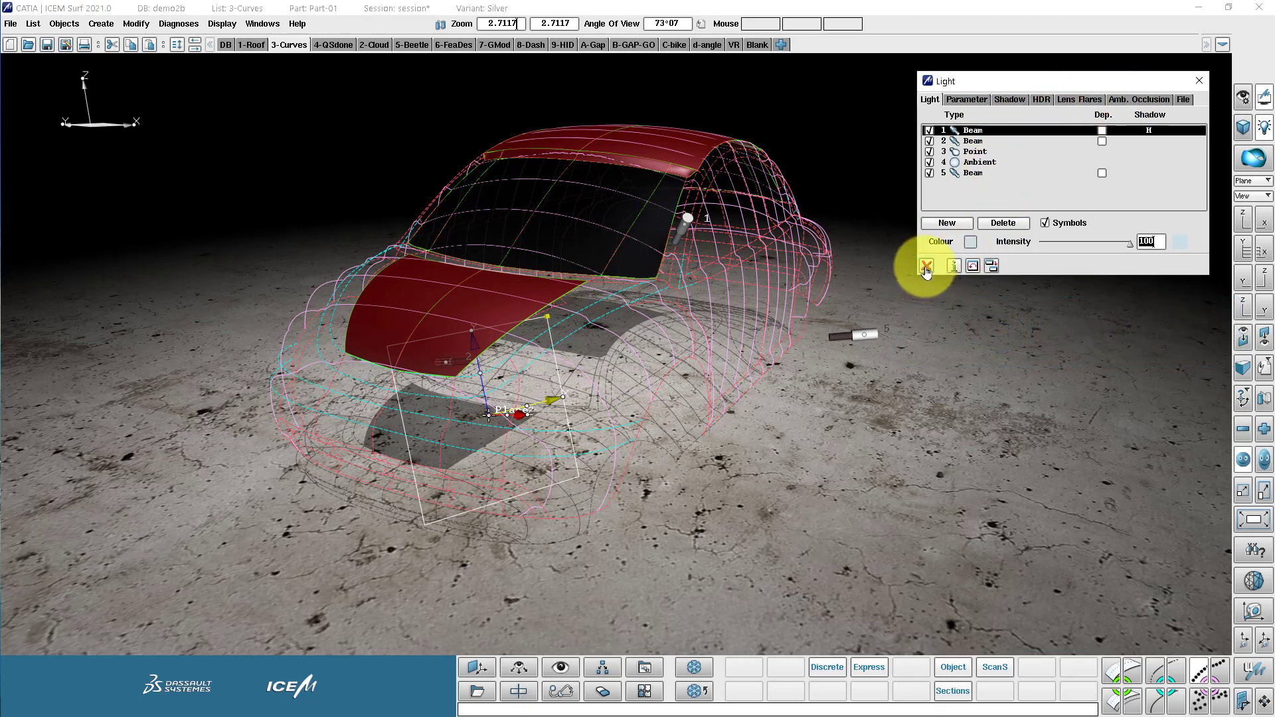
pyautogui.click(924, 265)
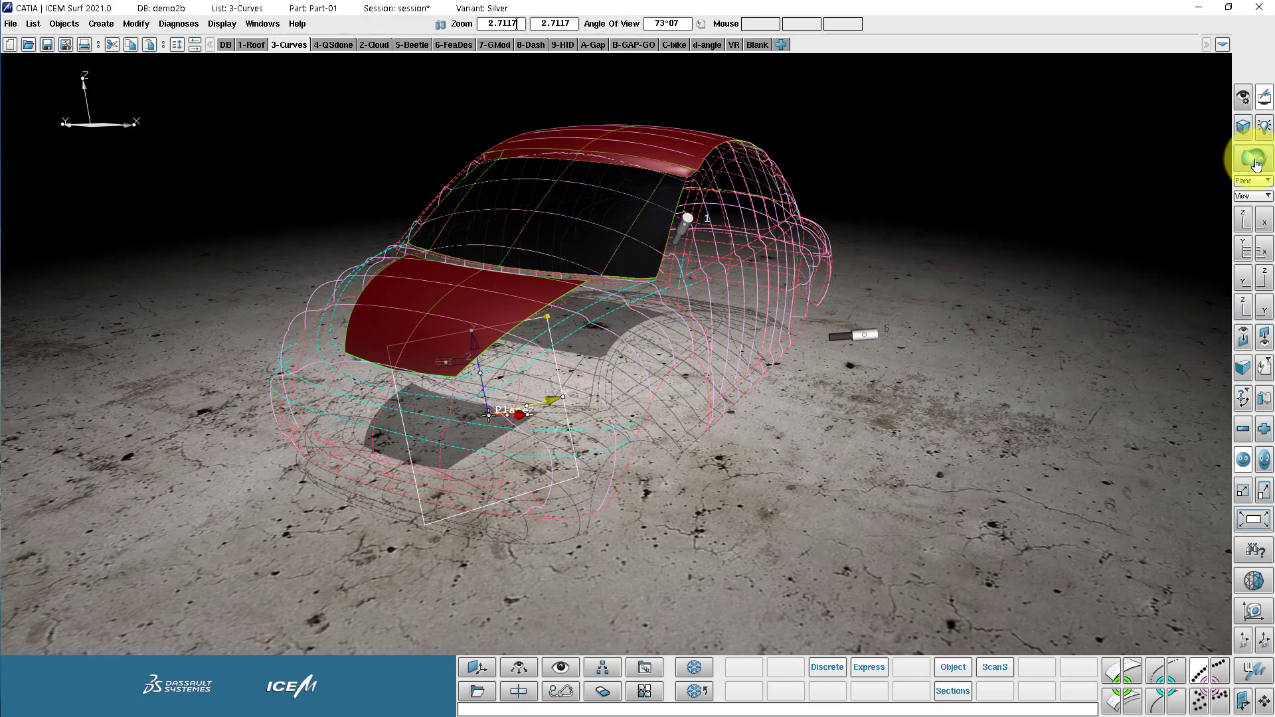
pyautogui.click(1252, 159)
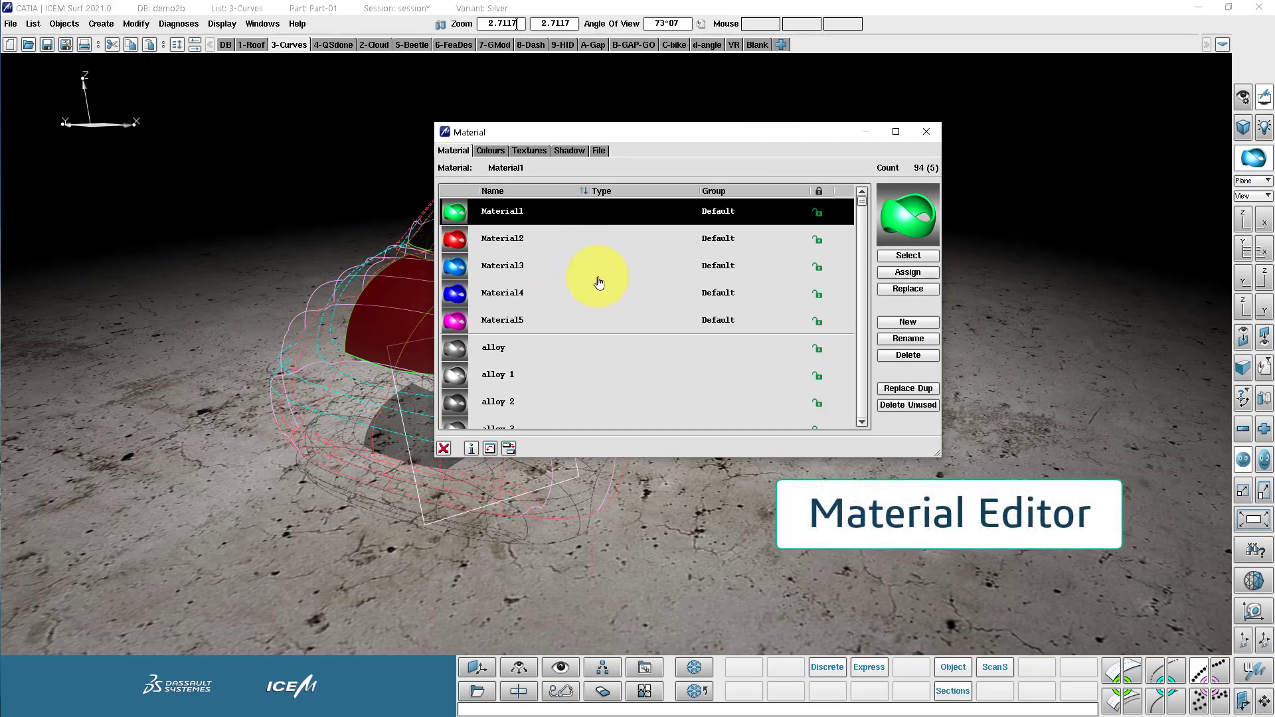
pyautogui.click(907, 254)
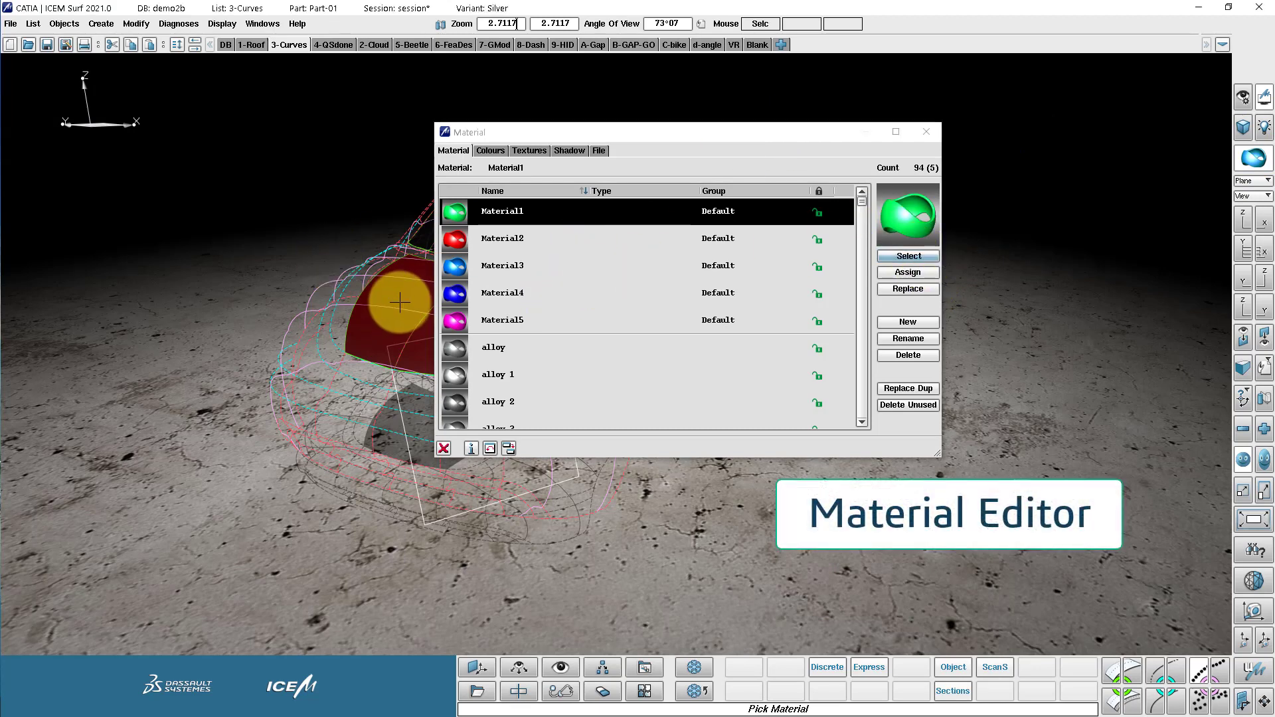
pyautogui.click(490, 150)
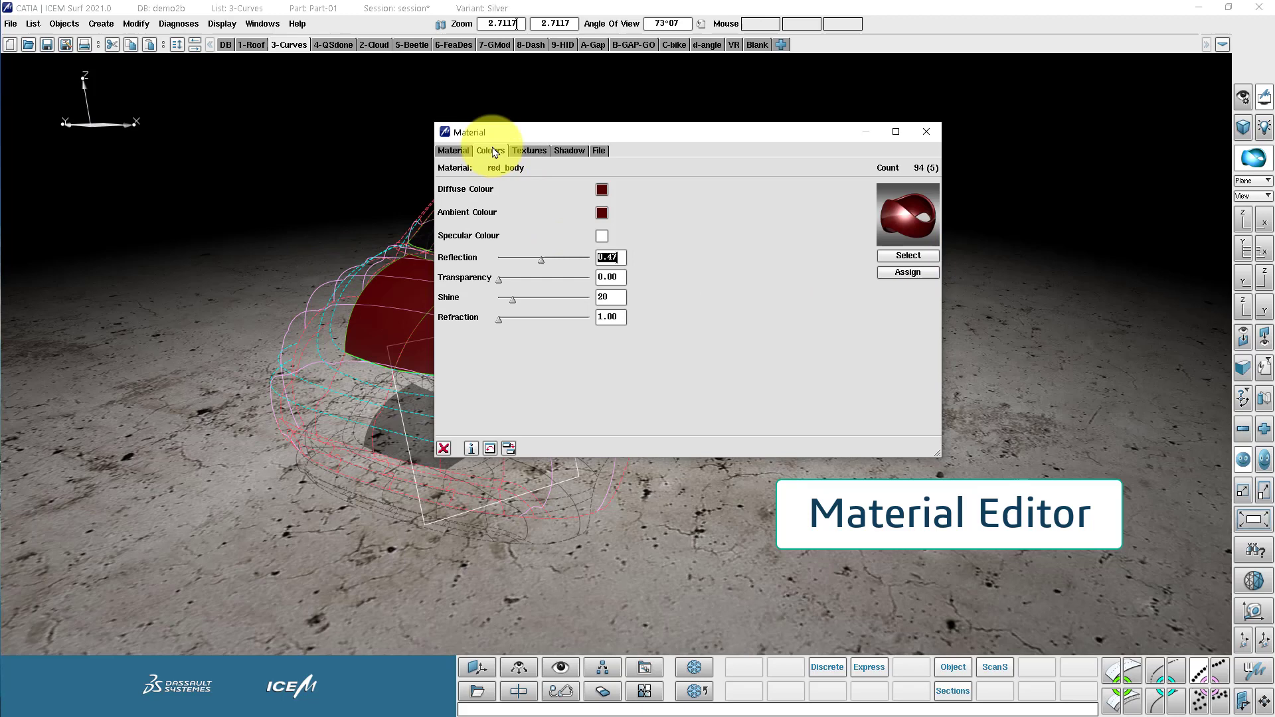
pyautogui.click(602, 190)
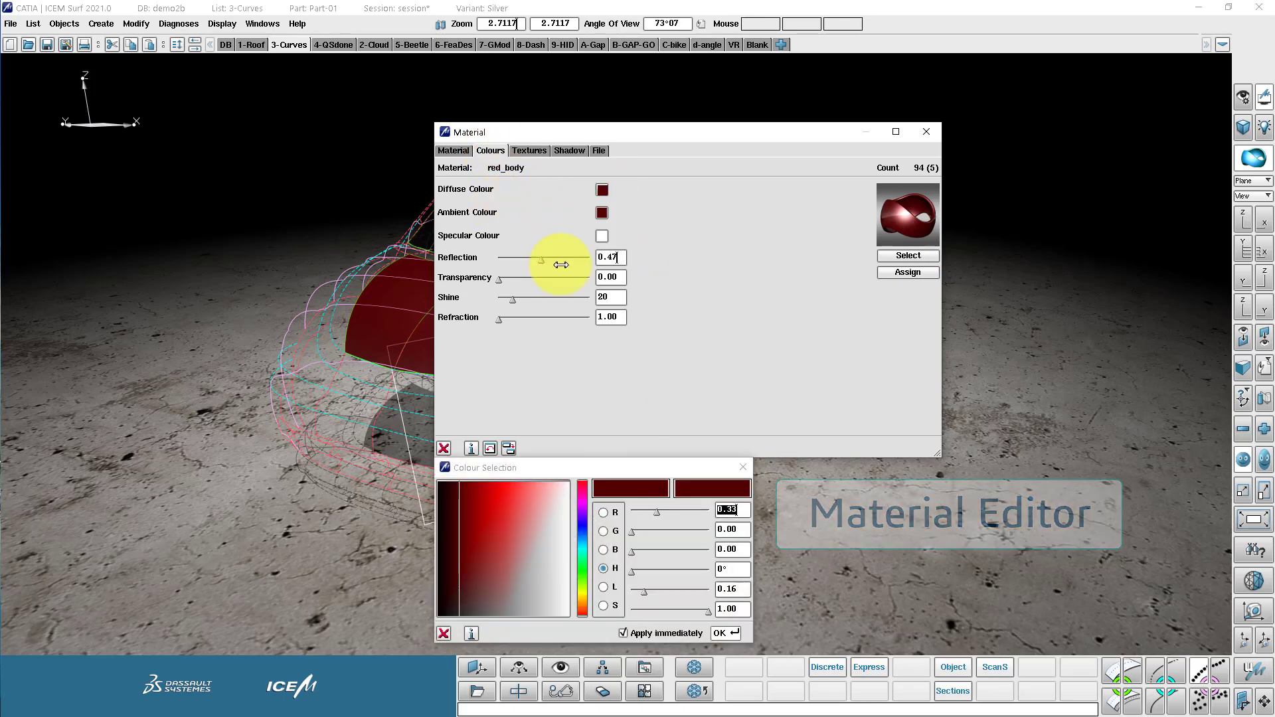
pyautogui.click(602, 236)
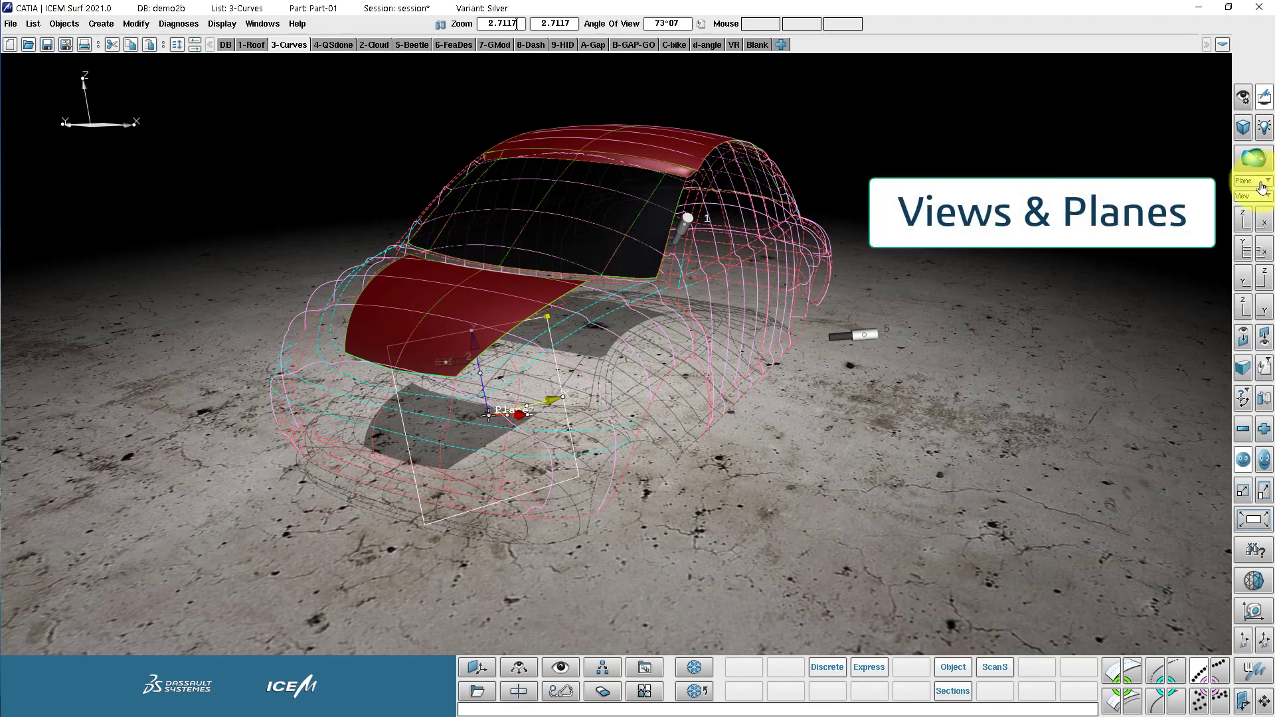
# Step: Switch to a raised isometric standard view of the Beetle via the Plane/View icons
pyautogui.click(1263, 181)
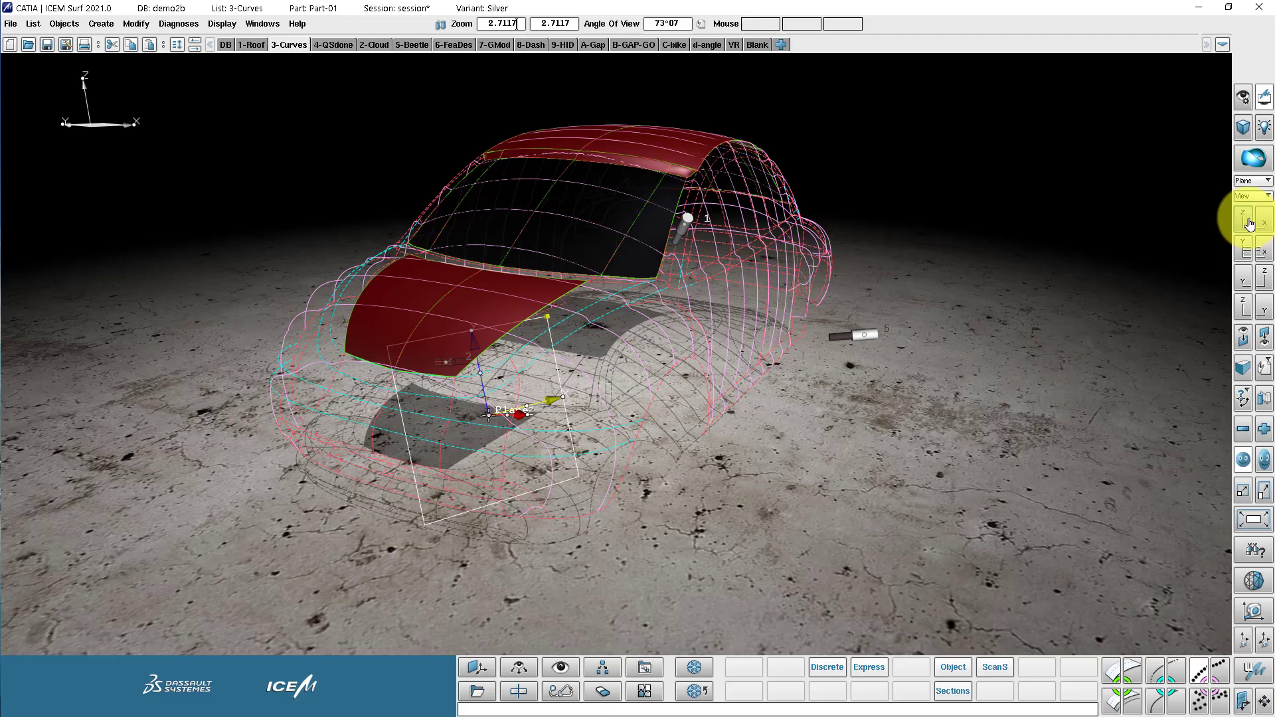
pyautogui.click(1241, 226)
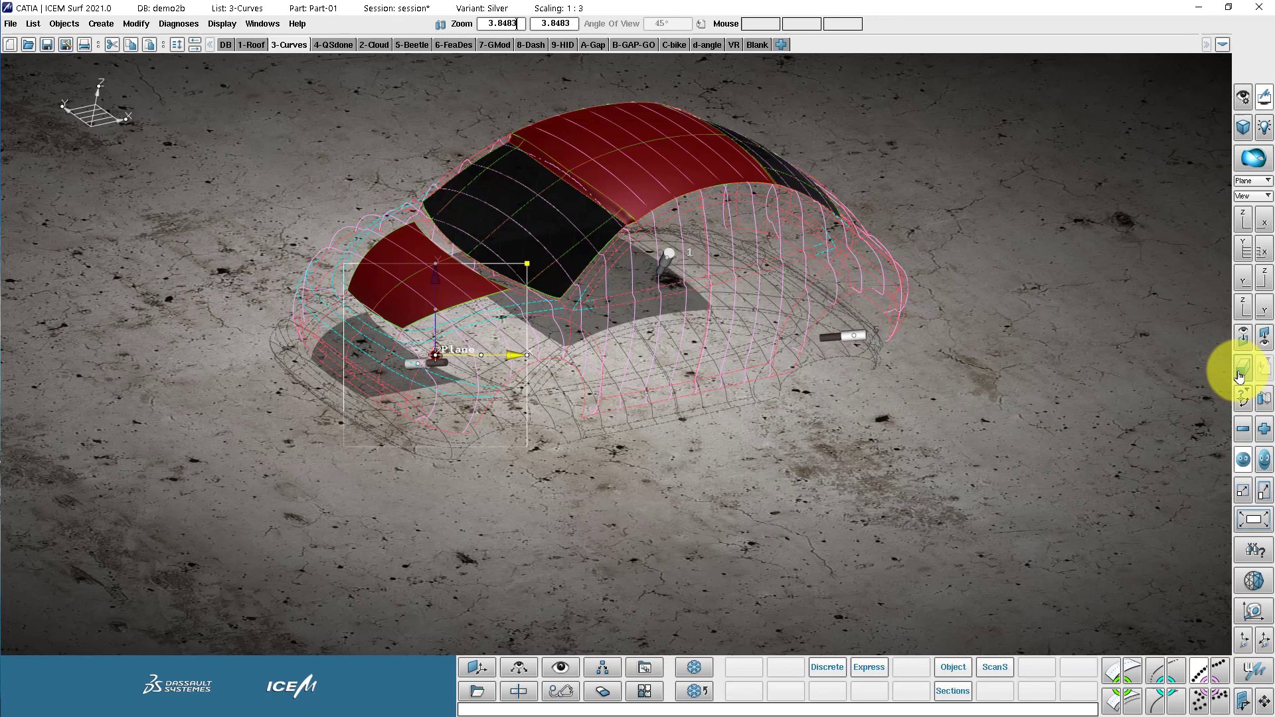
pyautogui.moveTo(1242, 372)
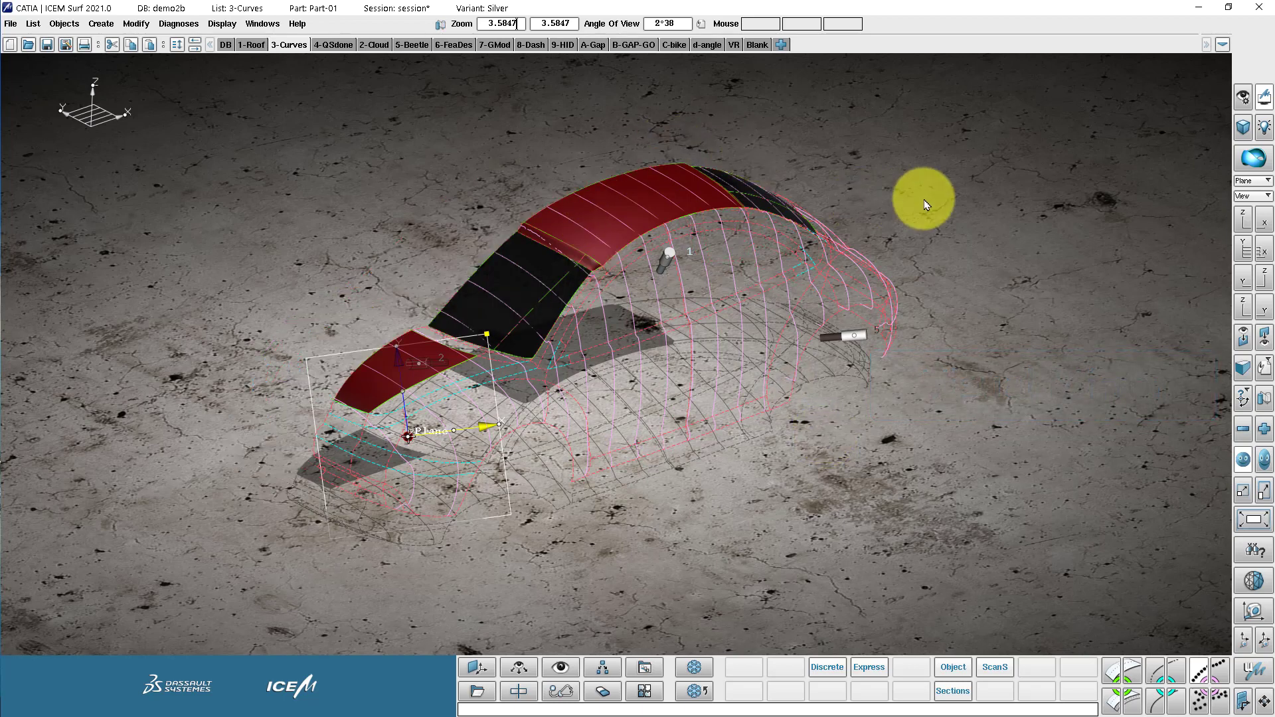
pyautogui.moveTo(1263, 397)
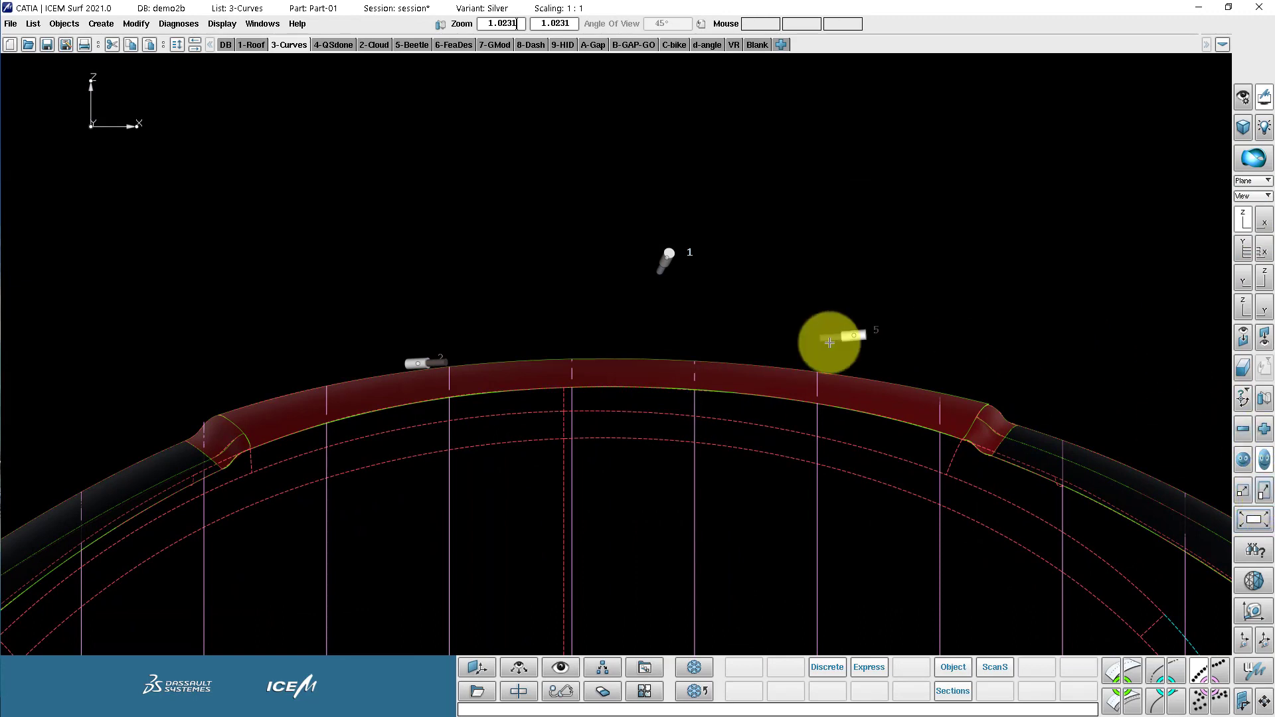
# Step: Zoom in on the curved roof profile in the straight-on front view
pyautogui.moveTo(829, 343); pyautogui.dragTo(1062, 501)
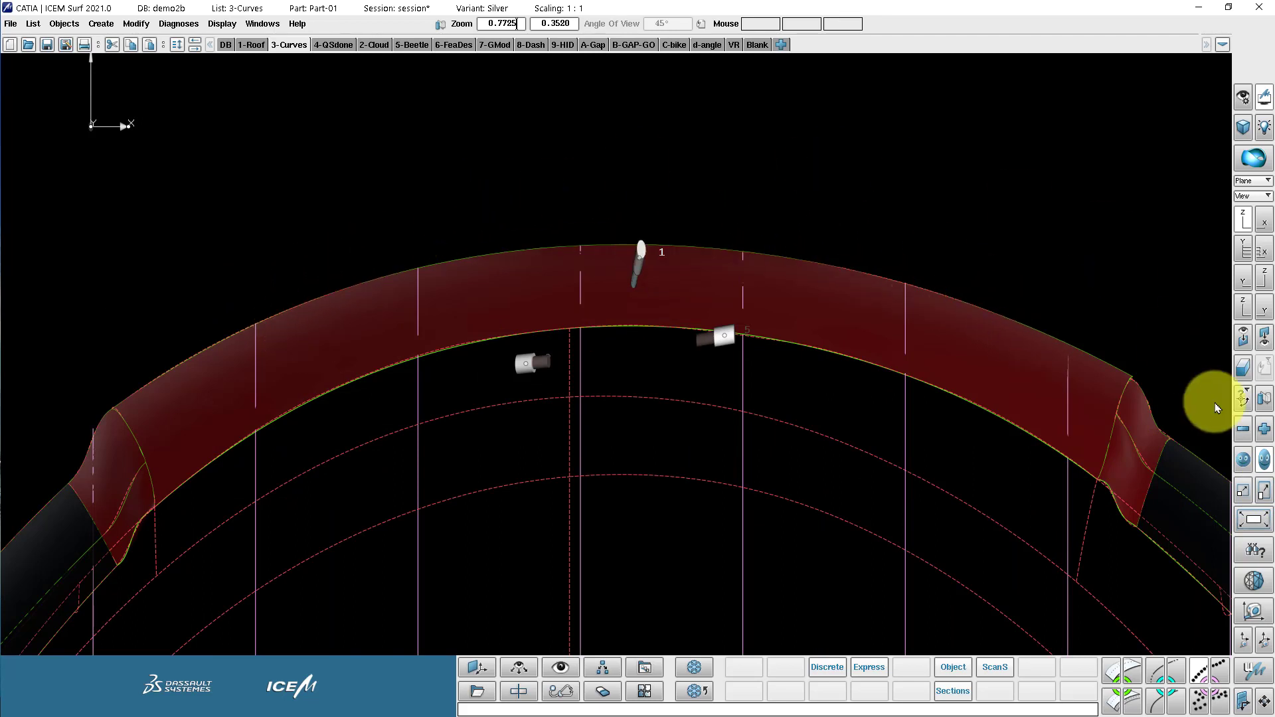
pyautogui.moveTo(1263, 458)
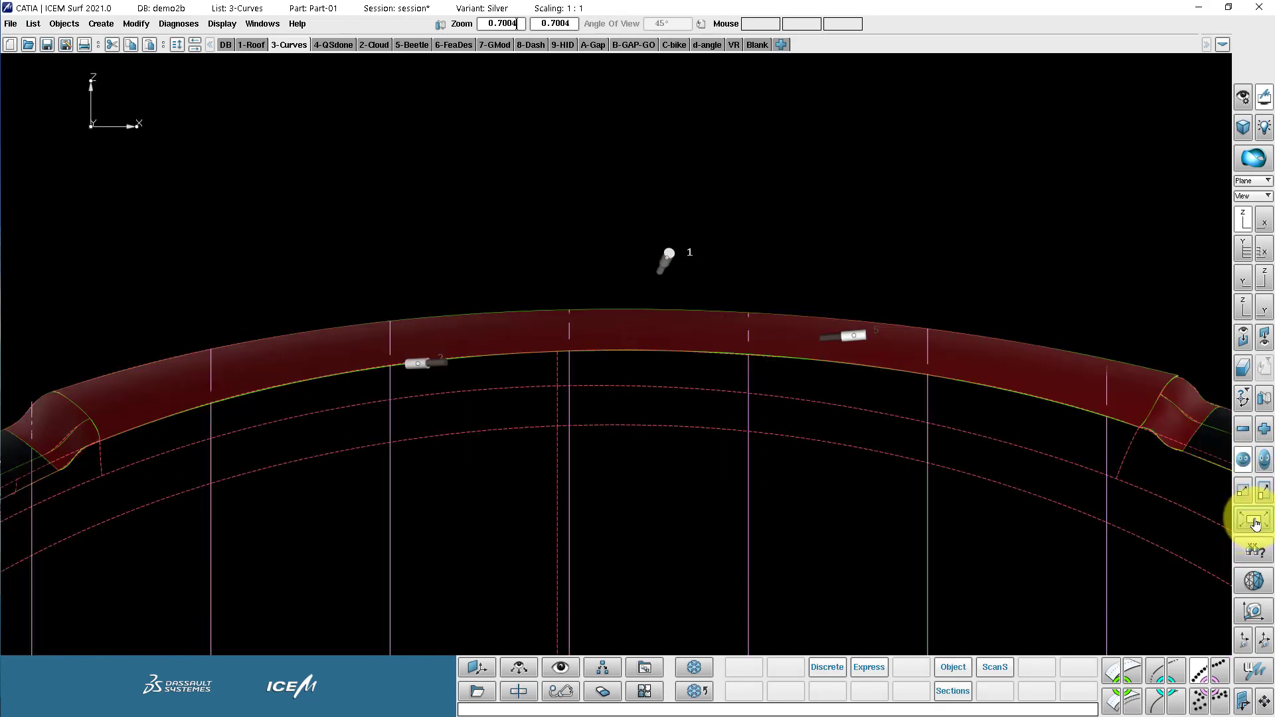
pyautogui.moveTo(1254, 521)
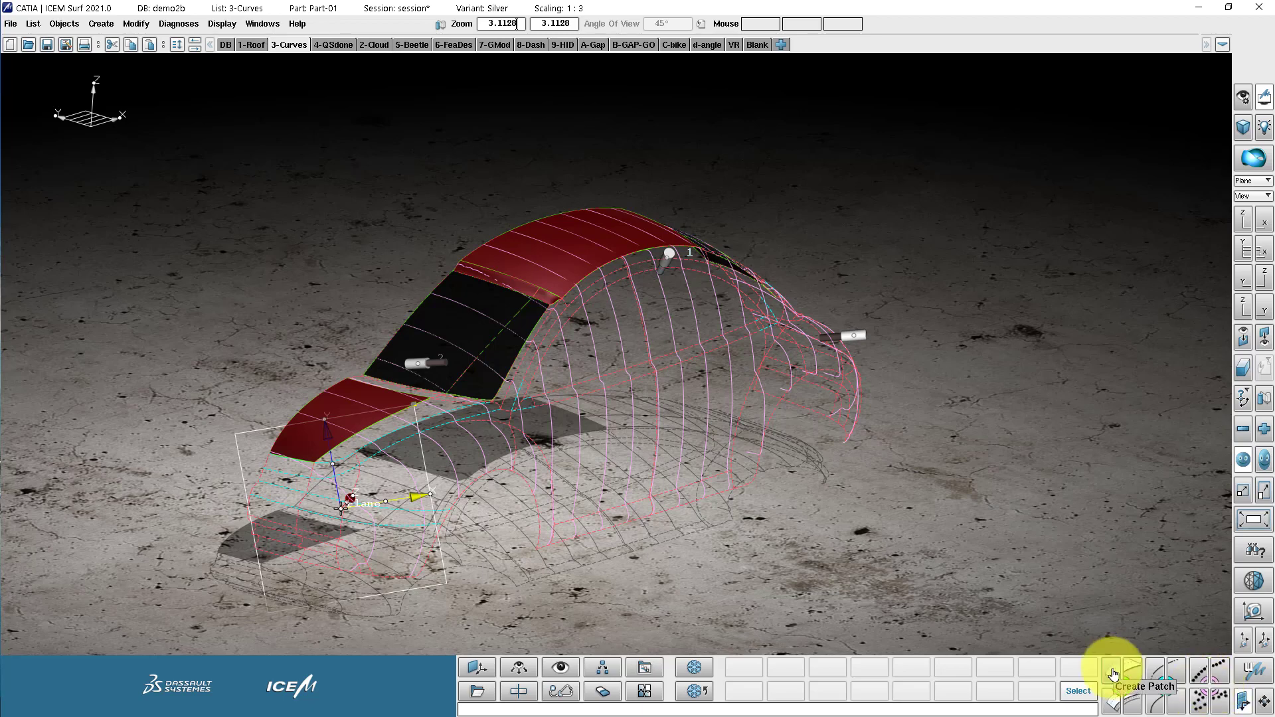
# Step: Show the patch creation and patch editing function sets in the geometry icon area
pyautogui.click(1130, 674)
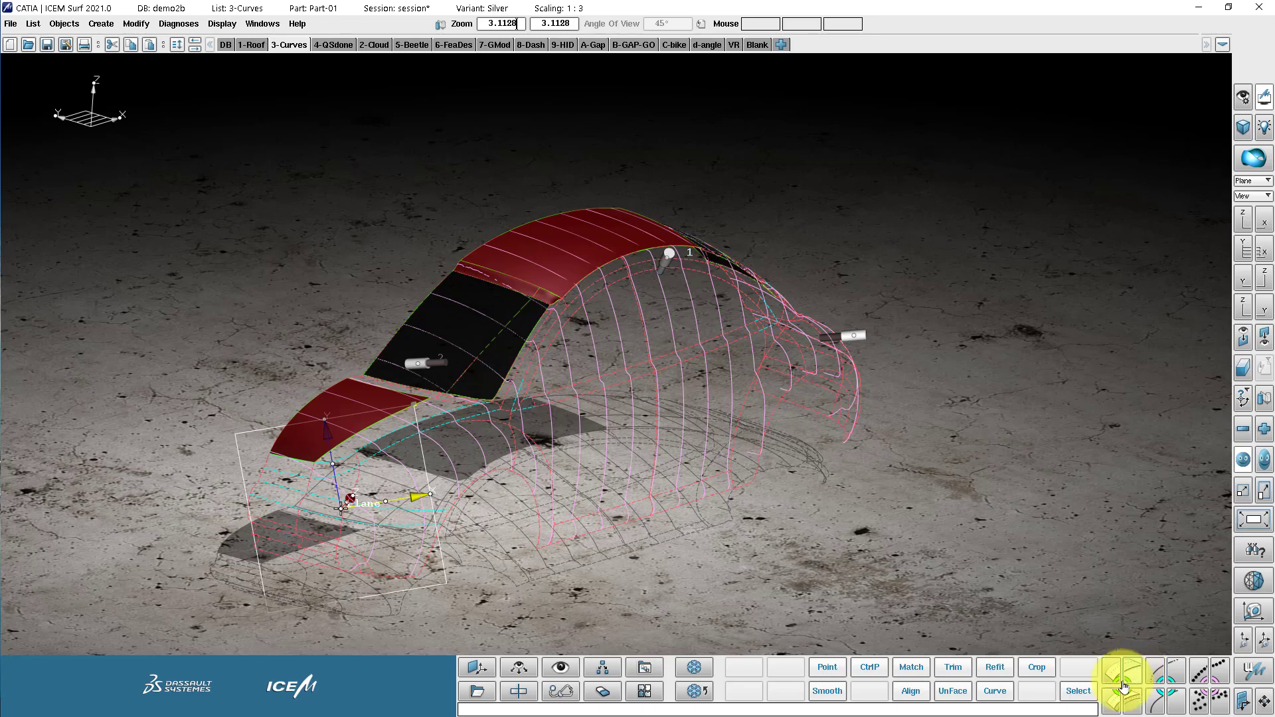
pyautogui.moveTo(1120, 685)
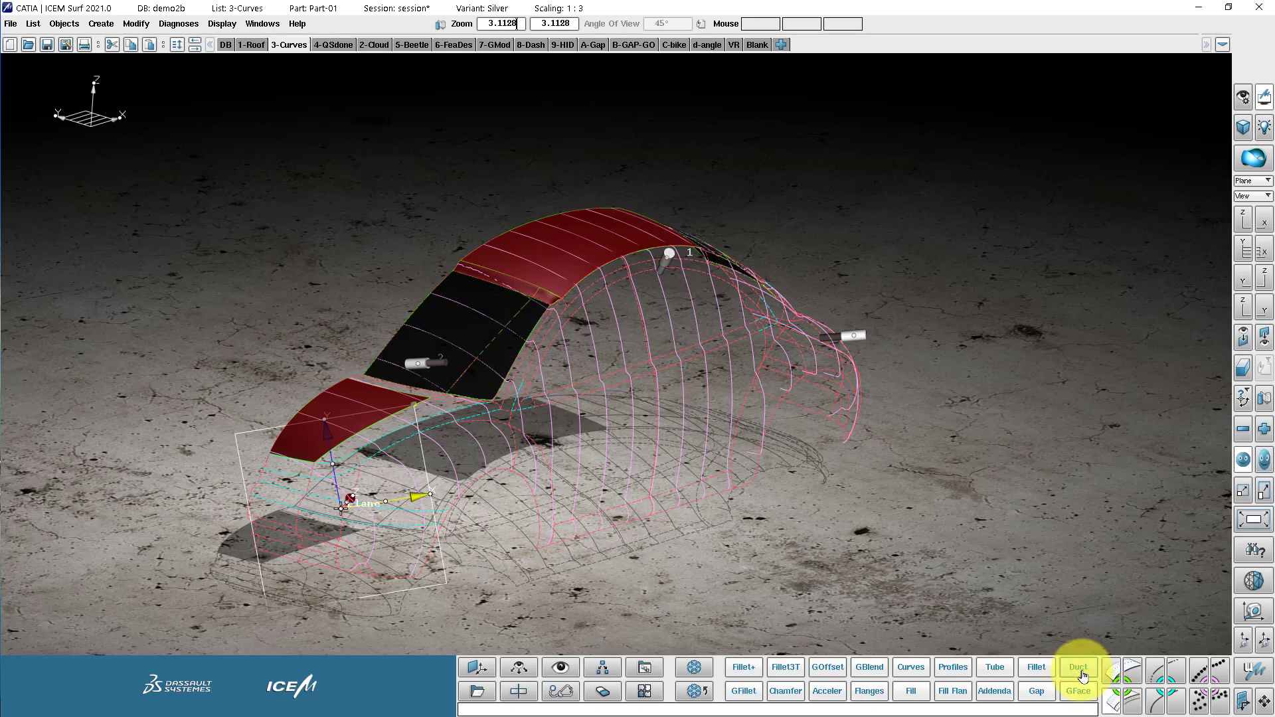
pyautogui.moveTo(952, 666)
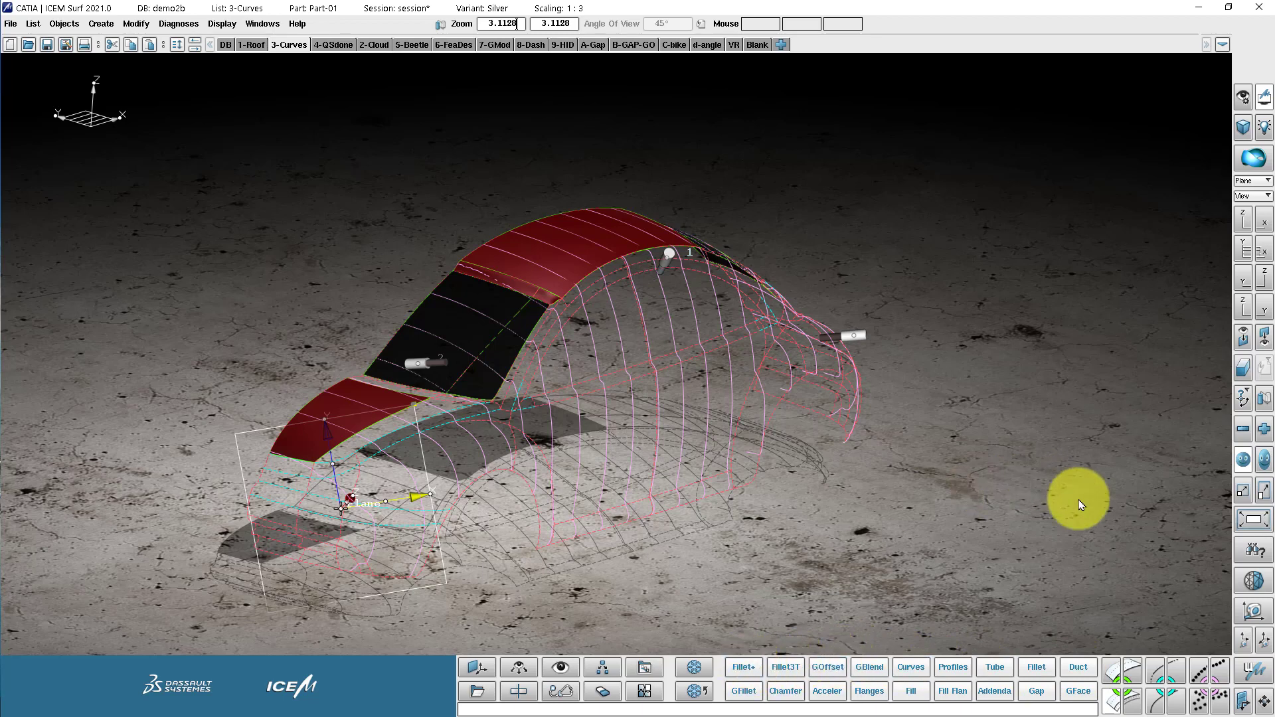
pyautogui.click(1132, 704)
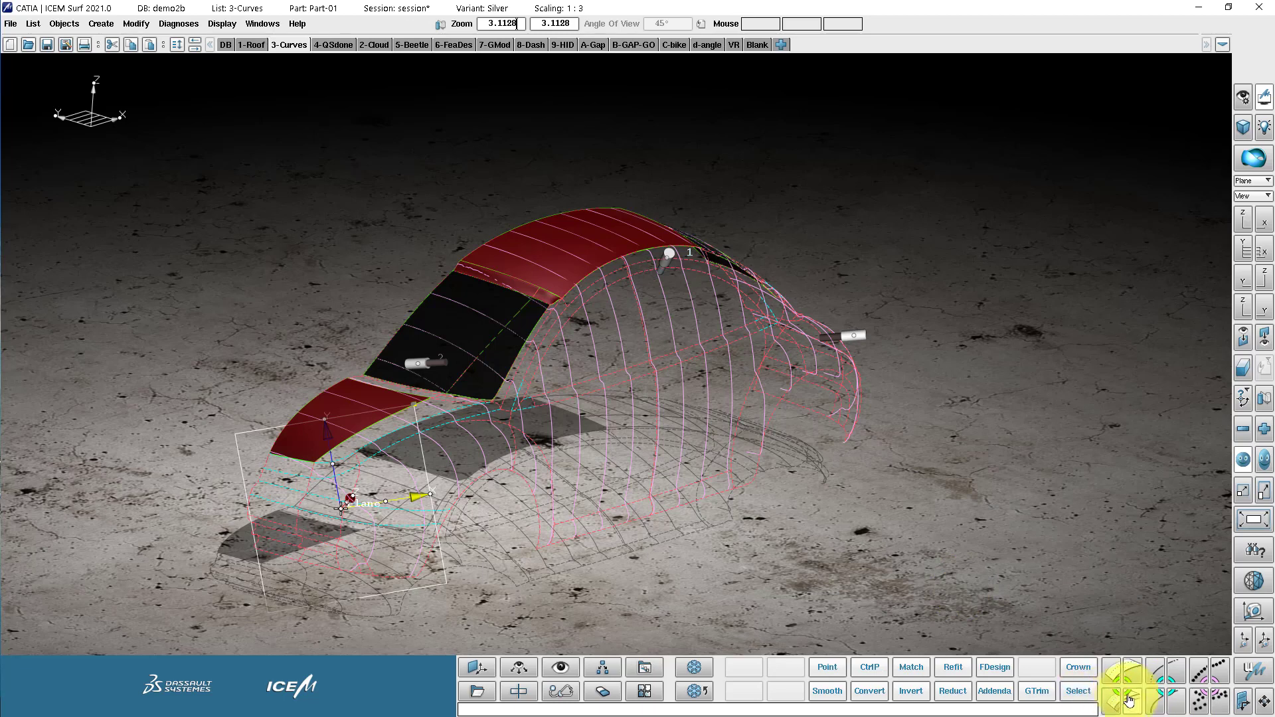
pyautogui.moveTo(1129, 700)
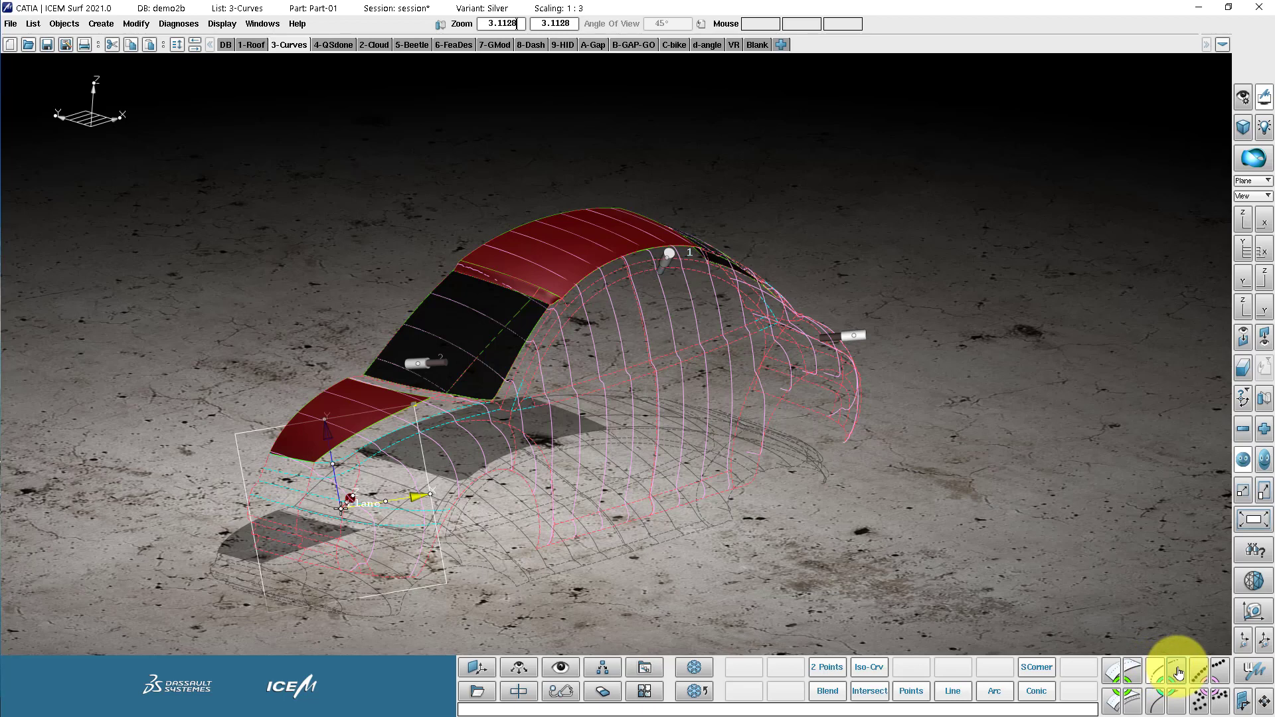
pyautogui.moveTo(1177, 672)
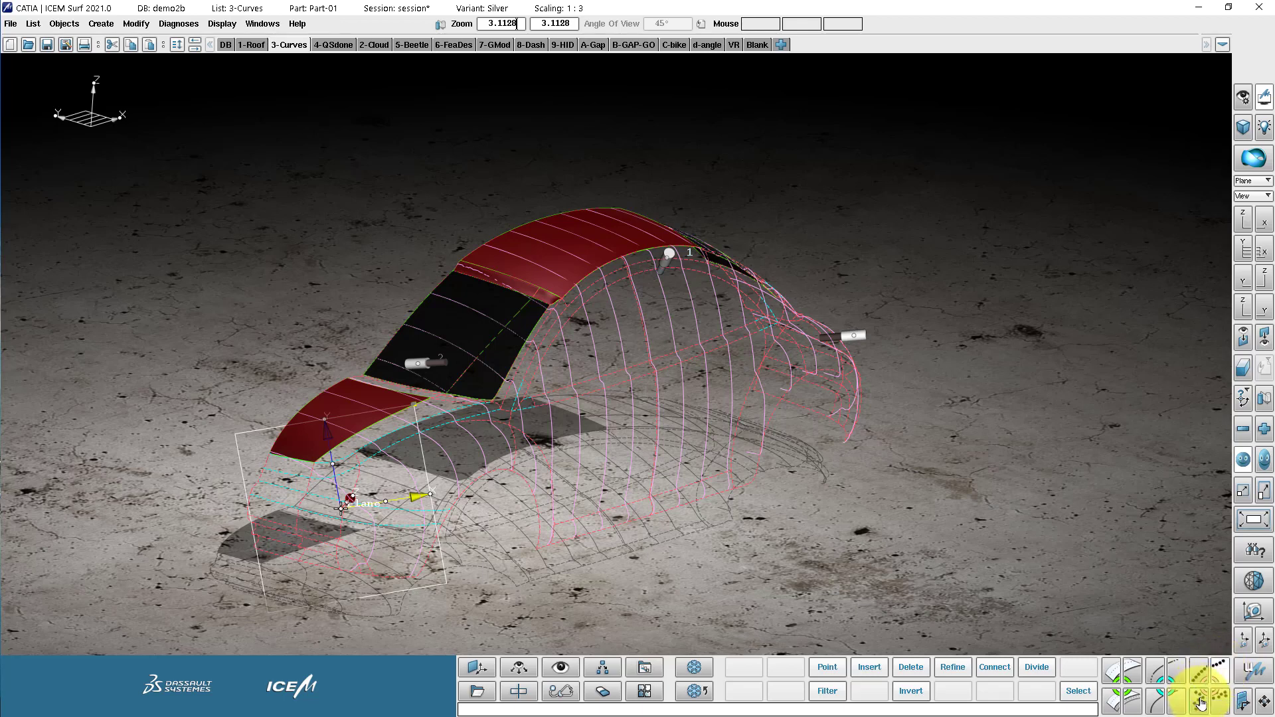
# Step: Display the turquoise Beetle scan data over the curves
pyautogui.click(1202, 704)
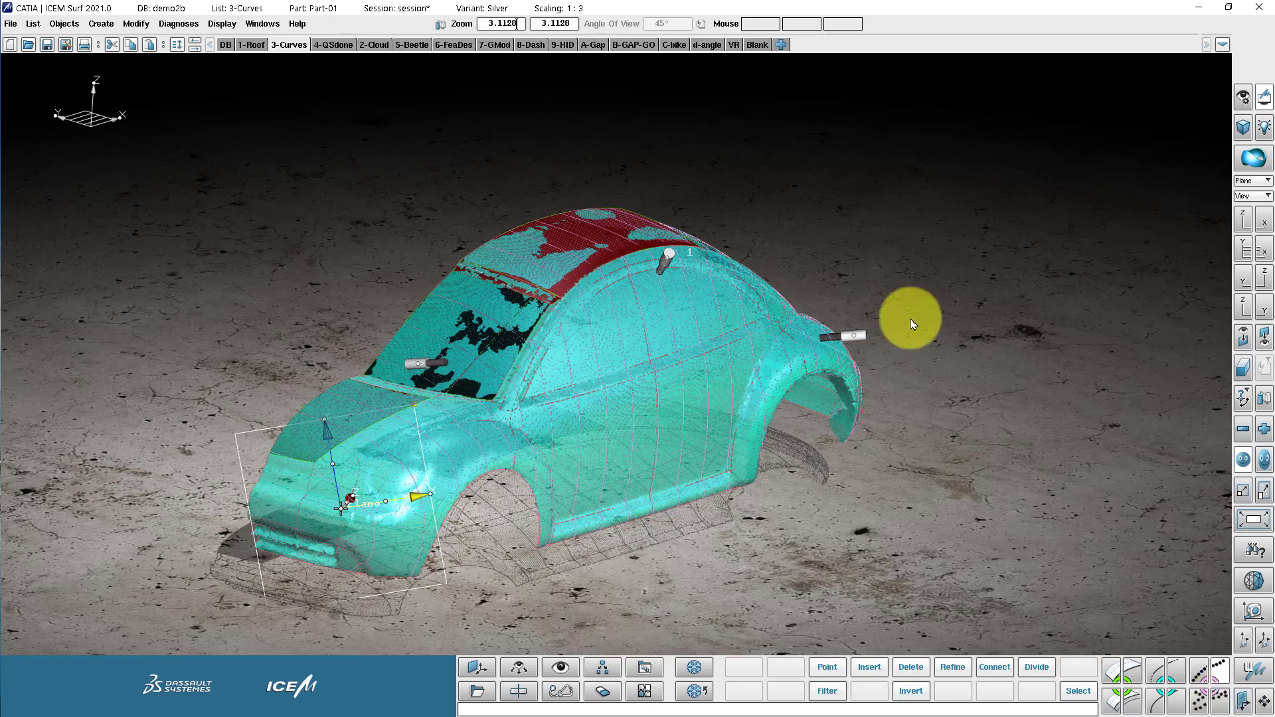
pyautogui.moveTo(729, 190)
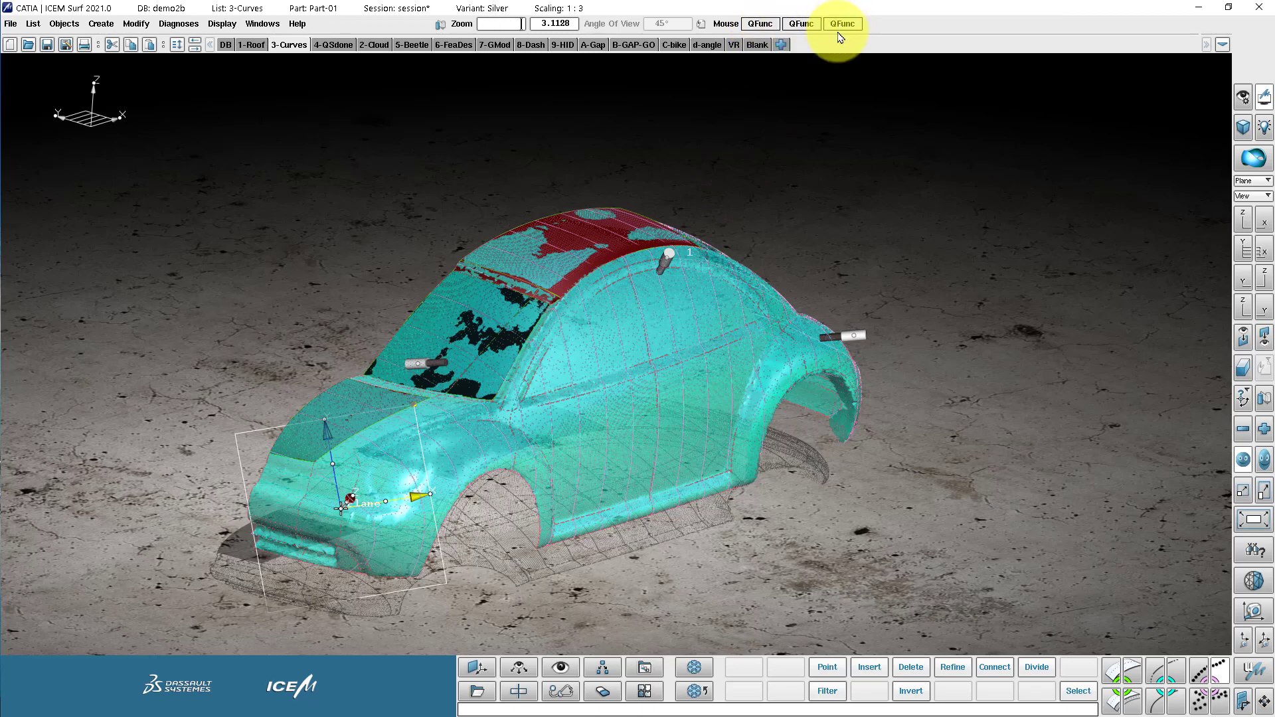
pyautogui.click(842, 22)
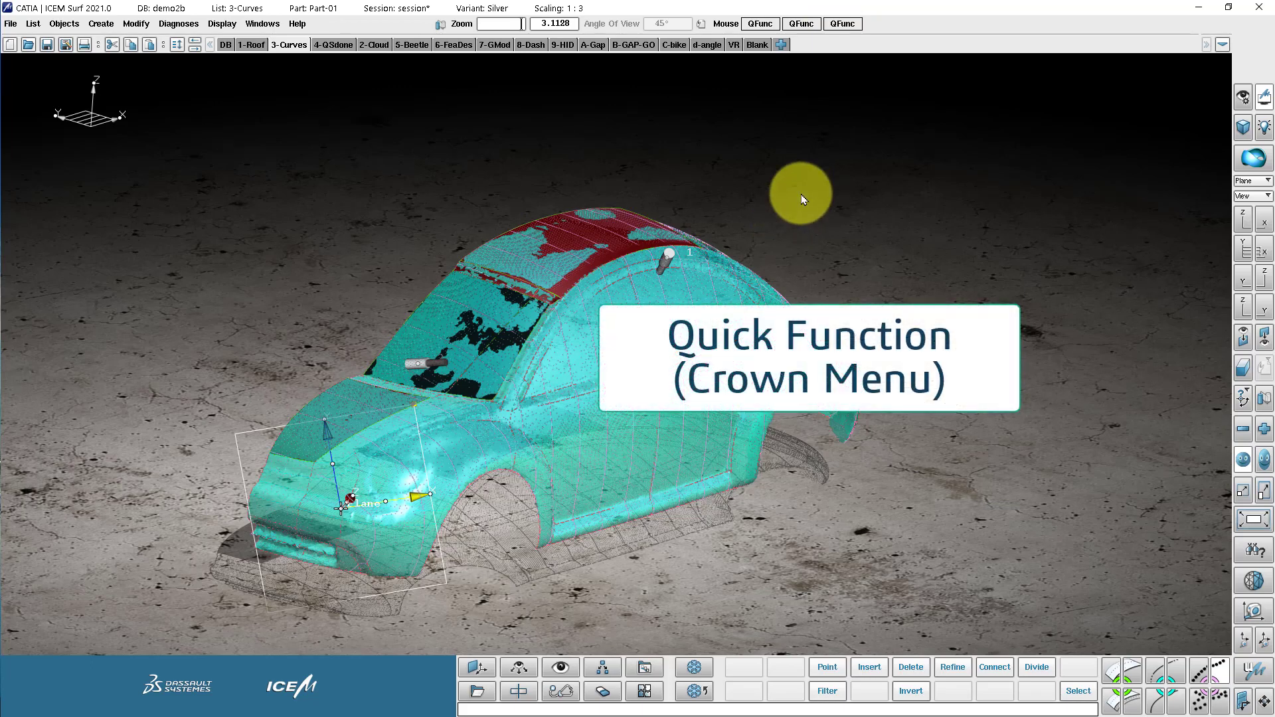
pyautogui.click(799, 194)
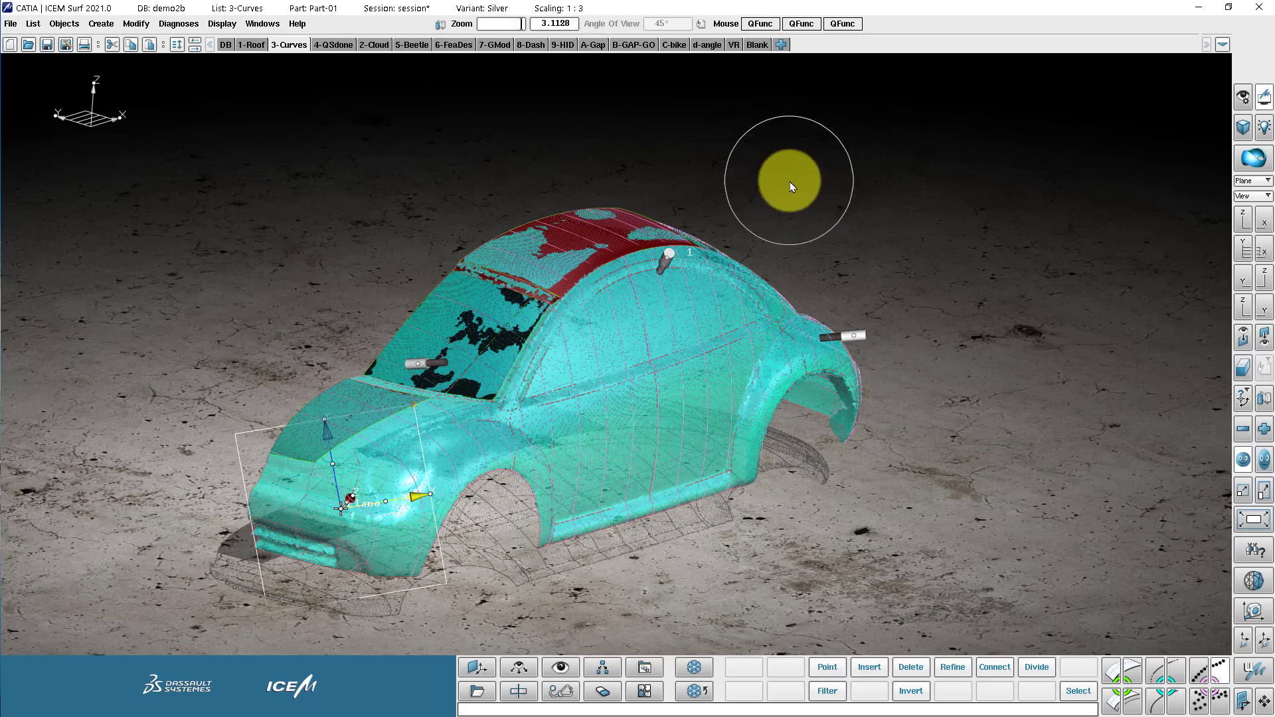
pyautogui.click(787, 177)
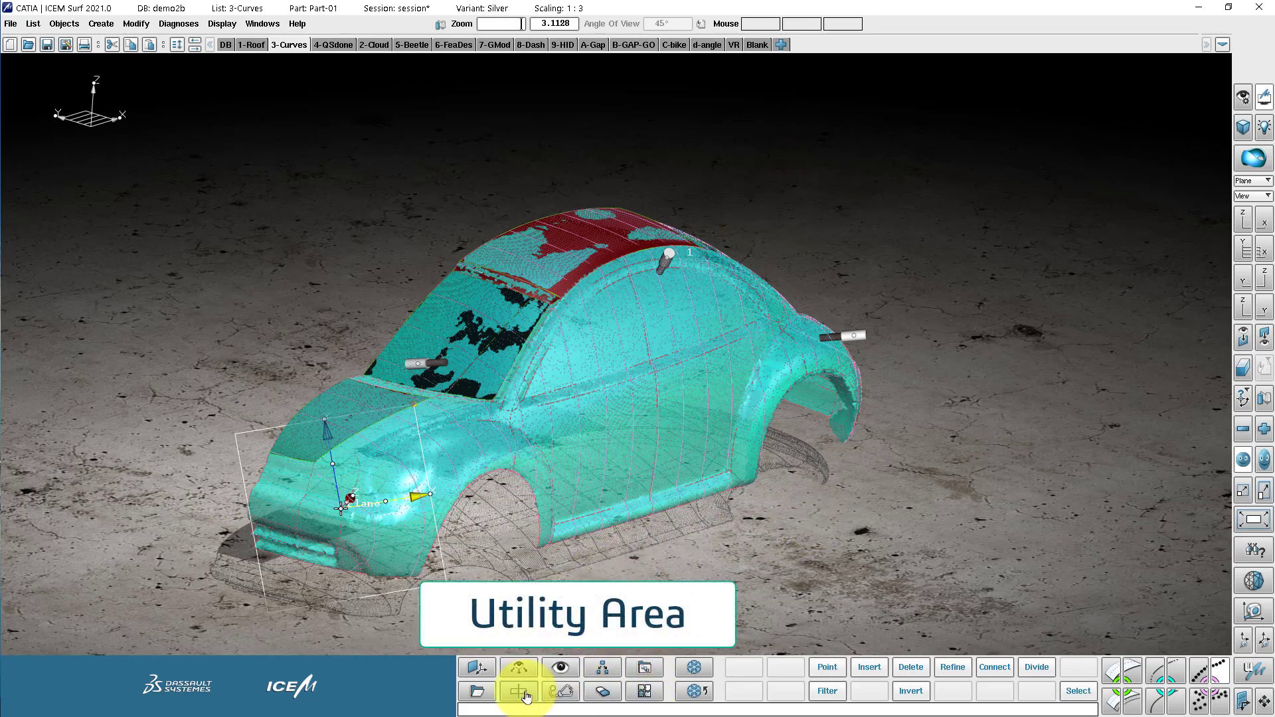
# Step: Set distinct colours for the X, Y and Z section sets and confirm the section analysis
pyautogui.click(475, 667)
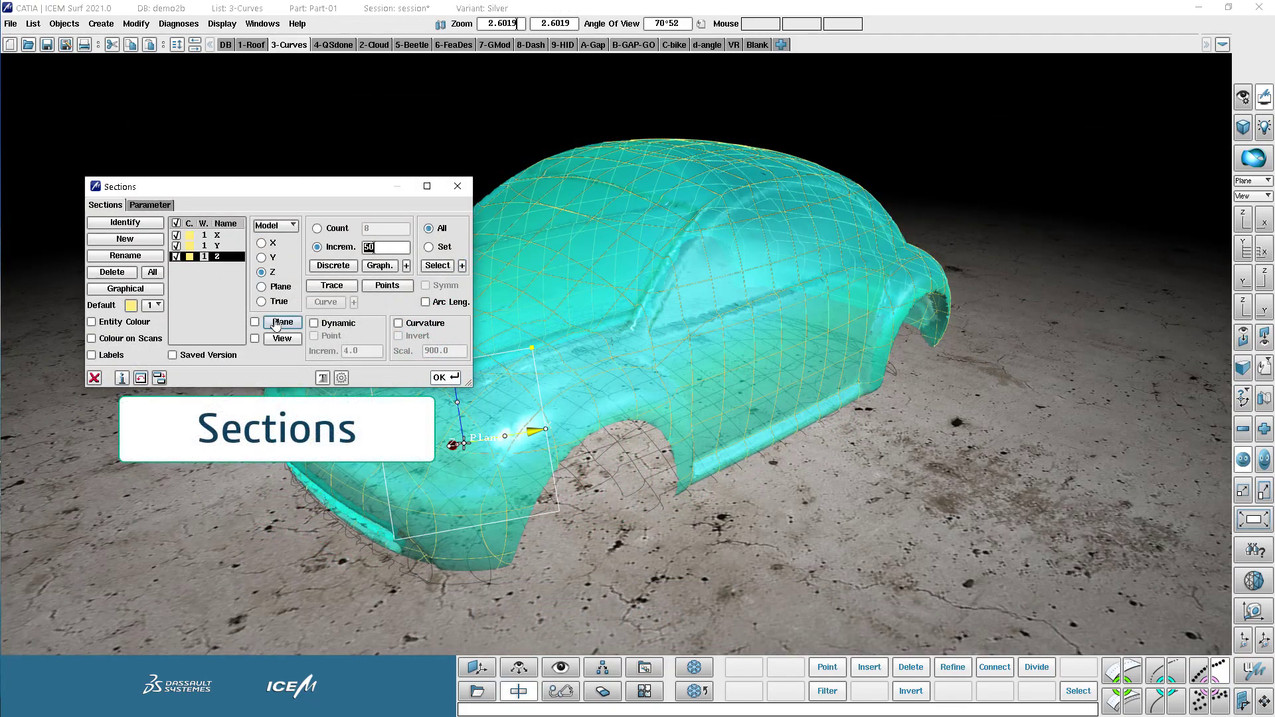
pyautogui.click(189, 256)
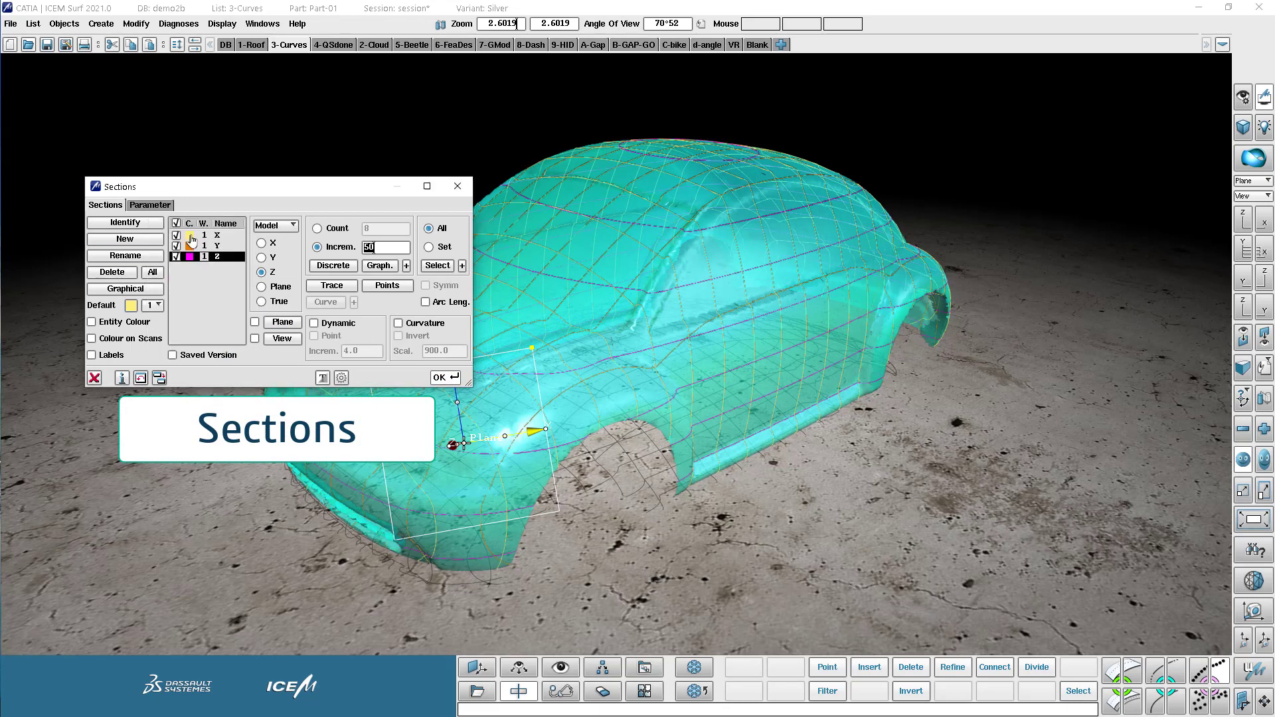
pyautogui.click(440, 377)
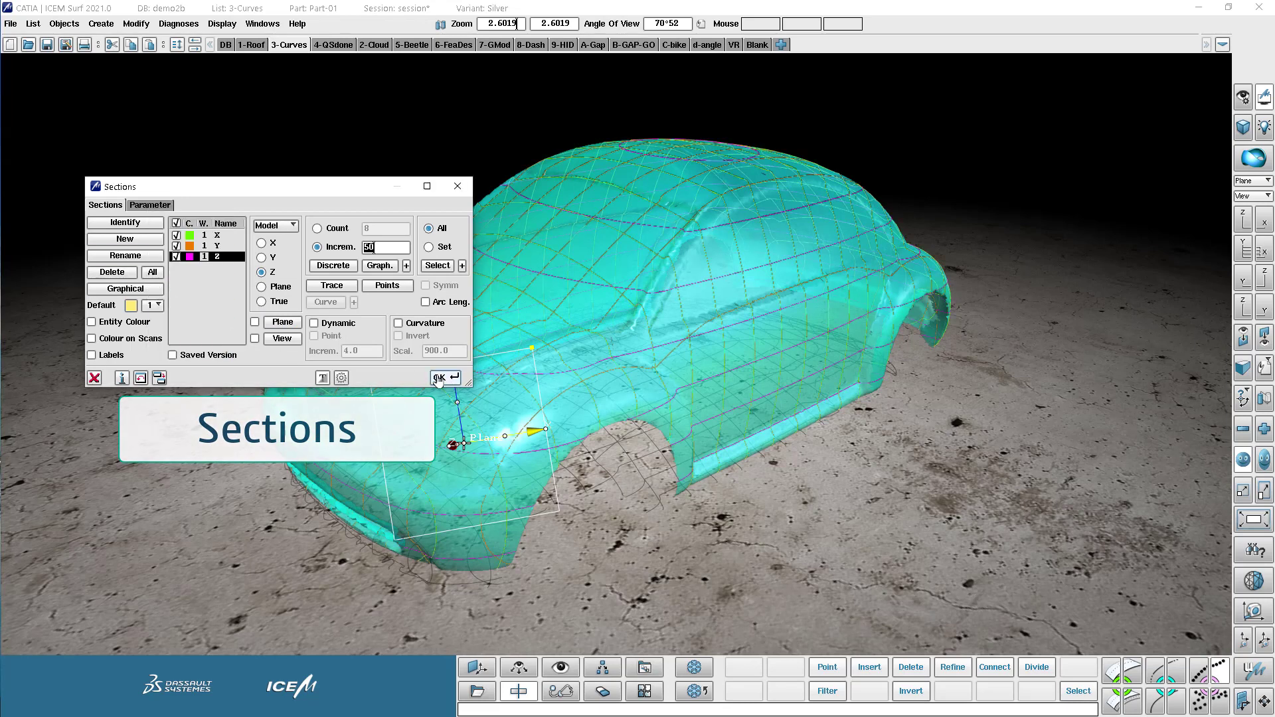
pyautogui.click(438, 377)
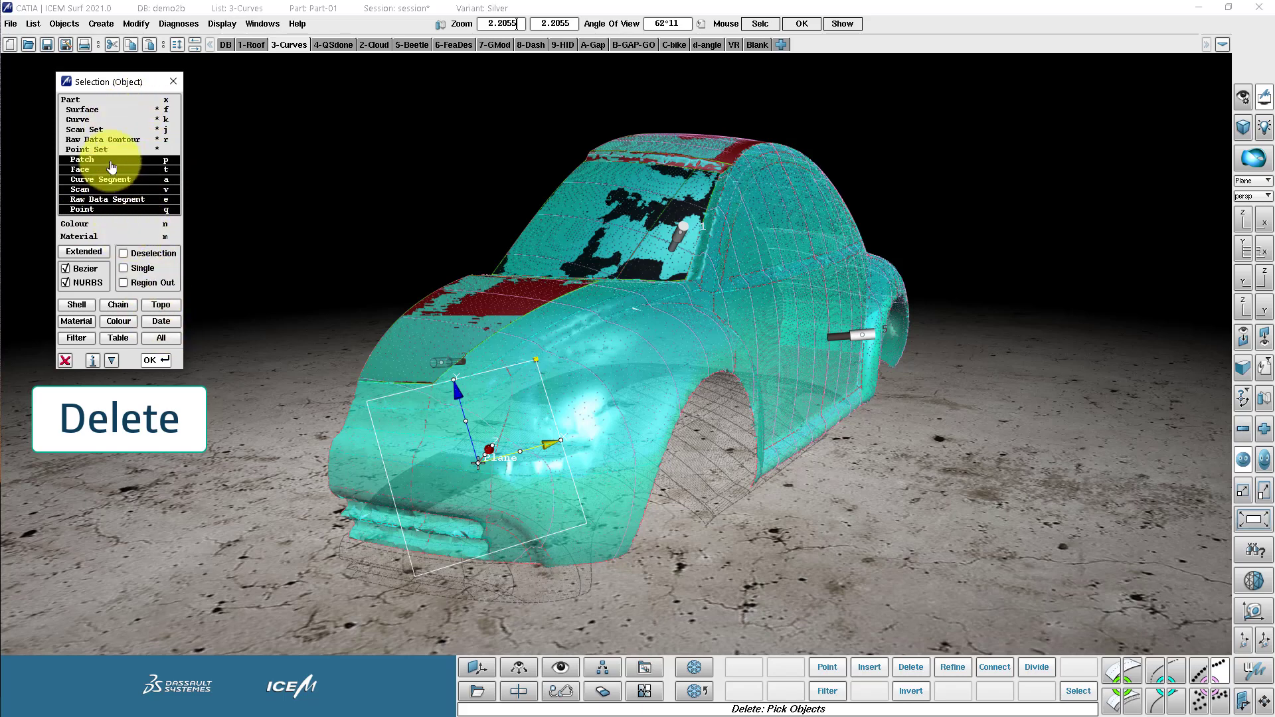
# Step: Pick patches as the Delete filter type and open the object assignment window
pyautogui.click(600, 665)
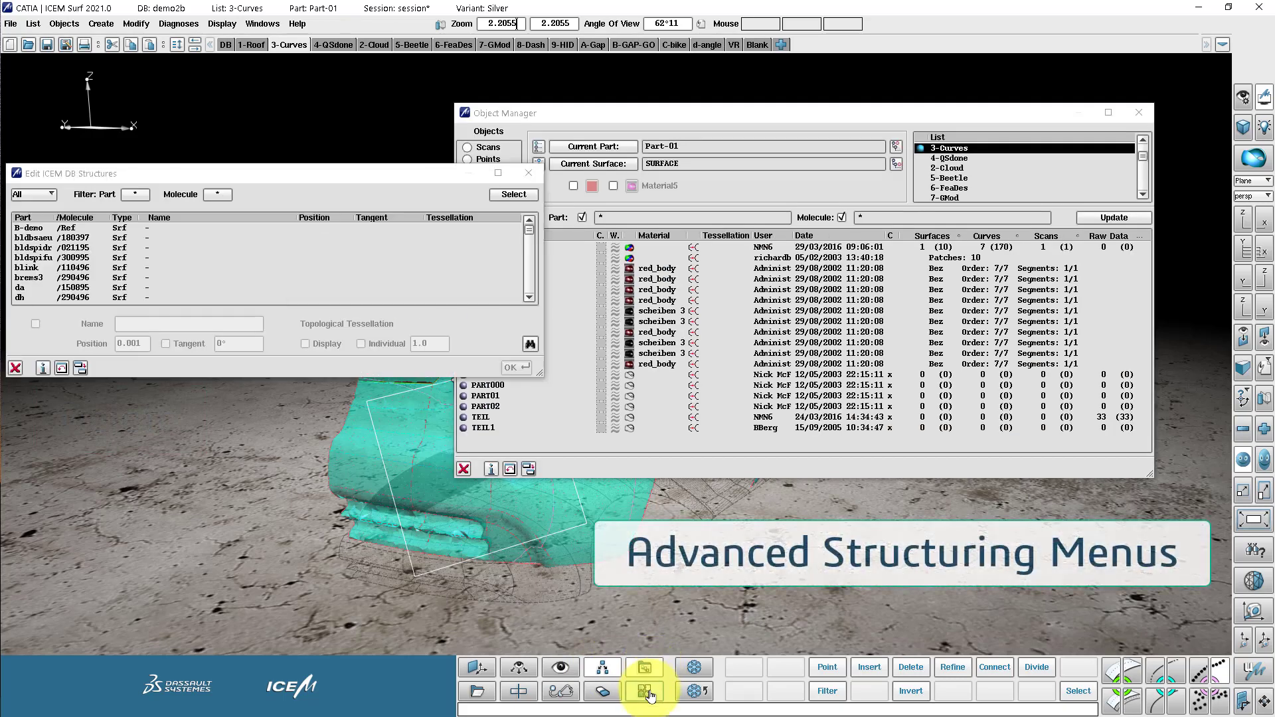
pyautogui.click(646, 692)
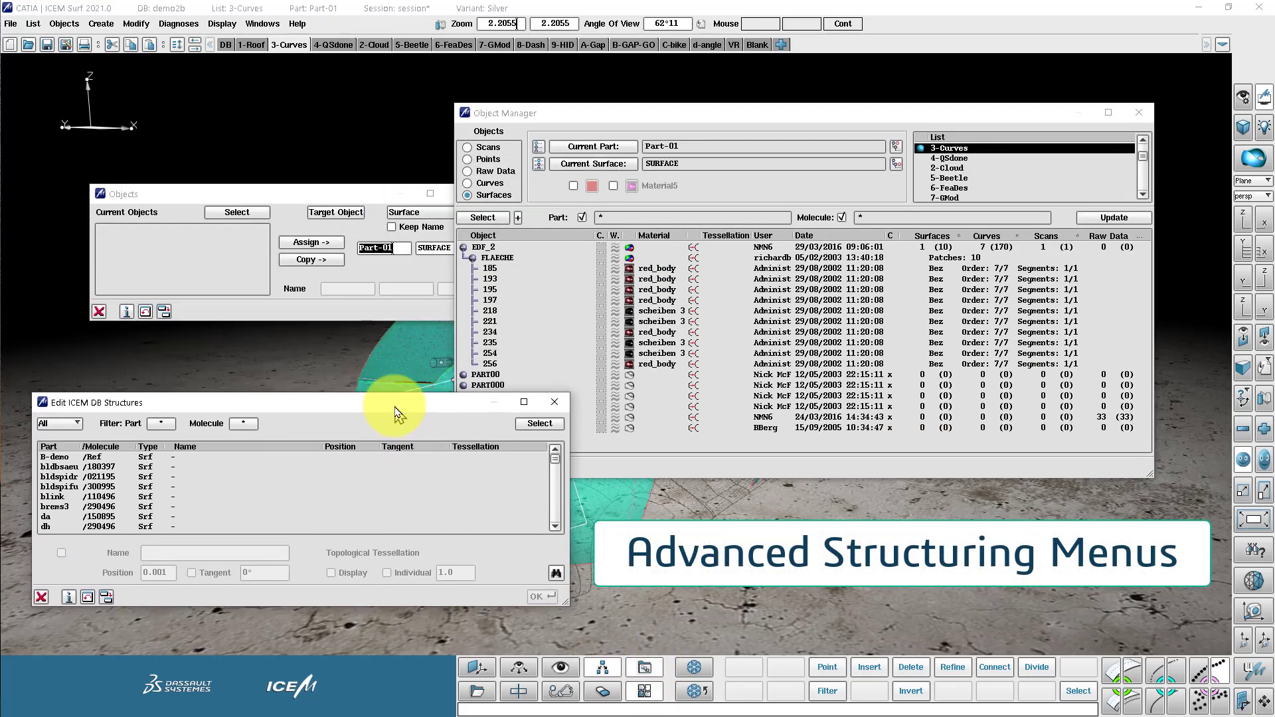